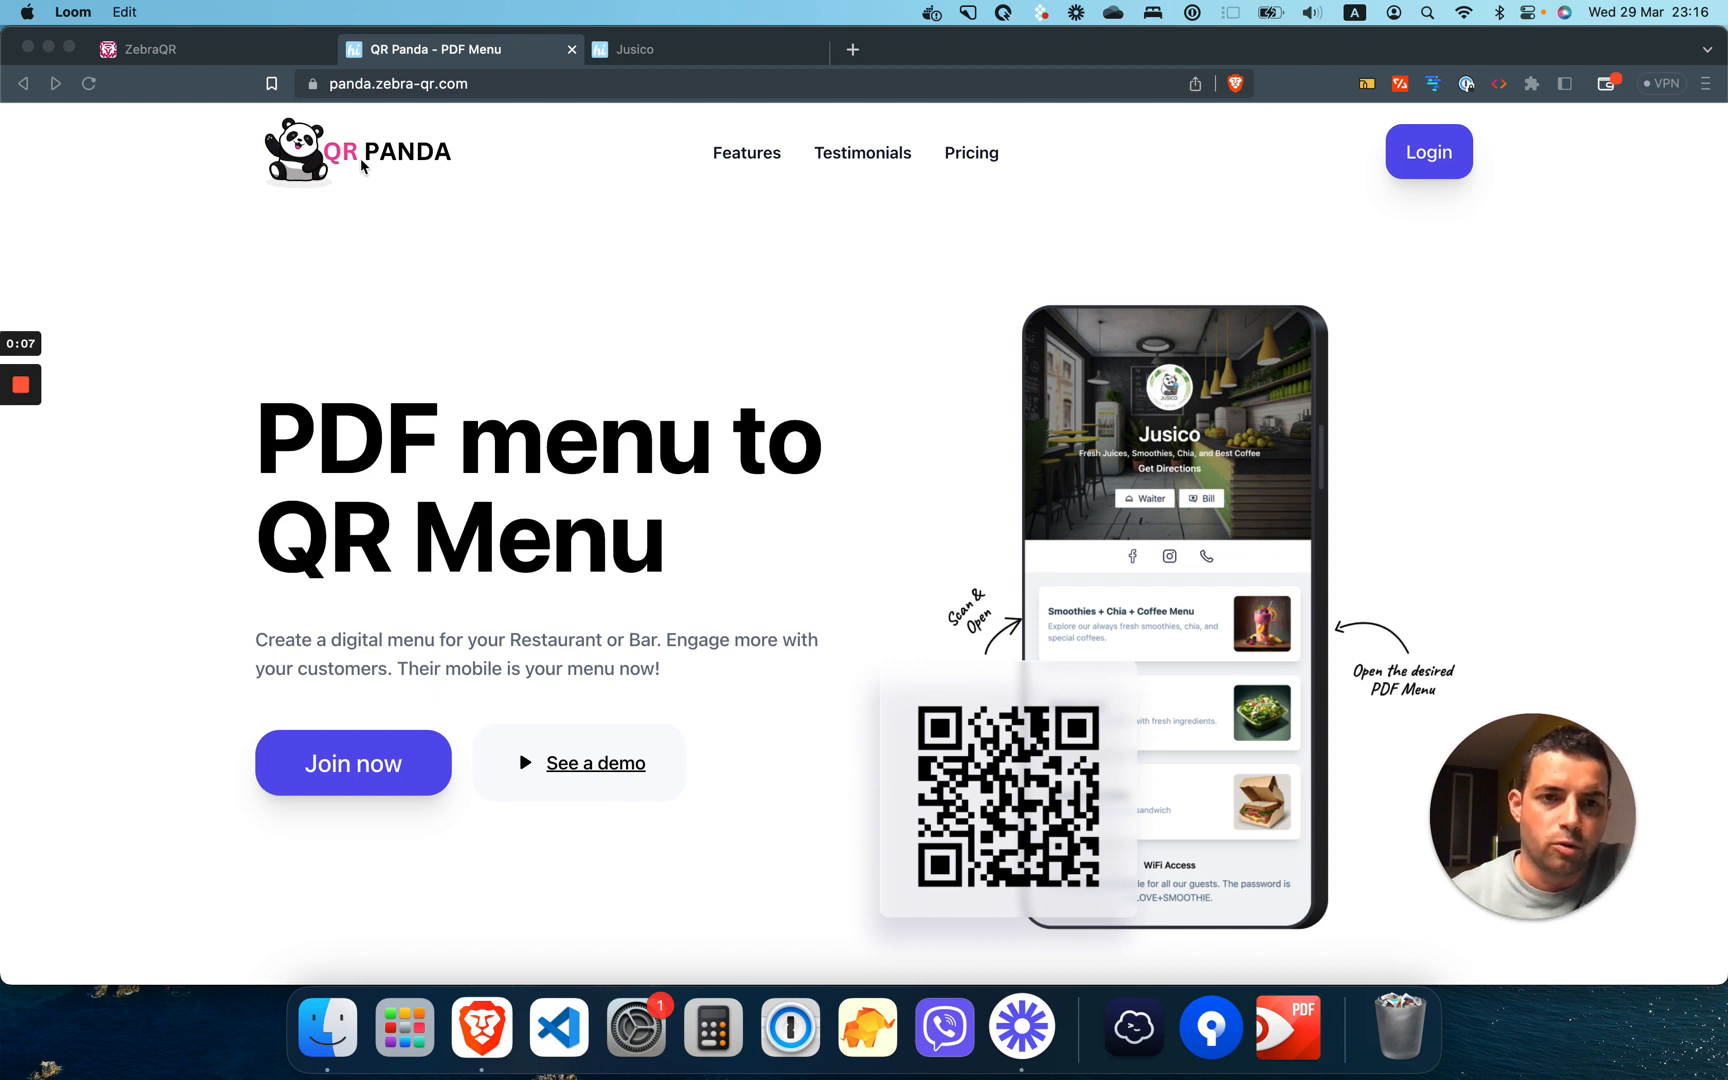
Step: Switch to the ZebraQR contactless QR menu site for comparison
click(166, 48)
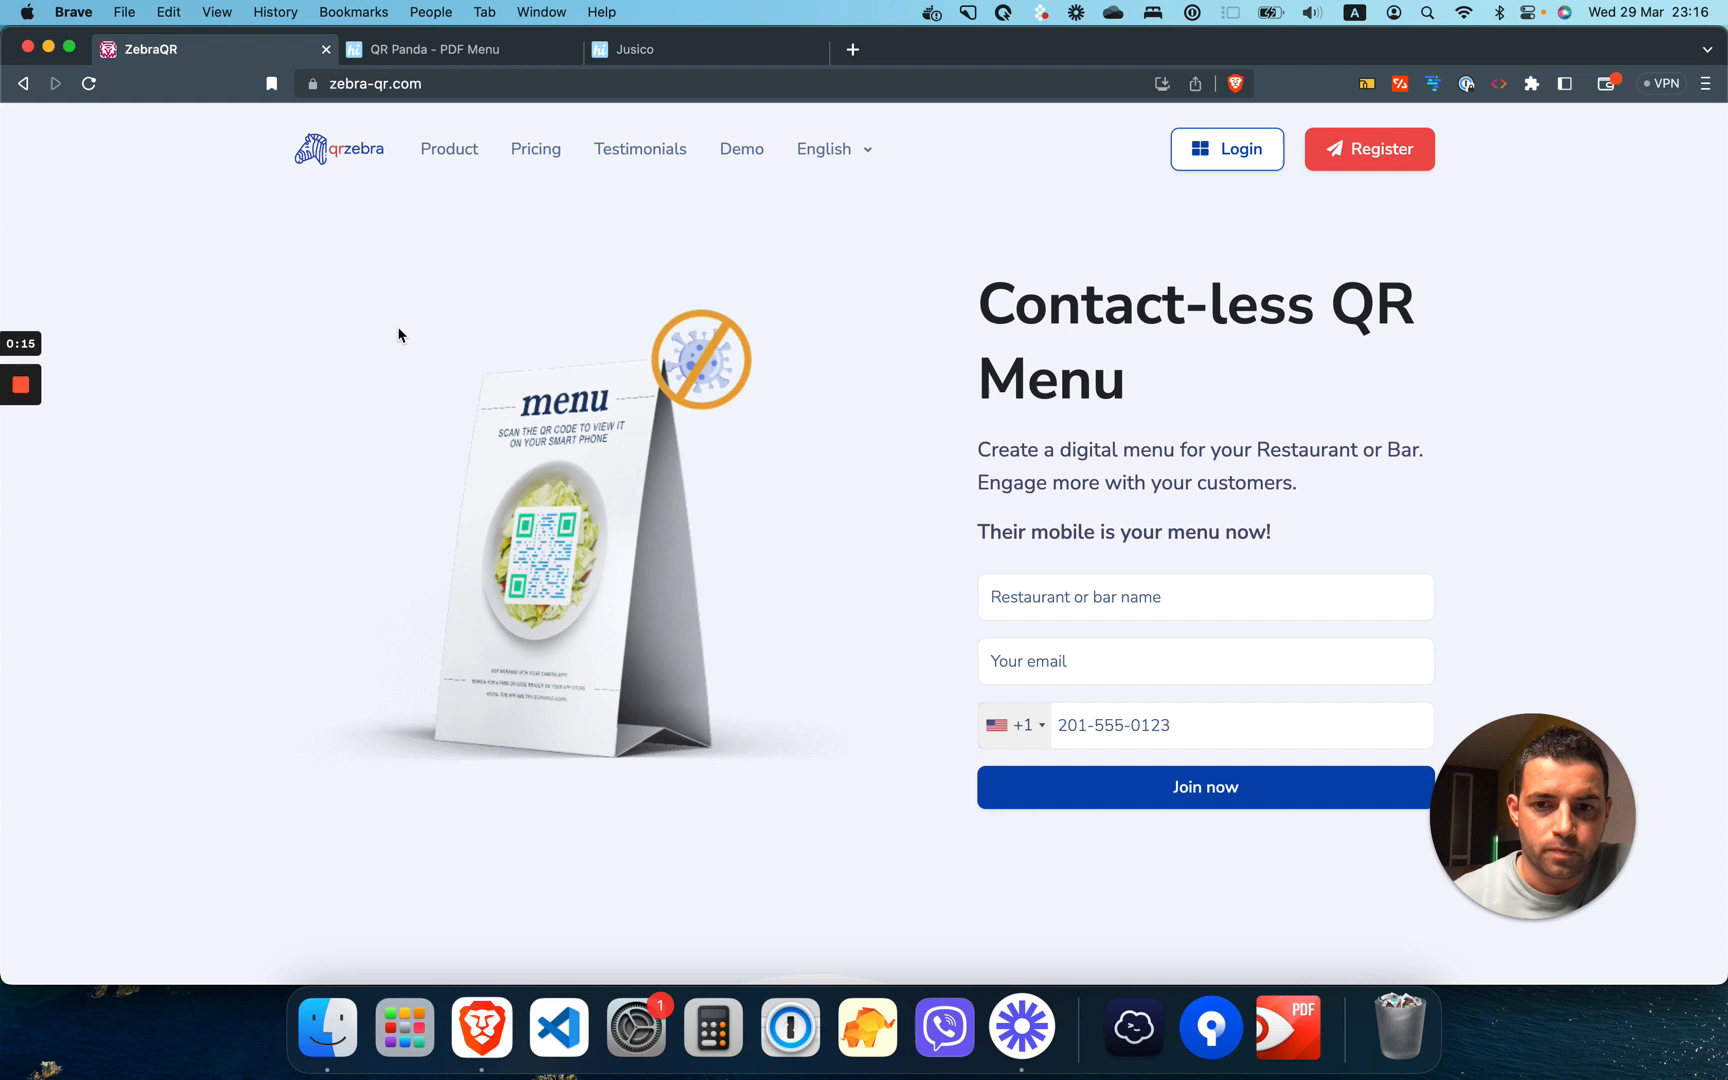
mouse_move(480, 390)
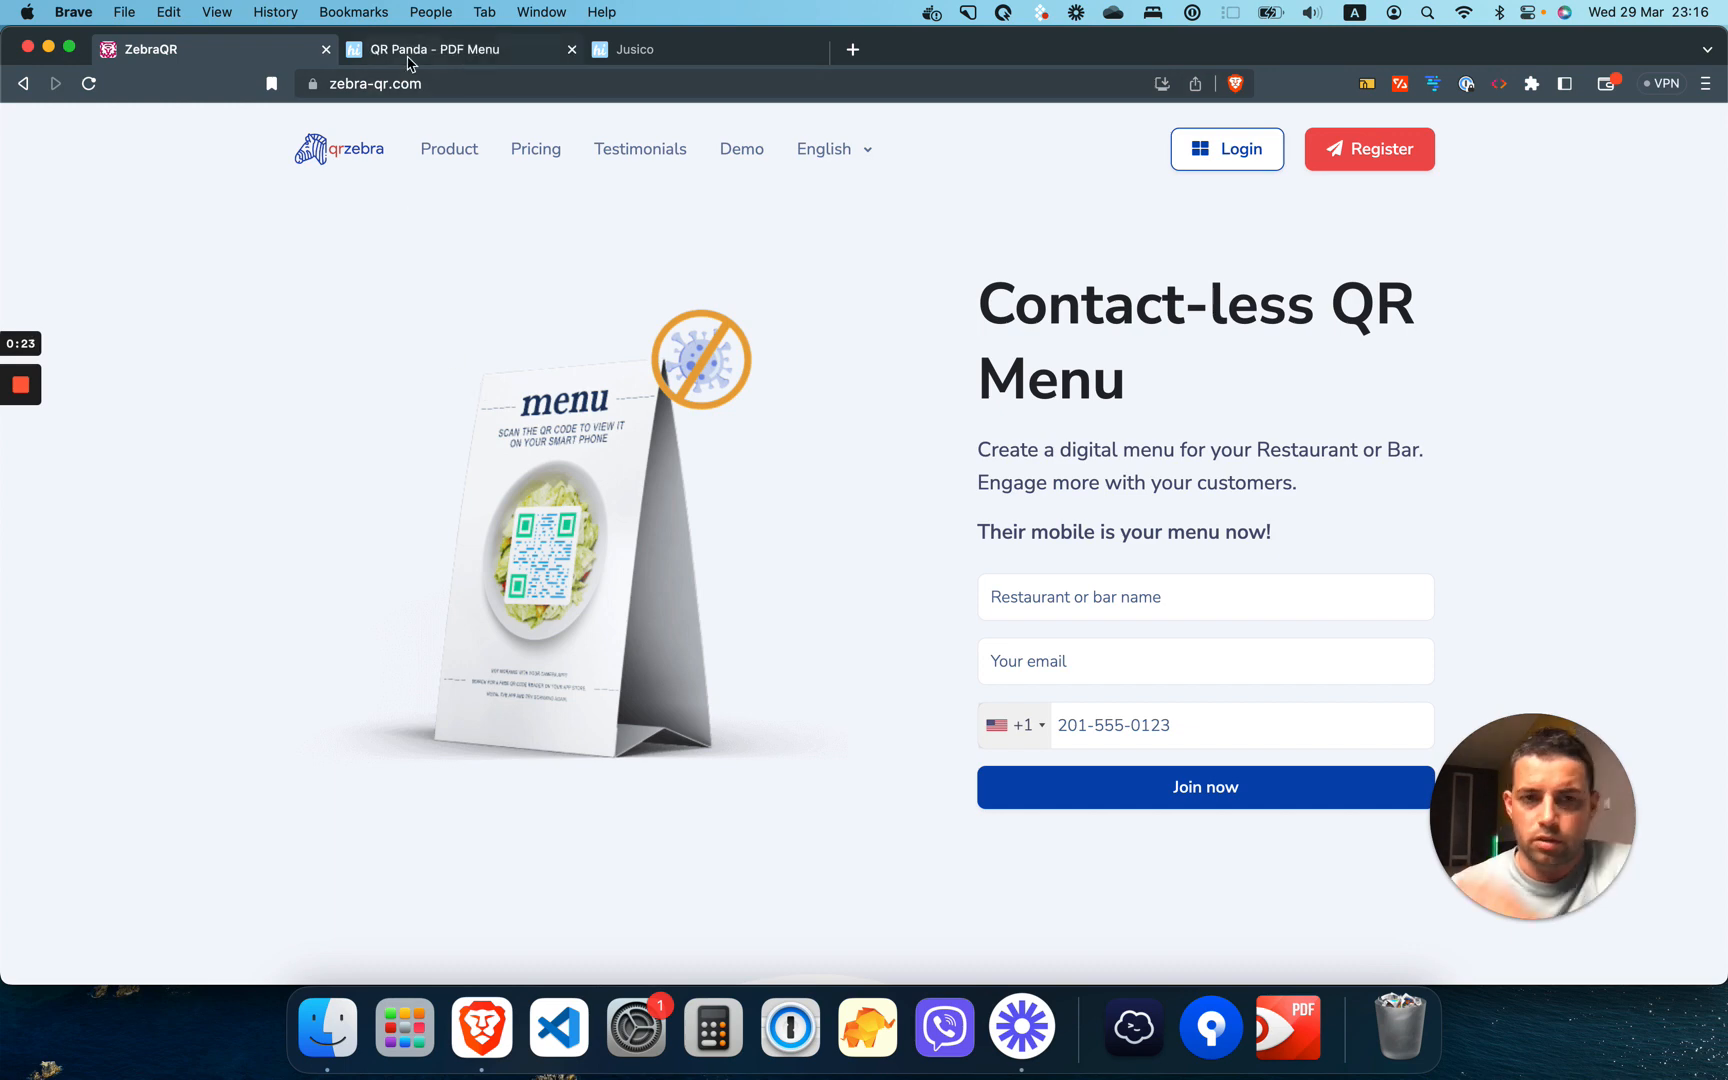
Step: Return to the QR Panda PDF-menu-to-QR homepage
click(452, 48)
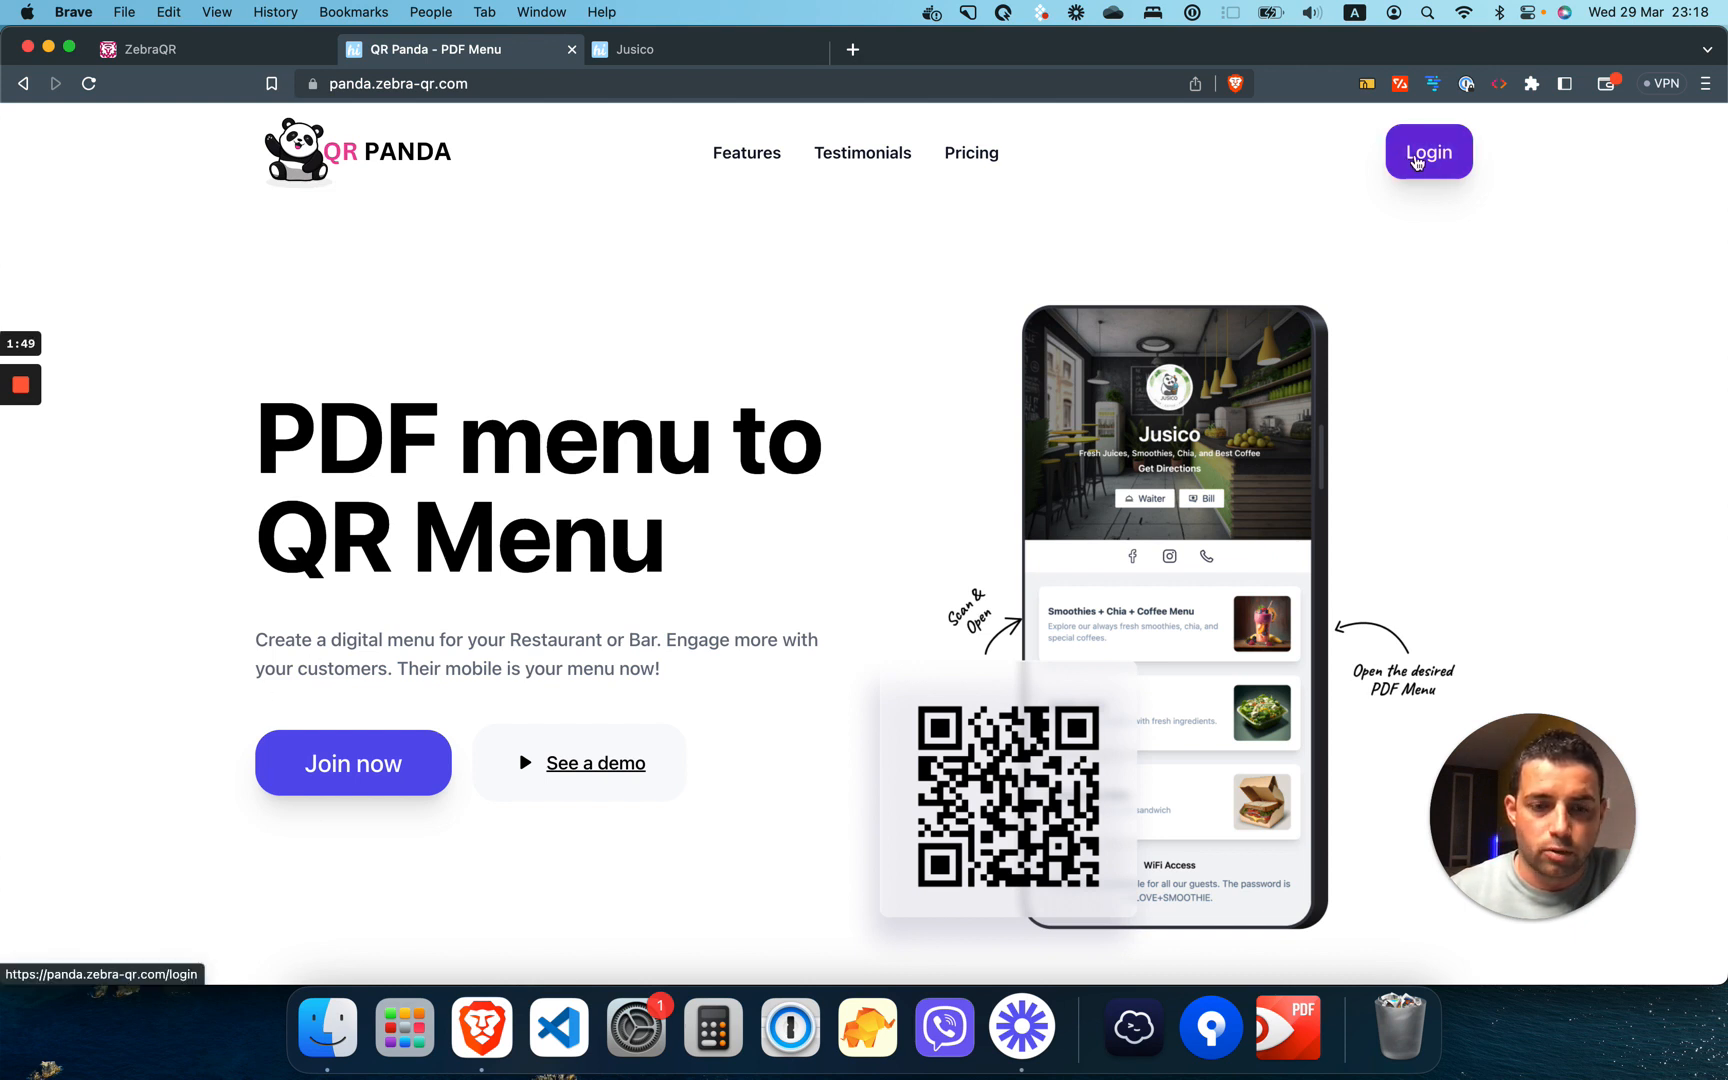
Step: Log in, review the dashboard's Call Bill statistic, then go to Jusico's company settings
click(1428, 152)
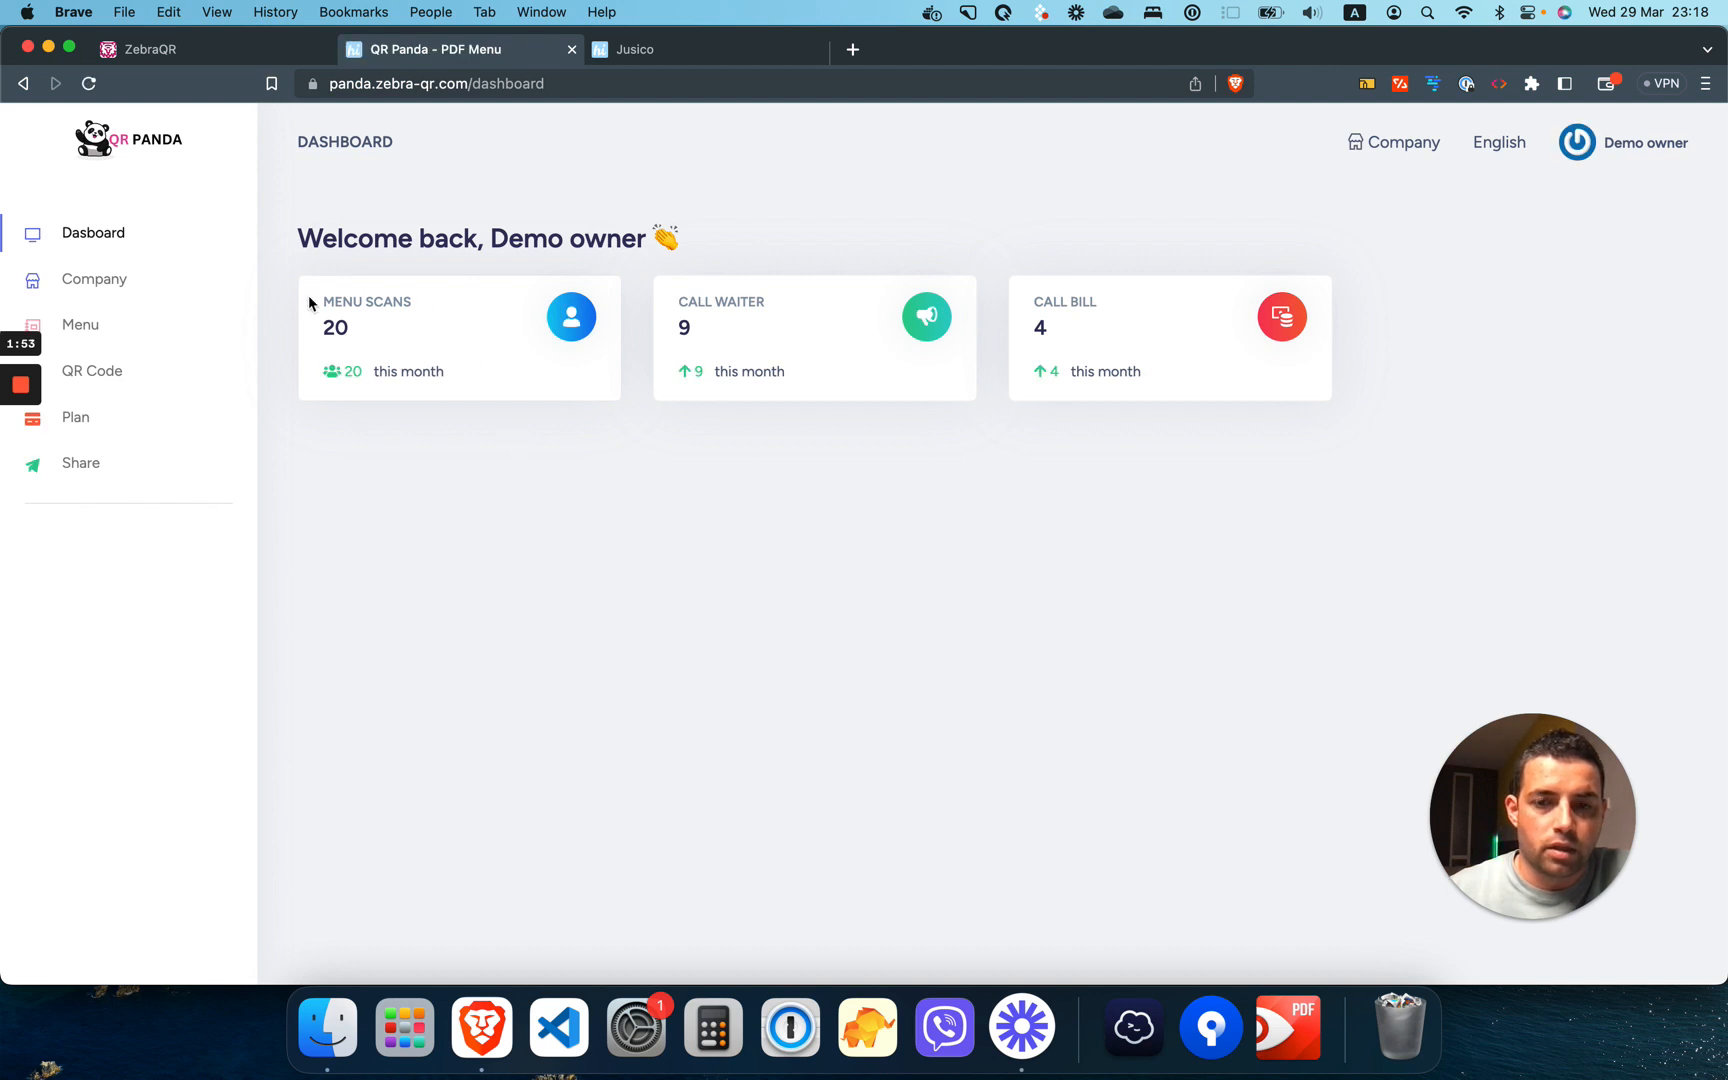
mouse_move(386, 320)
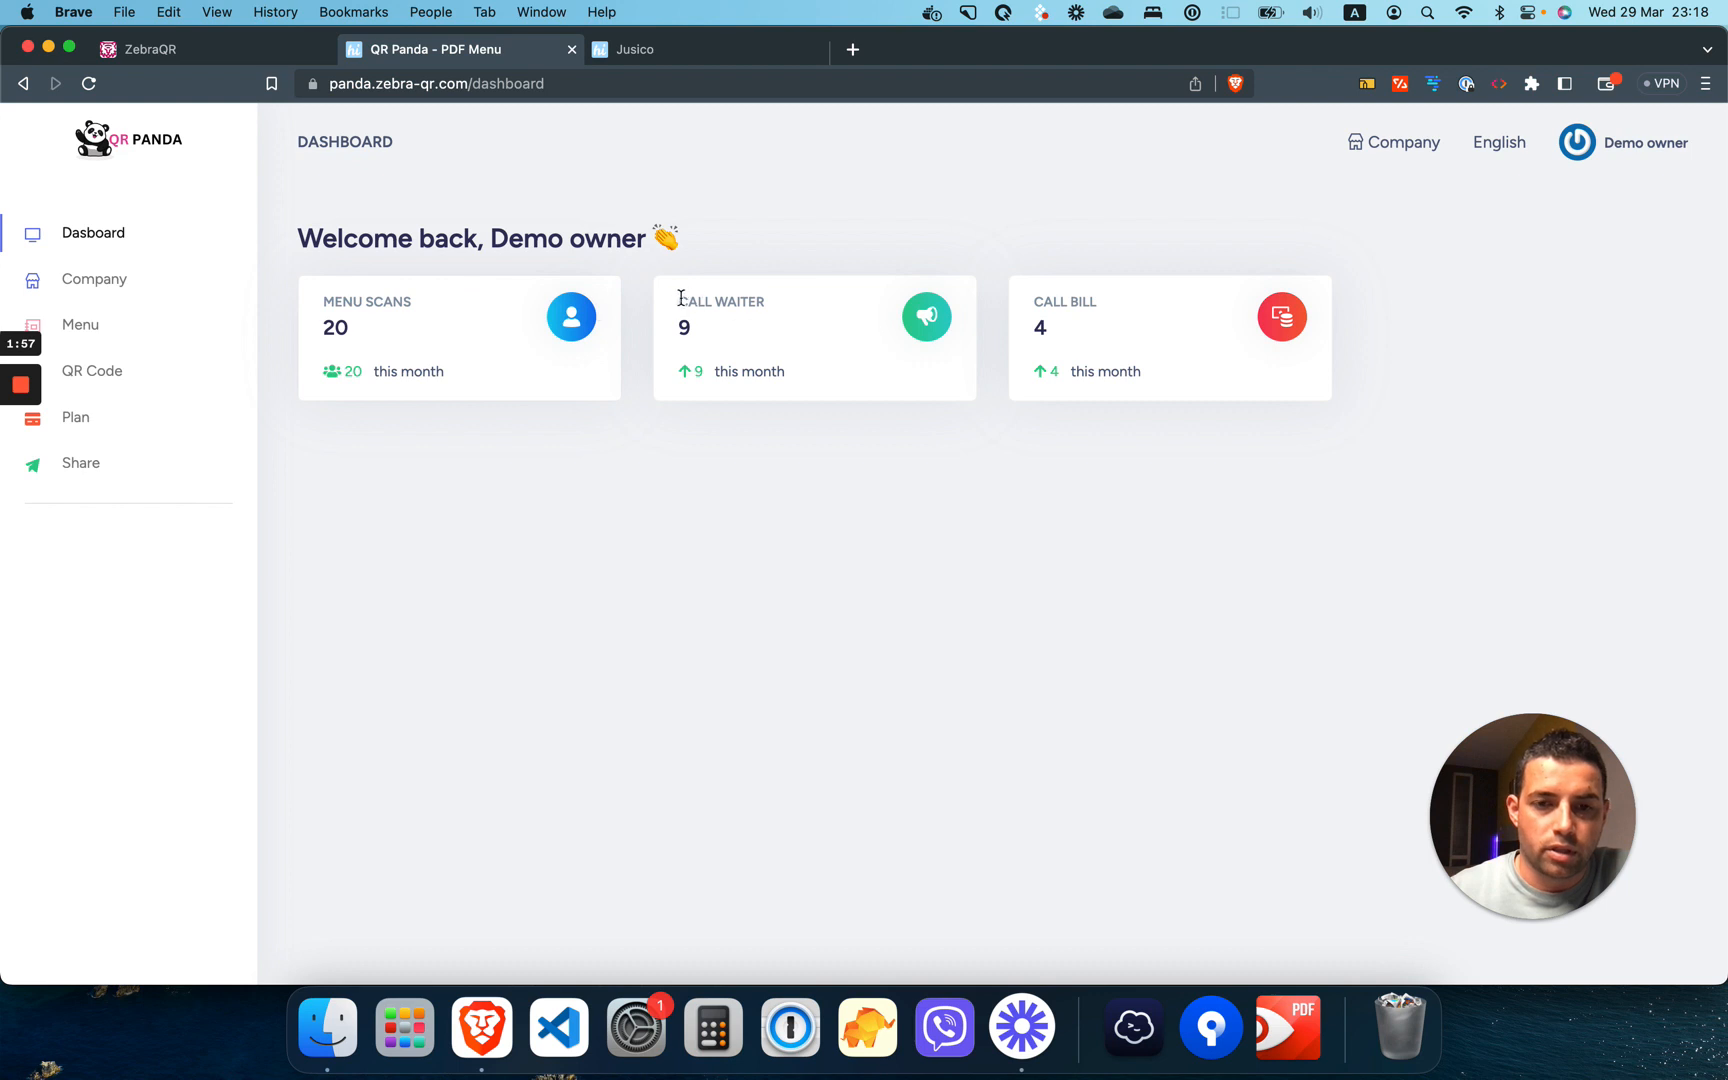
double_click(720, 300)
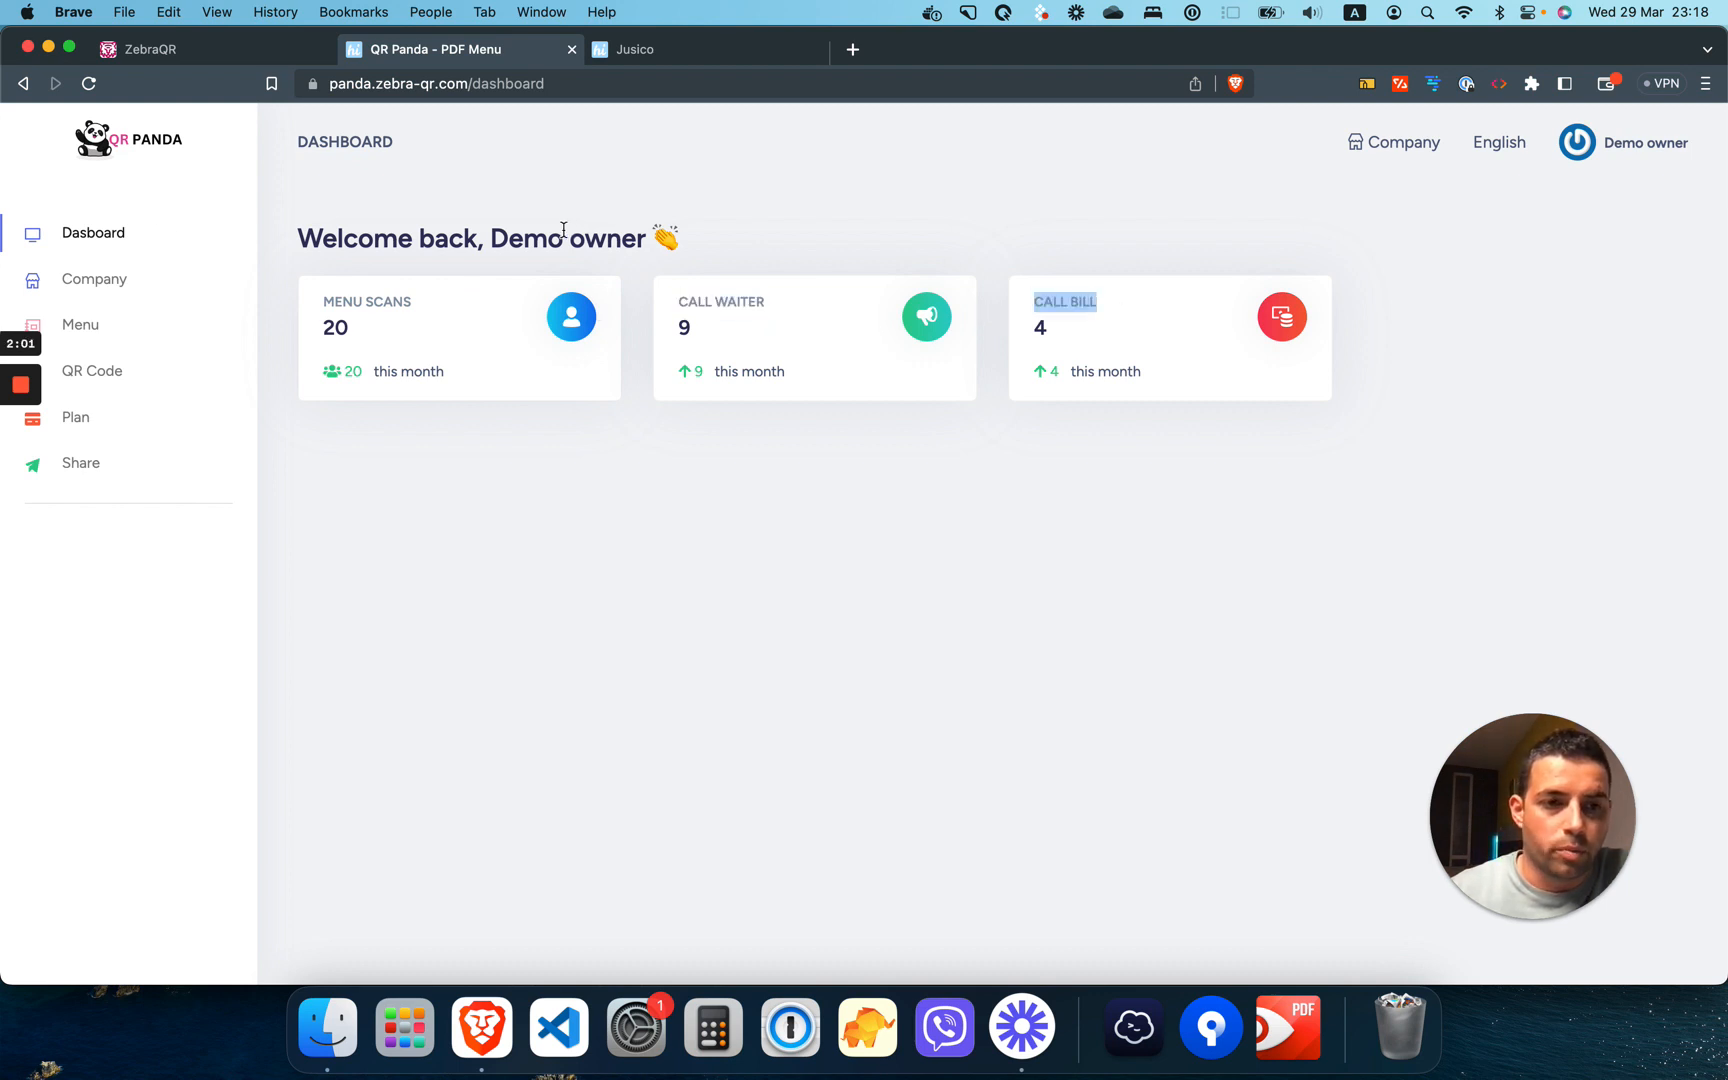
click(94, 278)
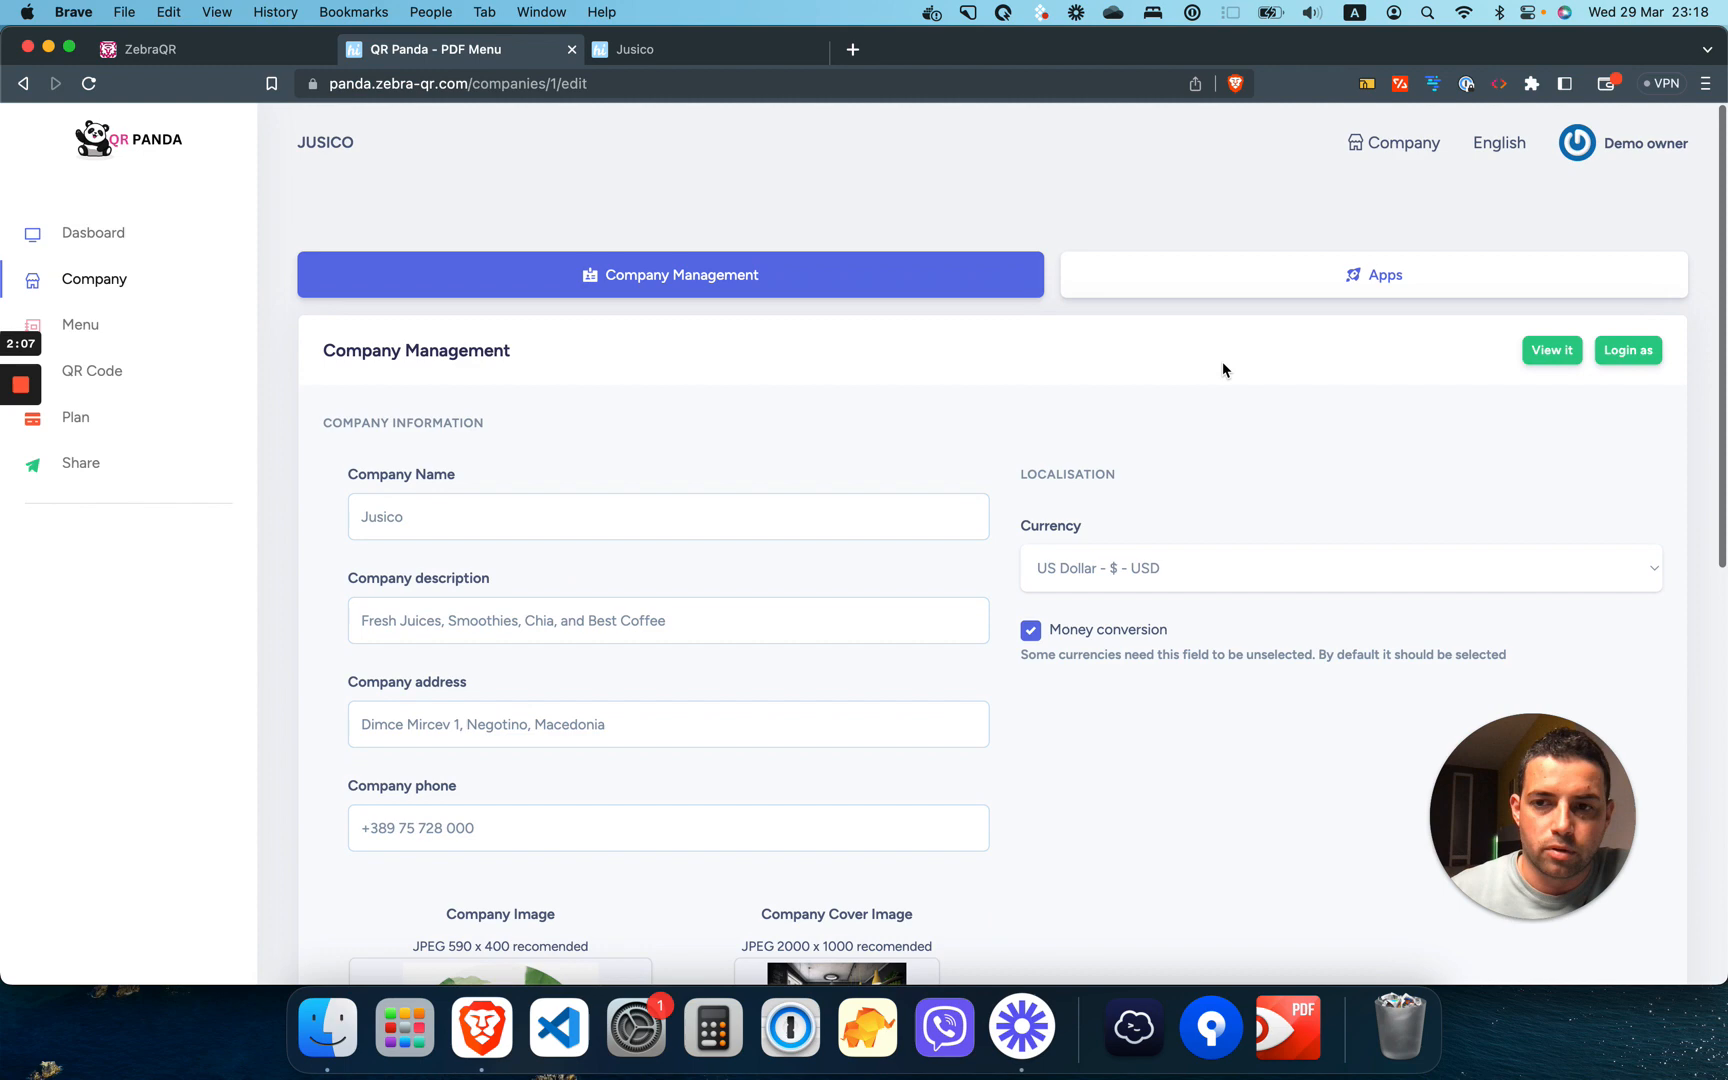
Step: Review Jusico's apps settings: impressum, call waiter and bill, social links
click(1374, 274)
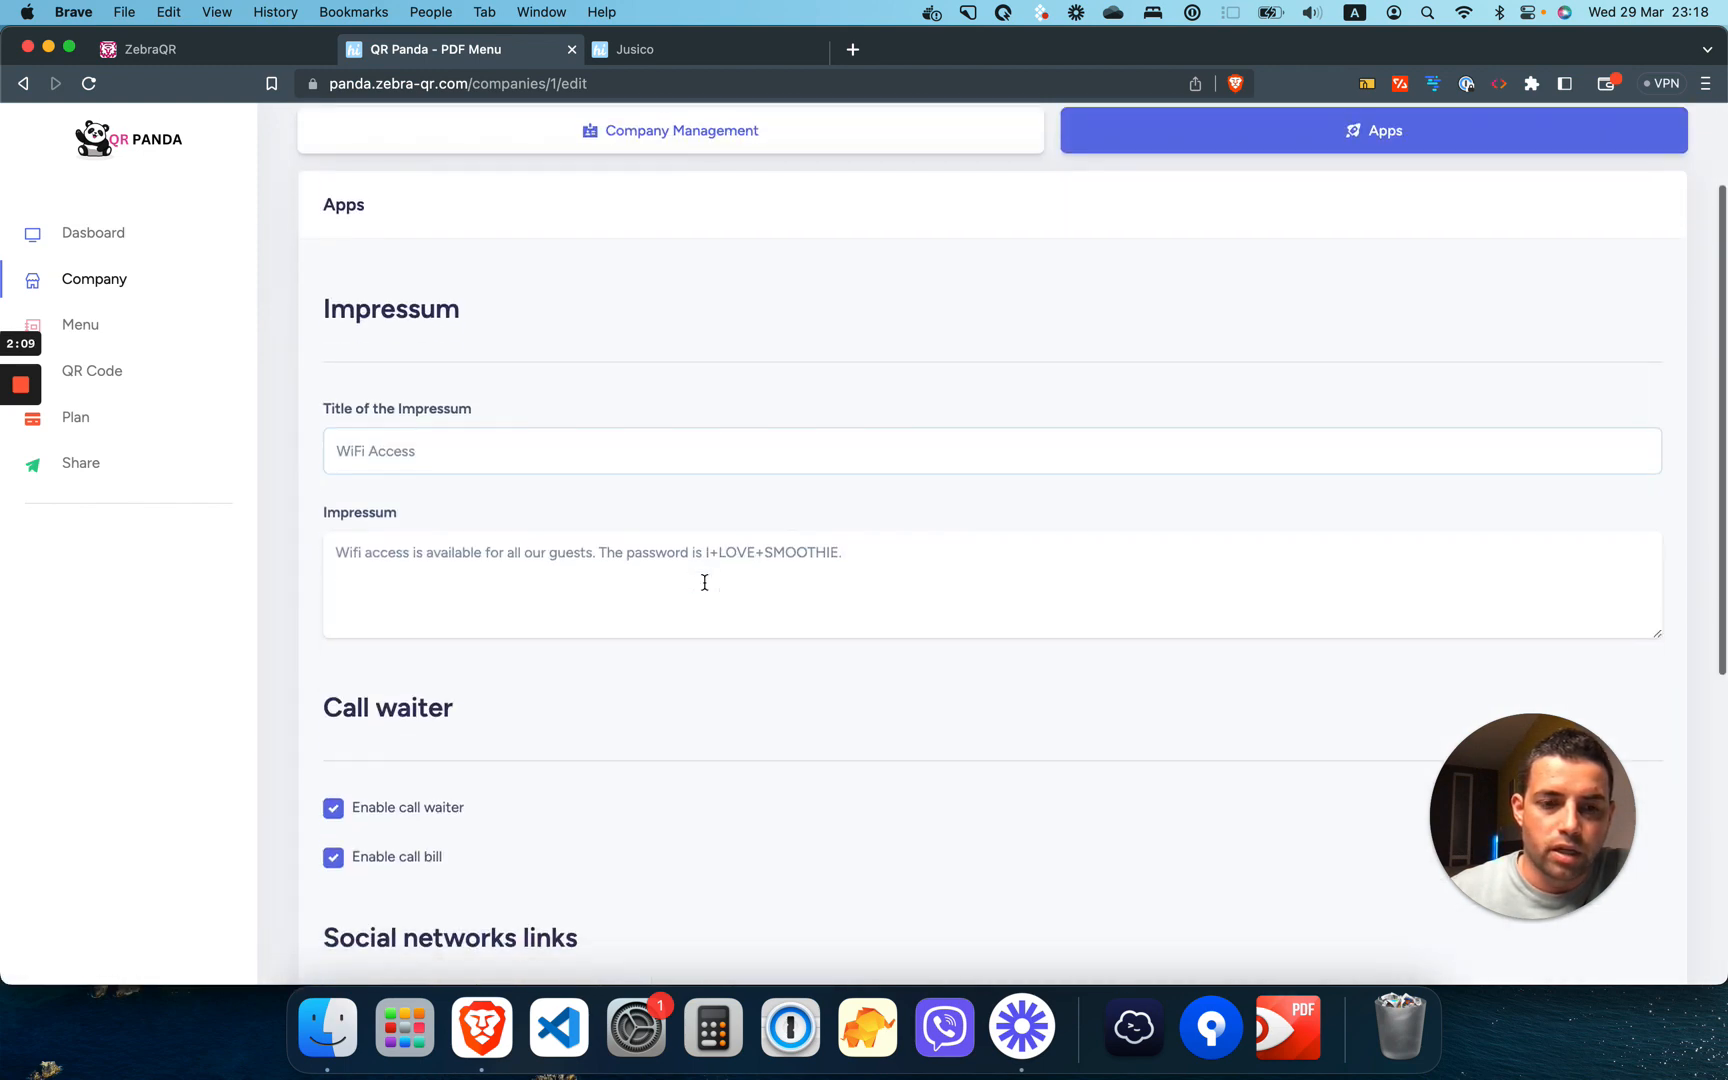
scroll(down, 3)
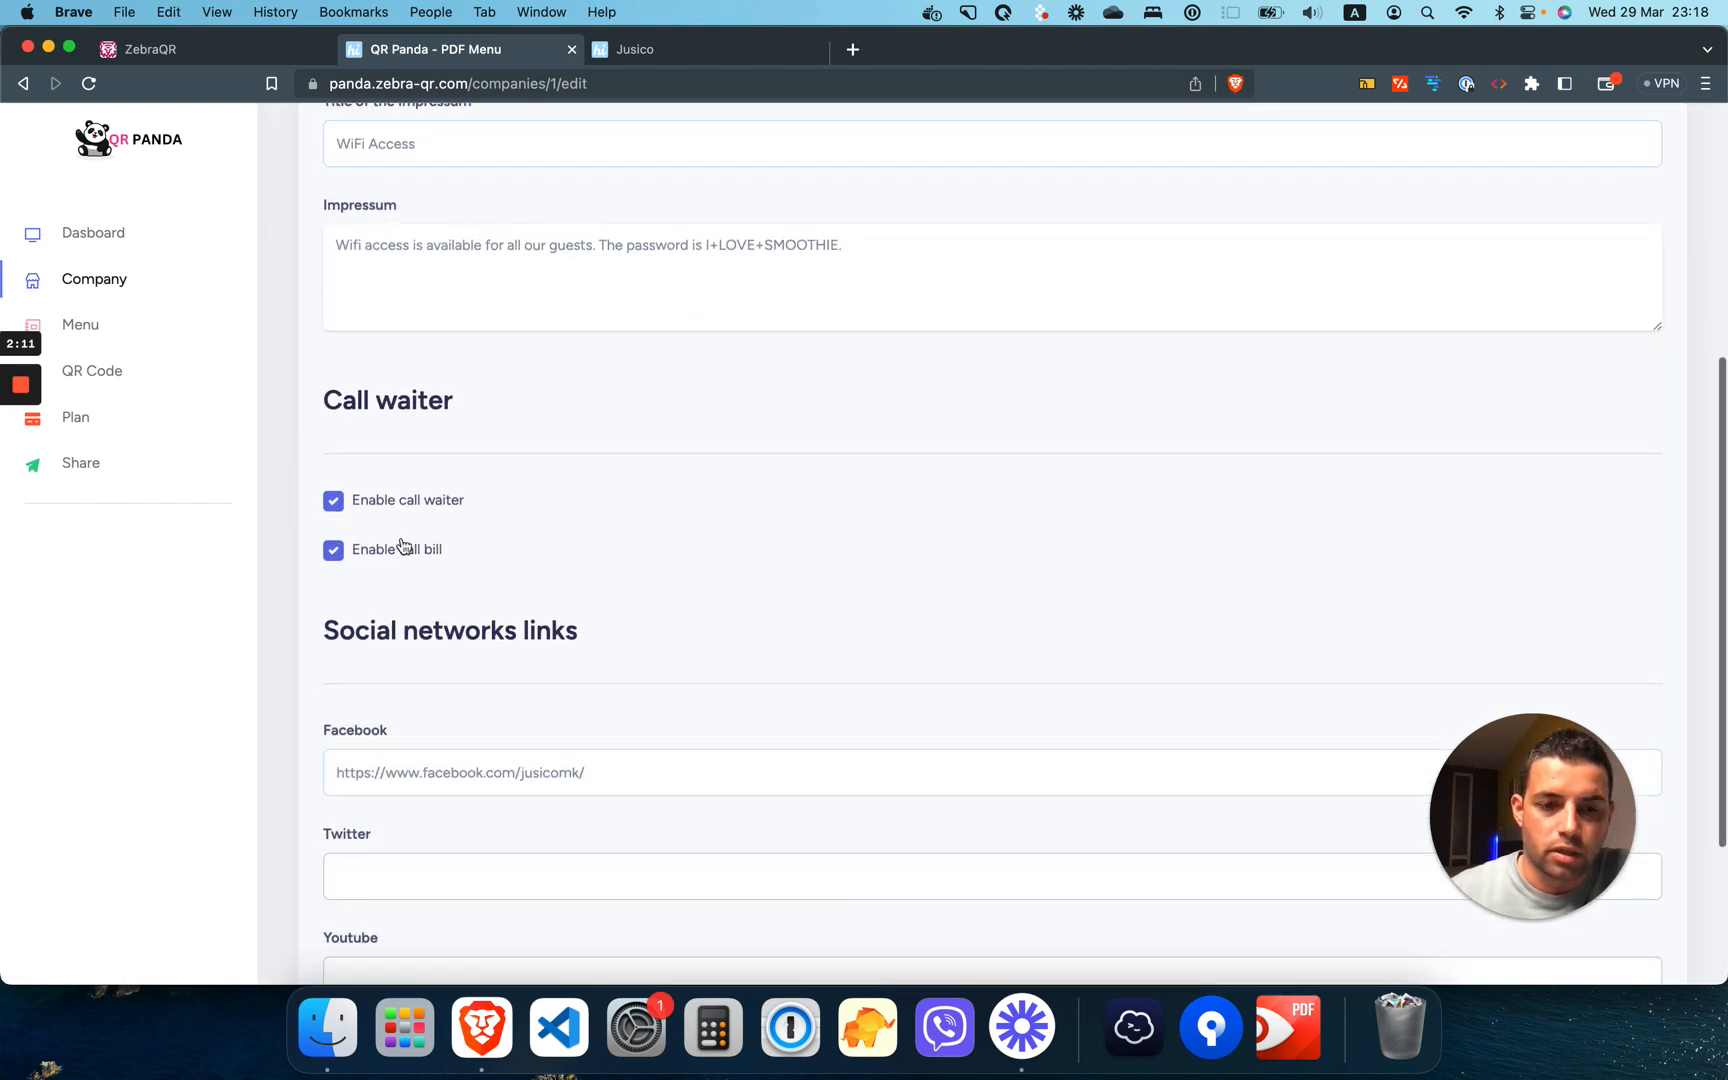
mouse_move(342, 574)
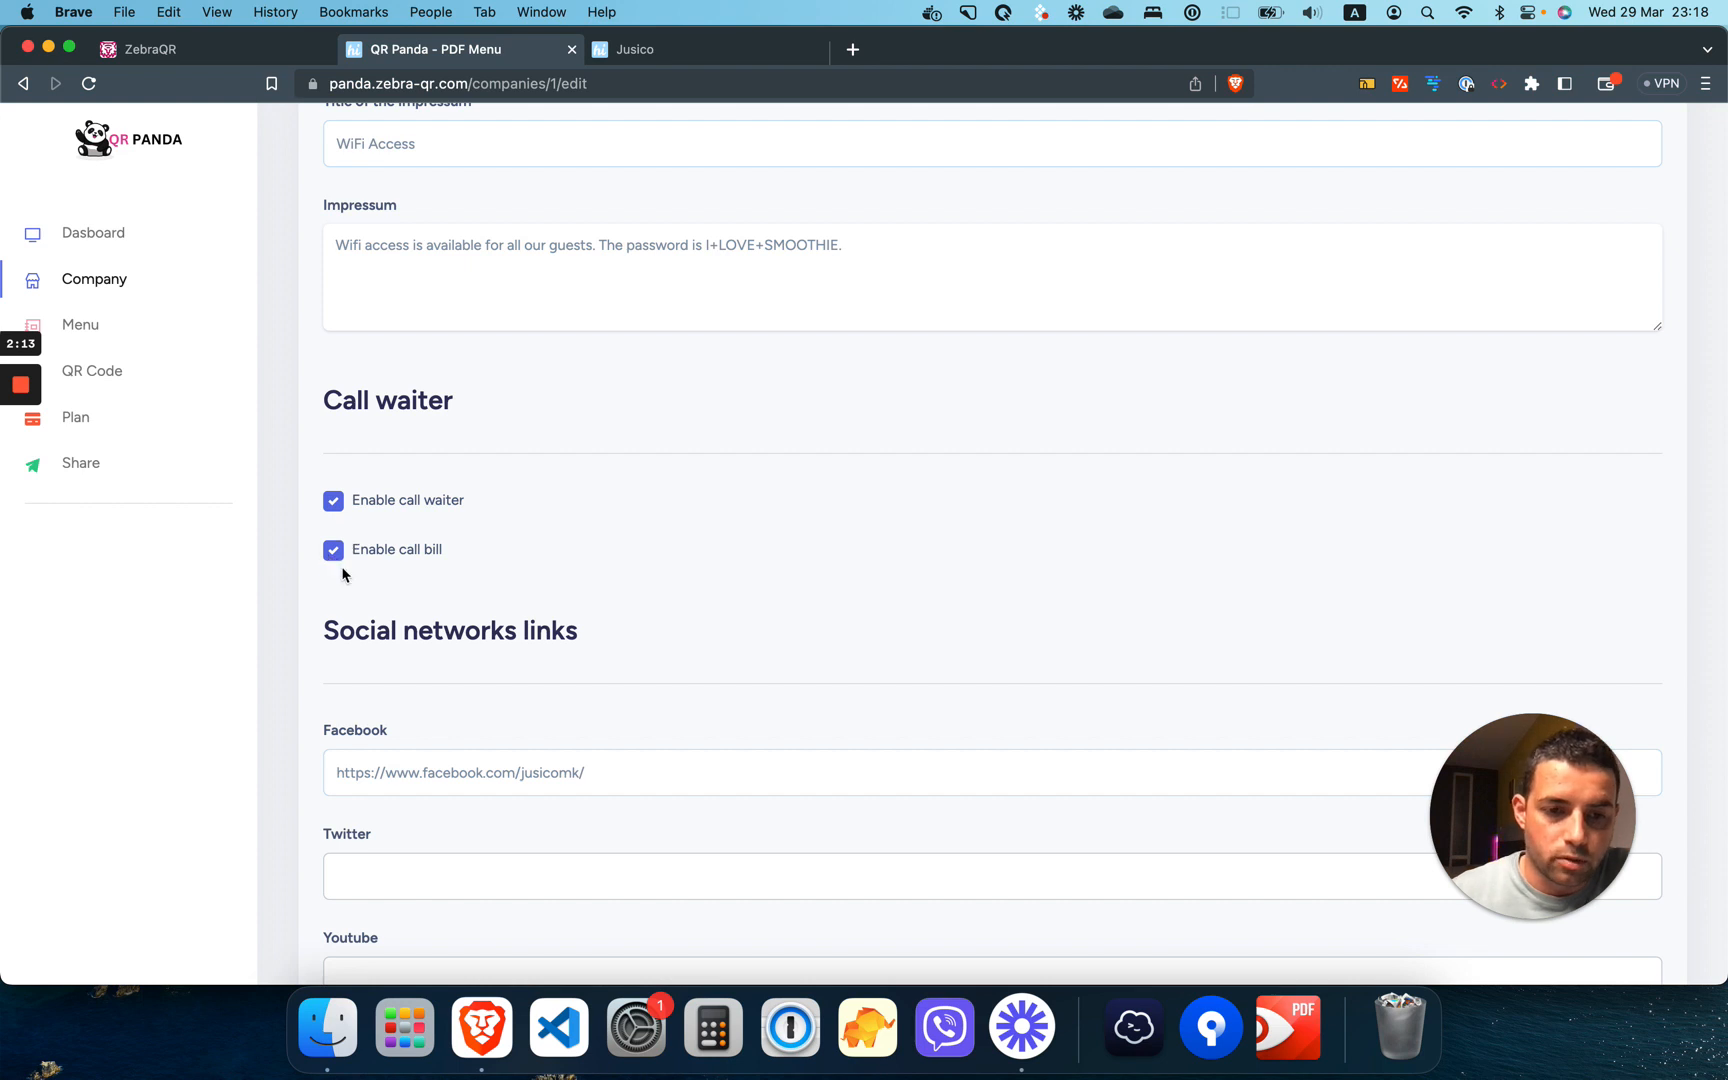
scroll(down, 3)
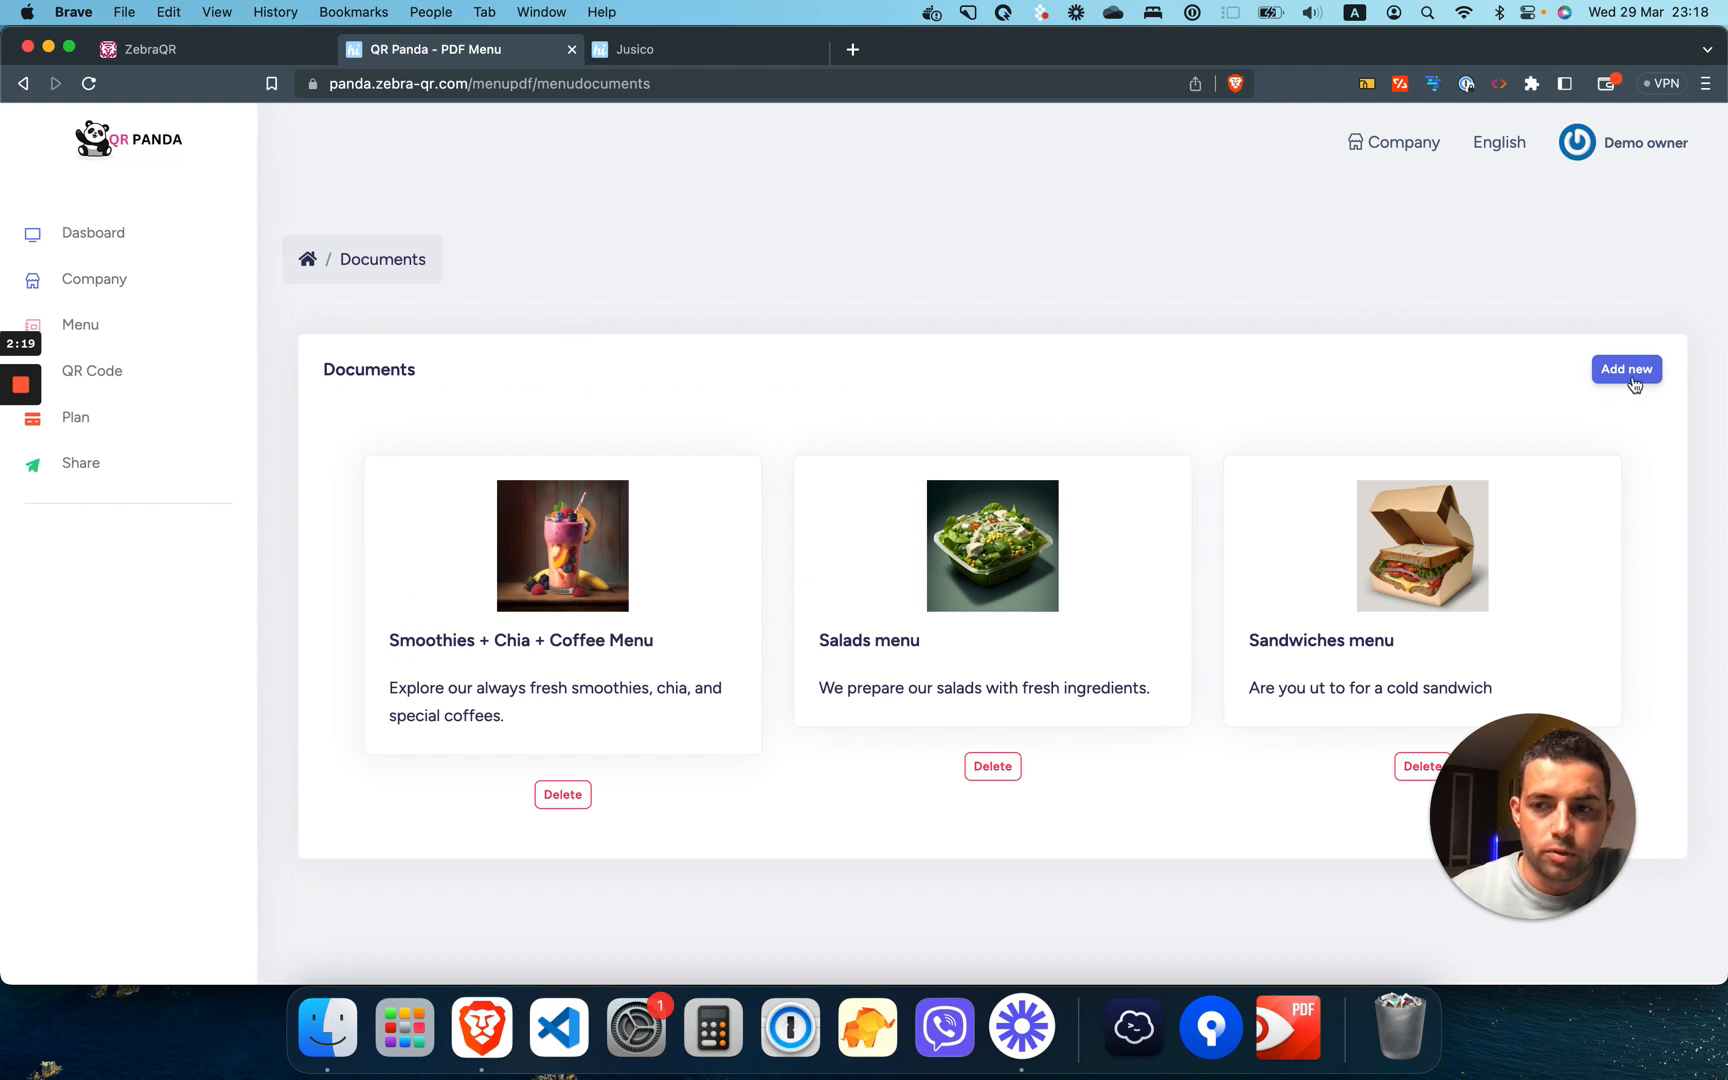
mouse_move(1420, 540)
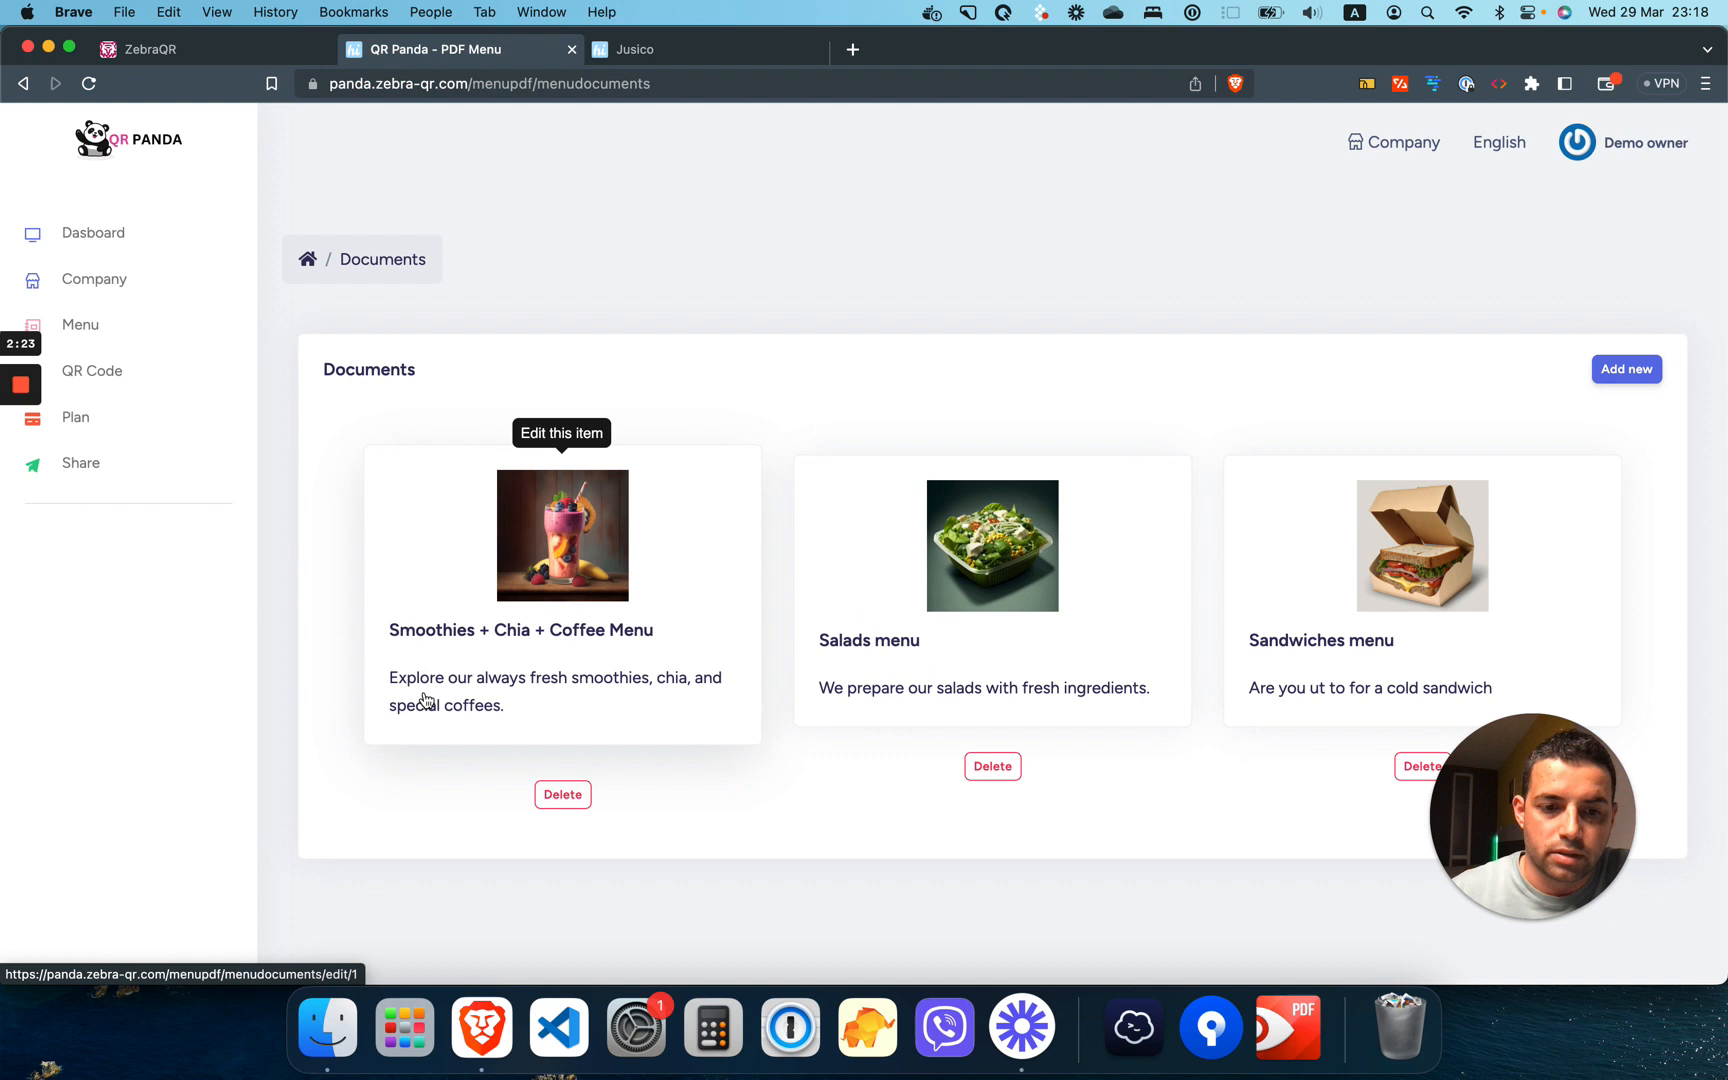
mouse_move(682, 654)
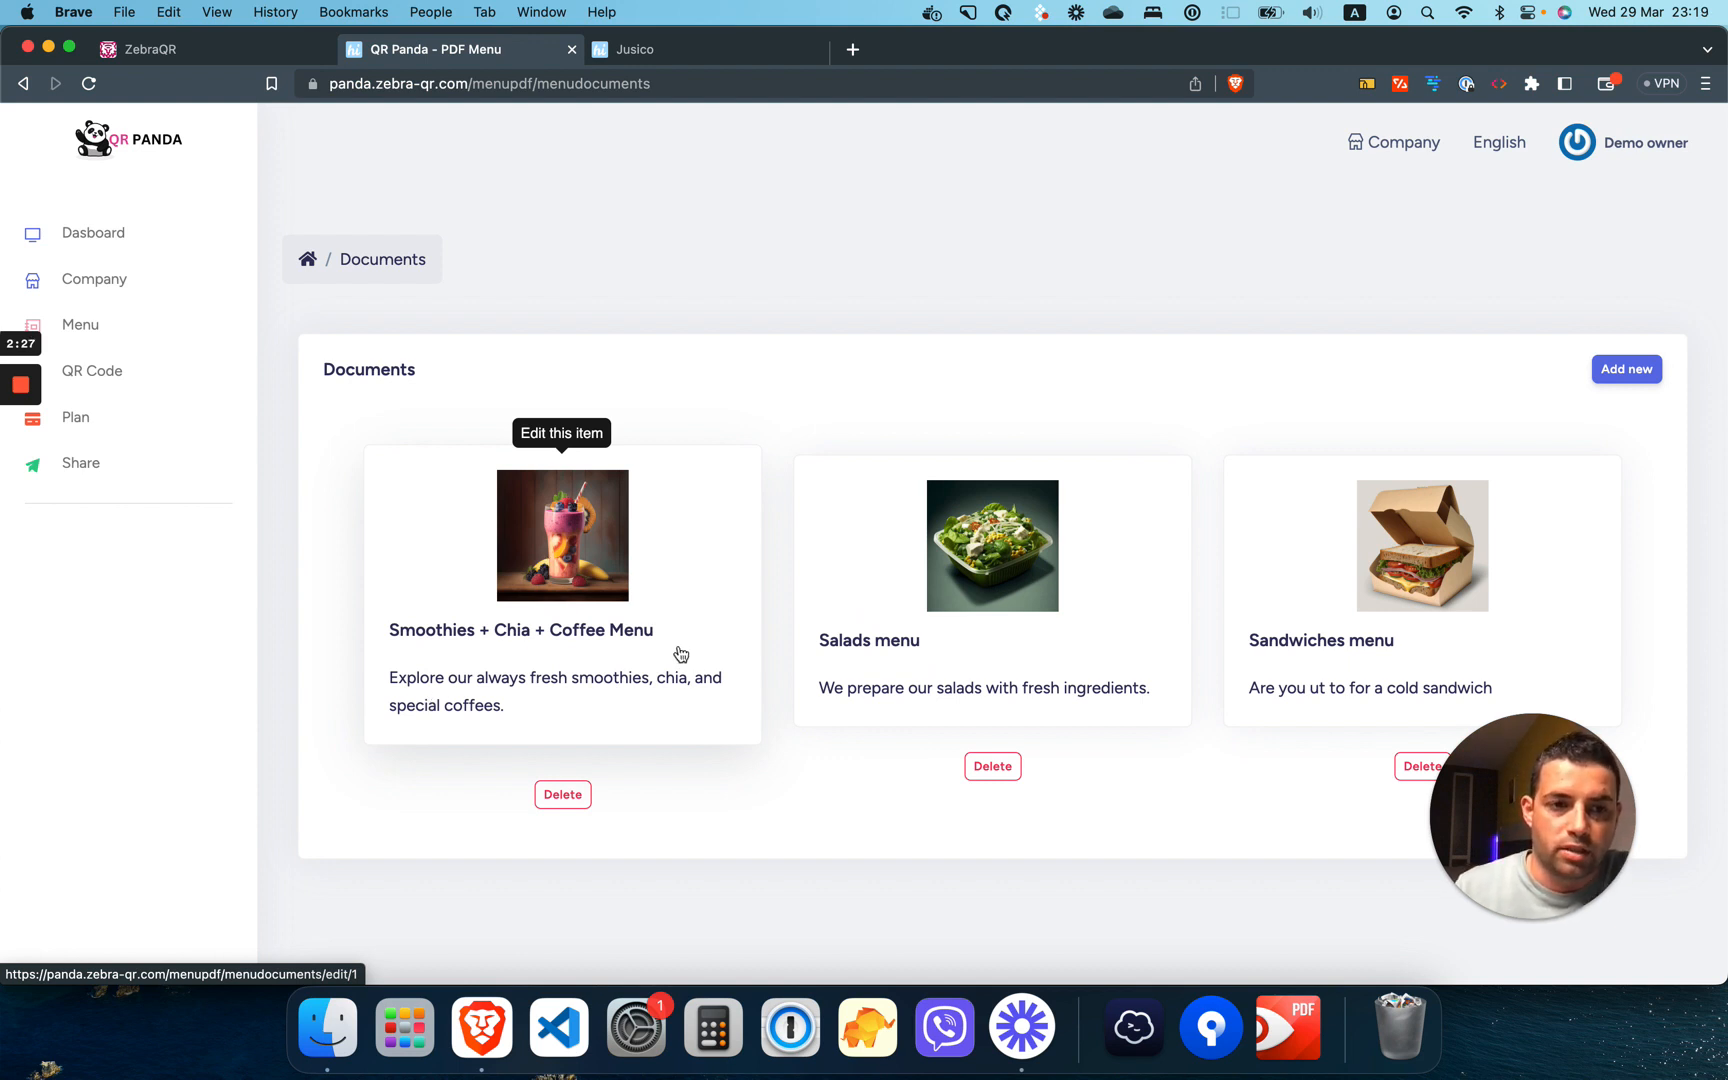
Step: Generate a QR code in the QR Code maker with the parameter 'Table 1'
click(92, 370)
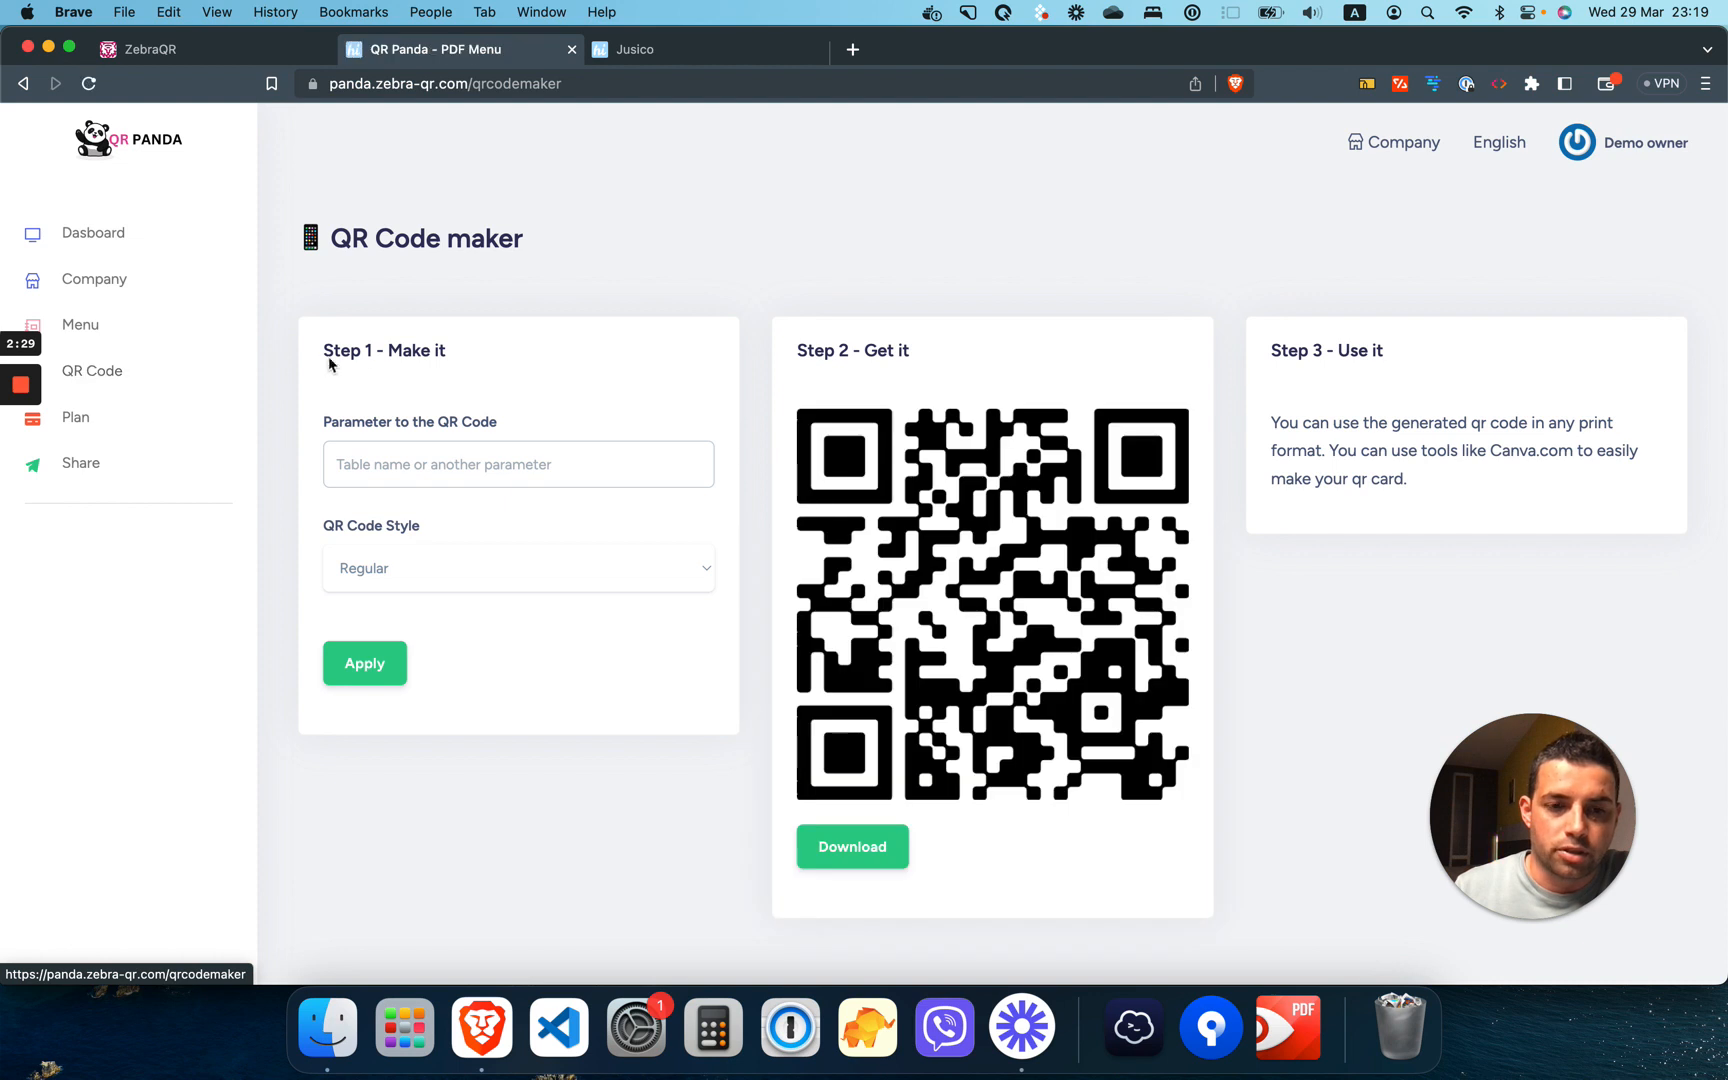
mouse_move(882, 460)
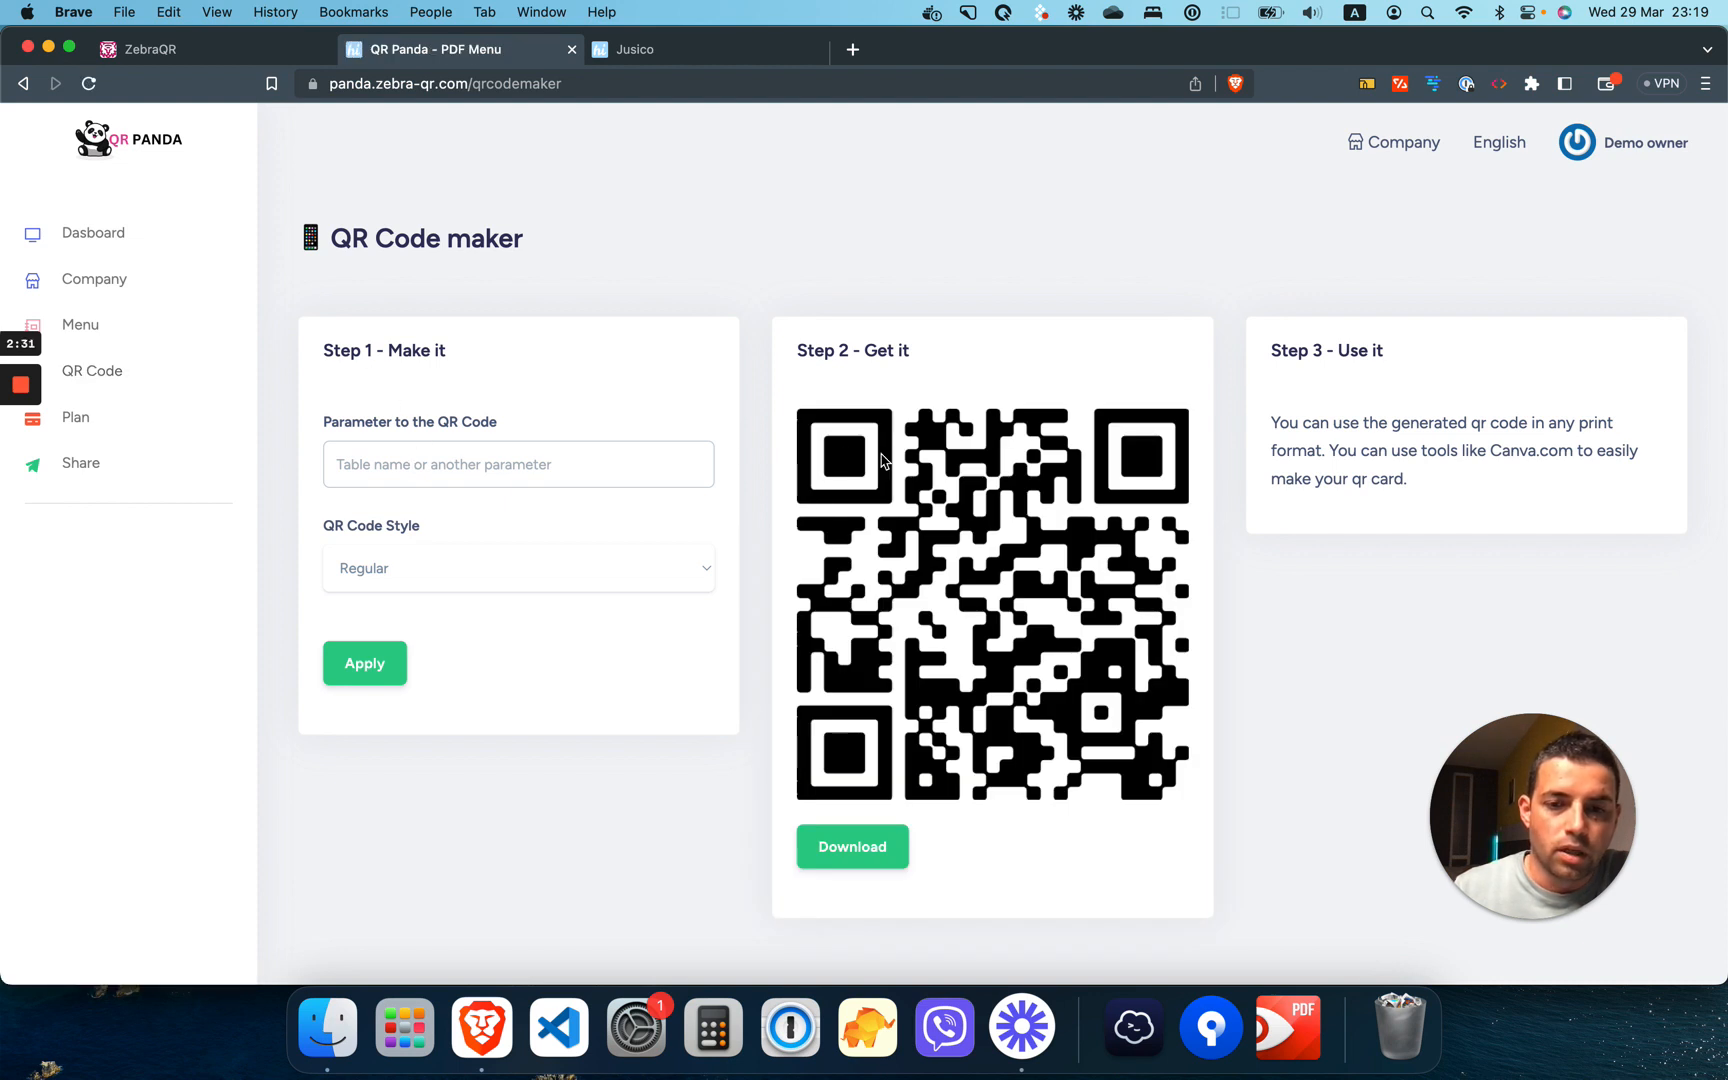
mouse_move(324, 434)
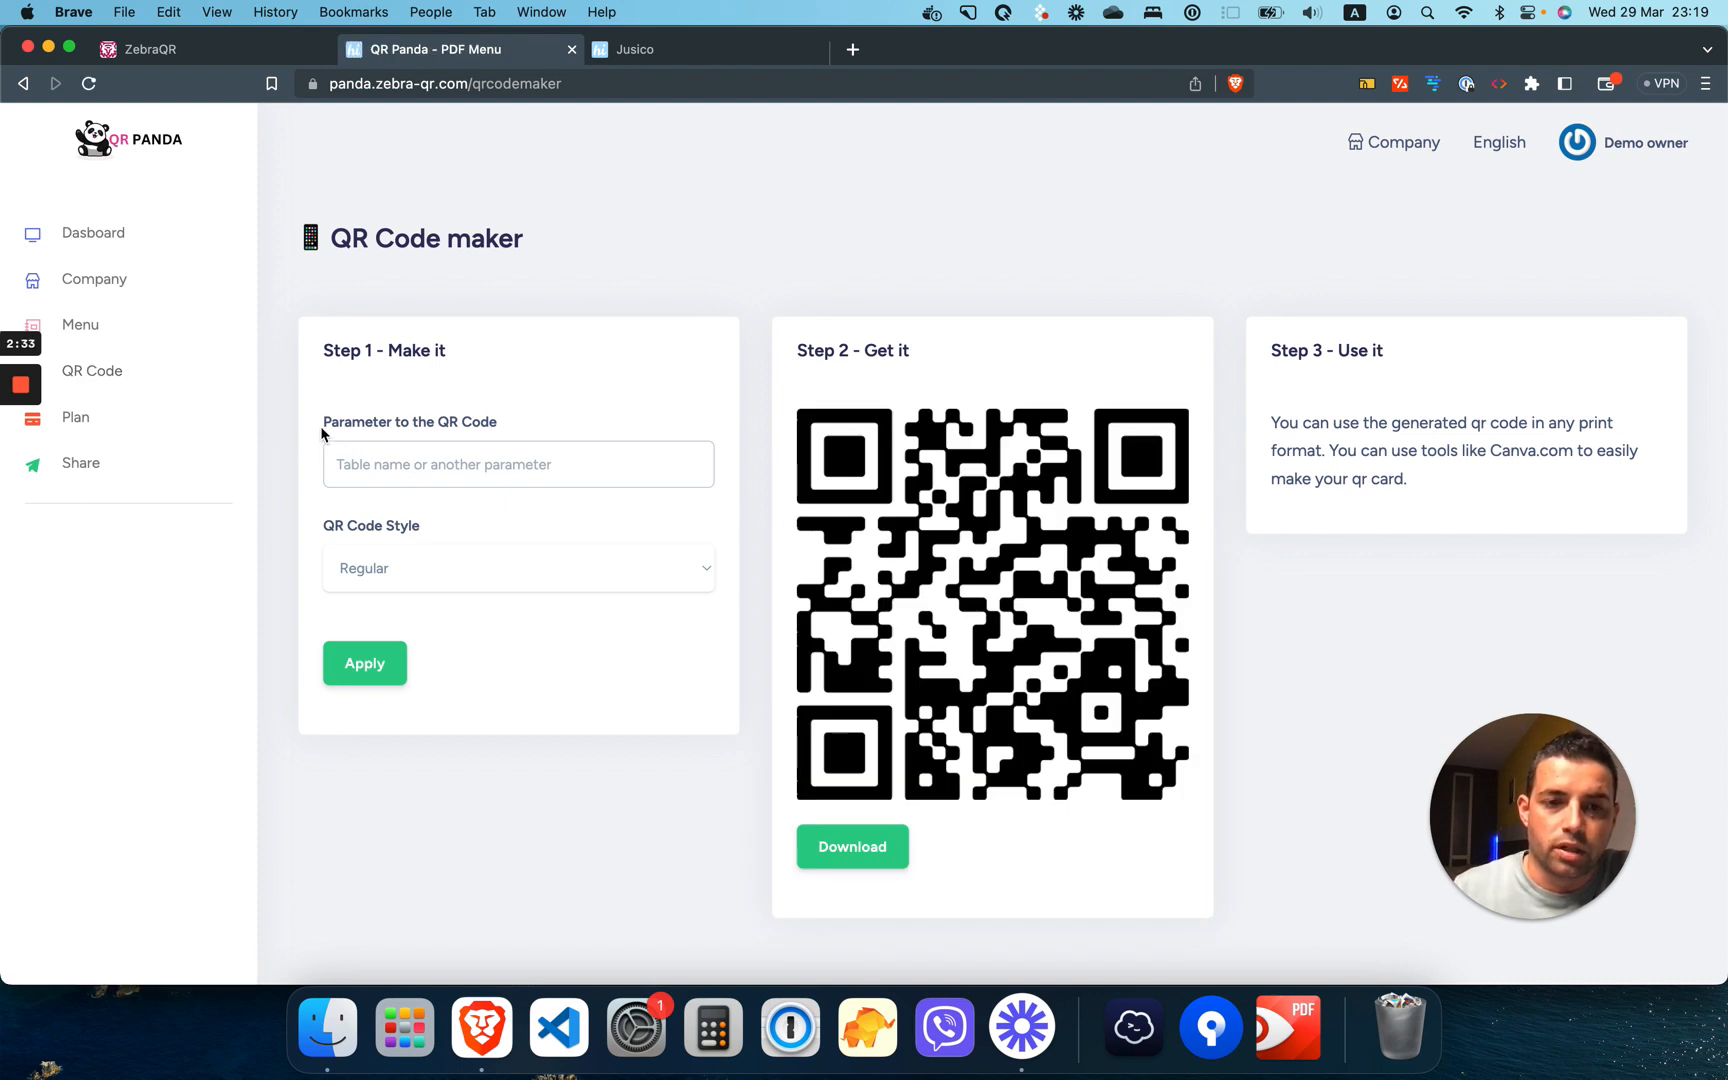
click(516, 464)
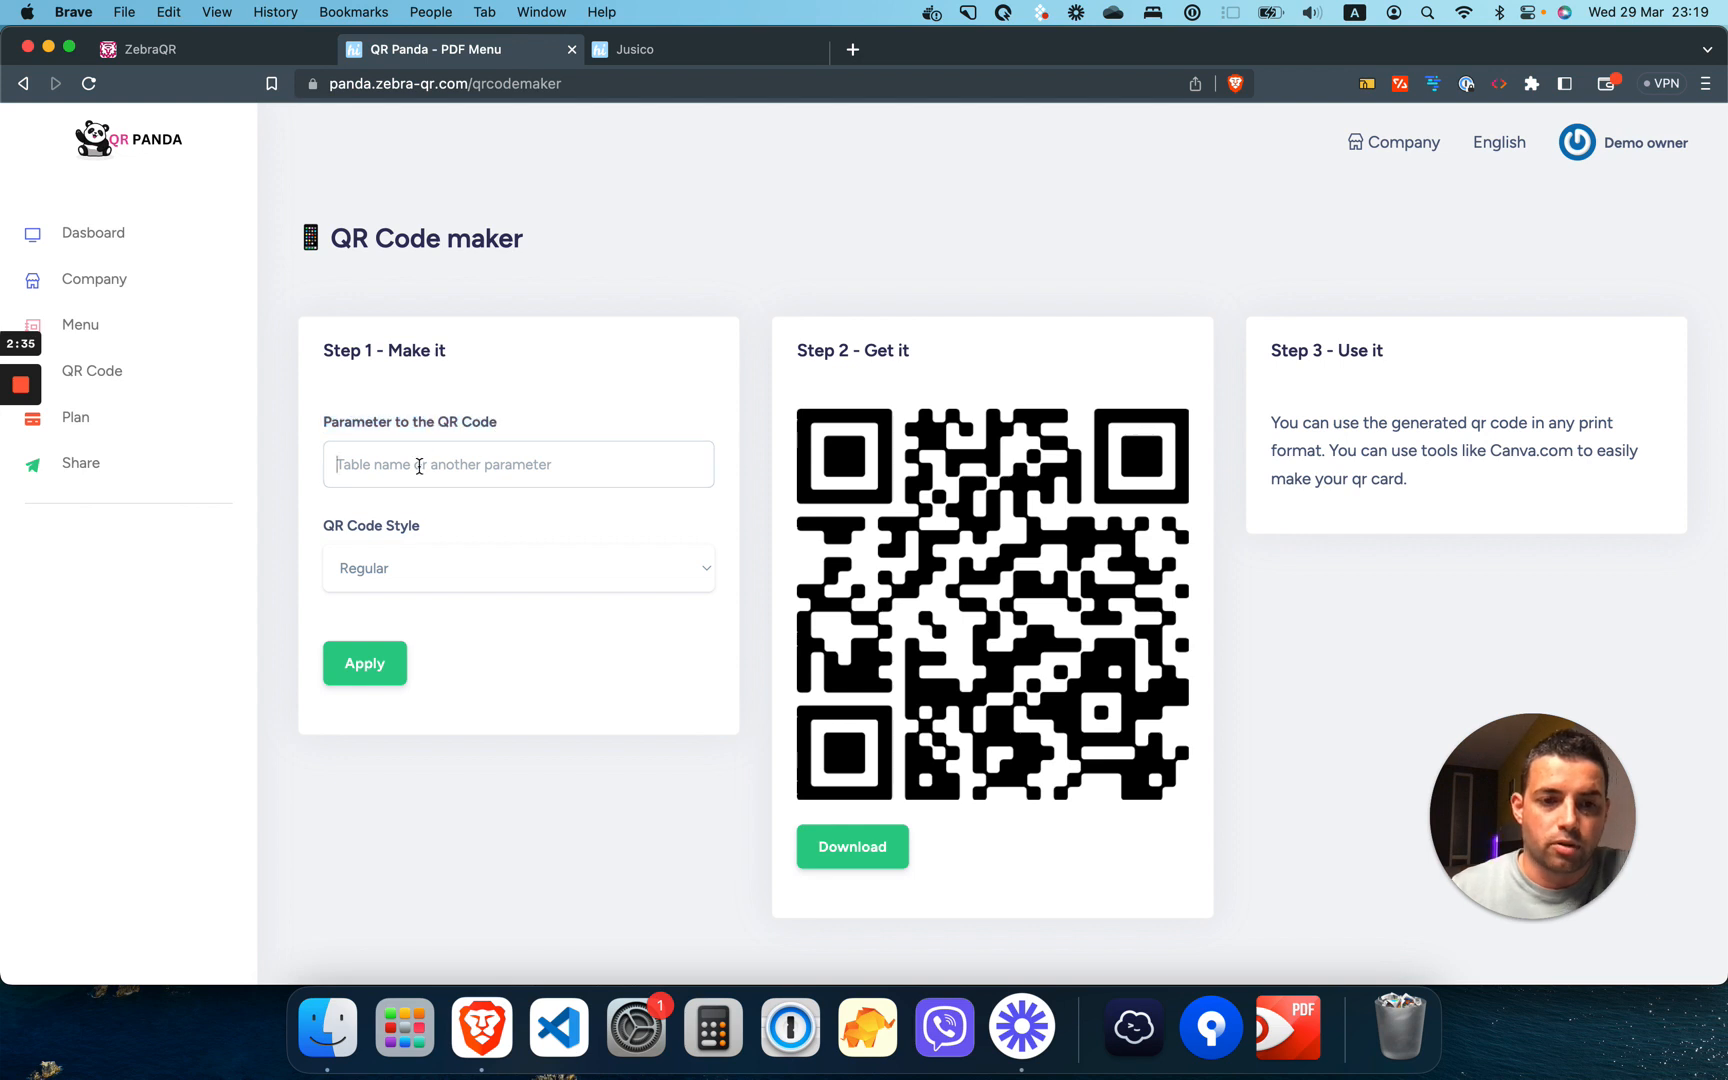
text(Table)
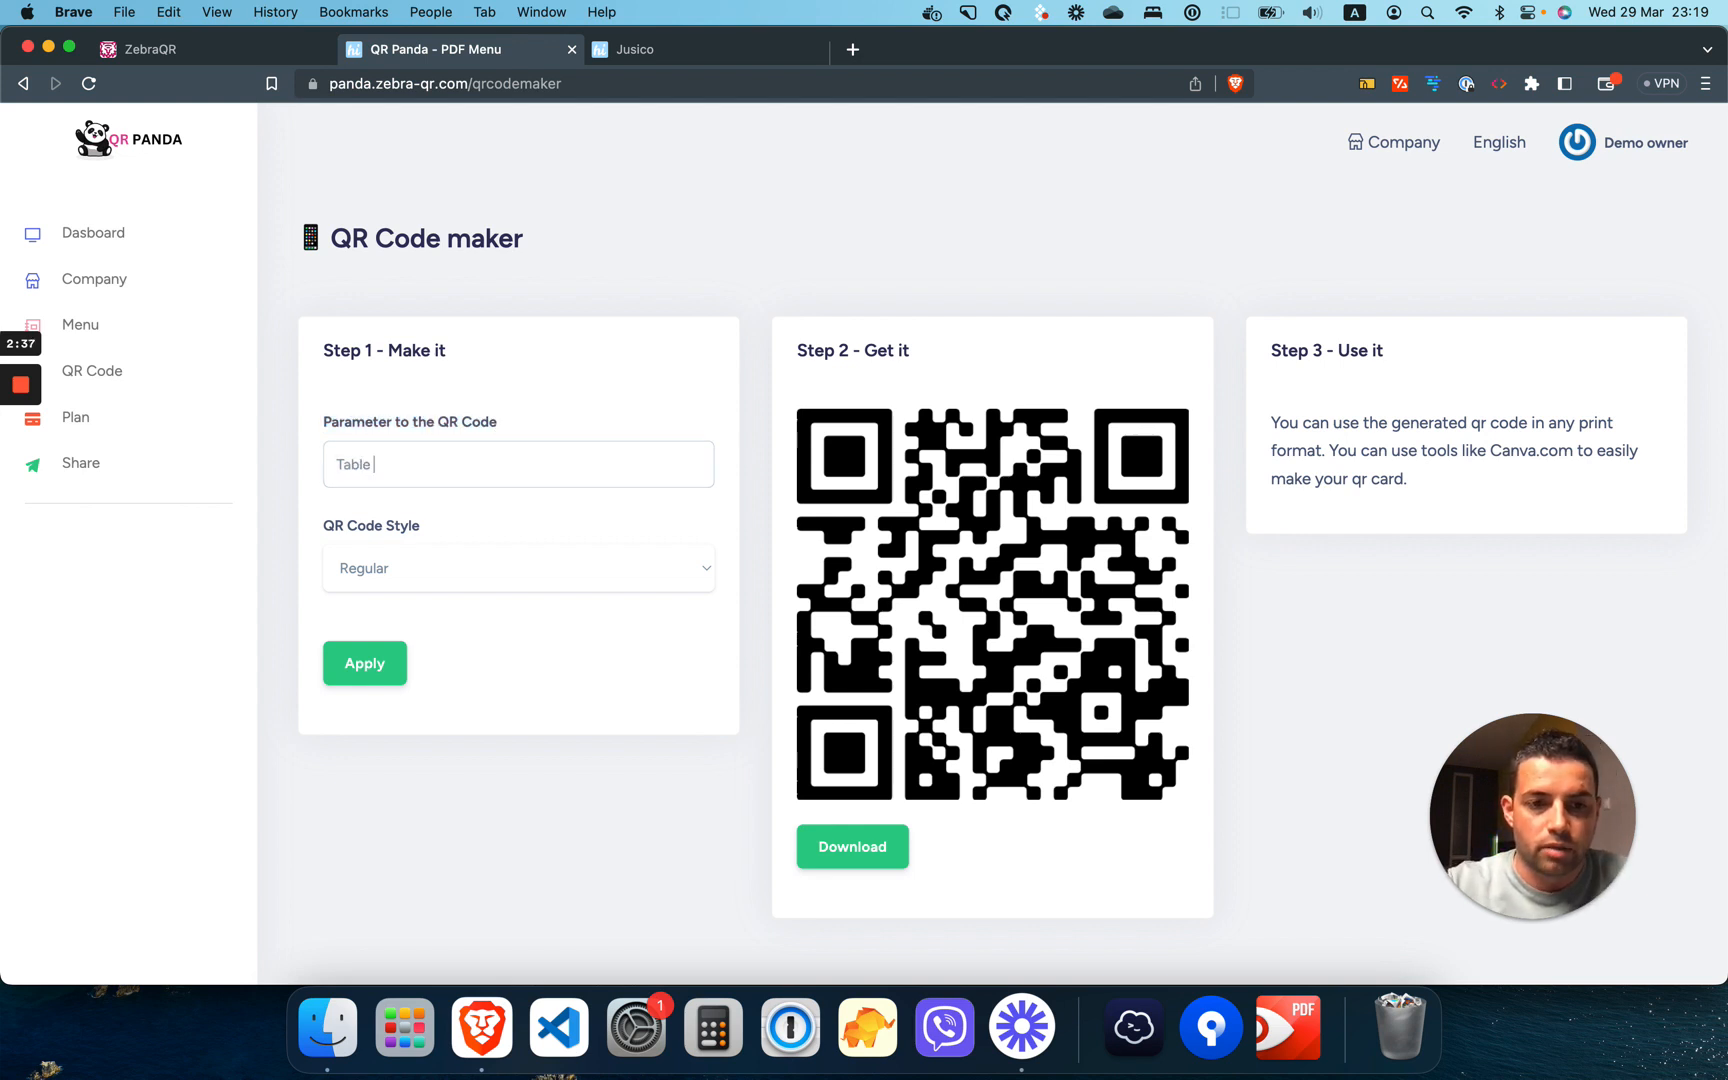
text(1)
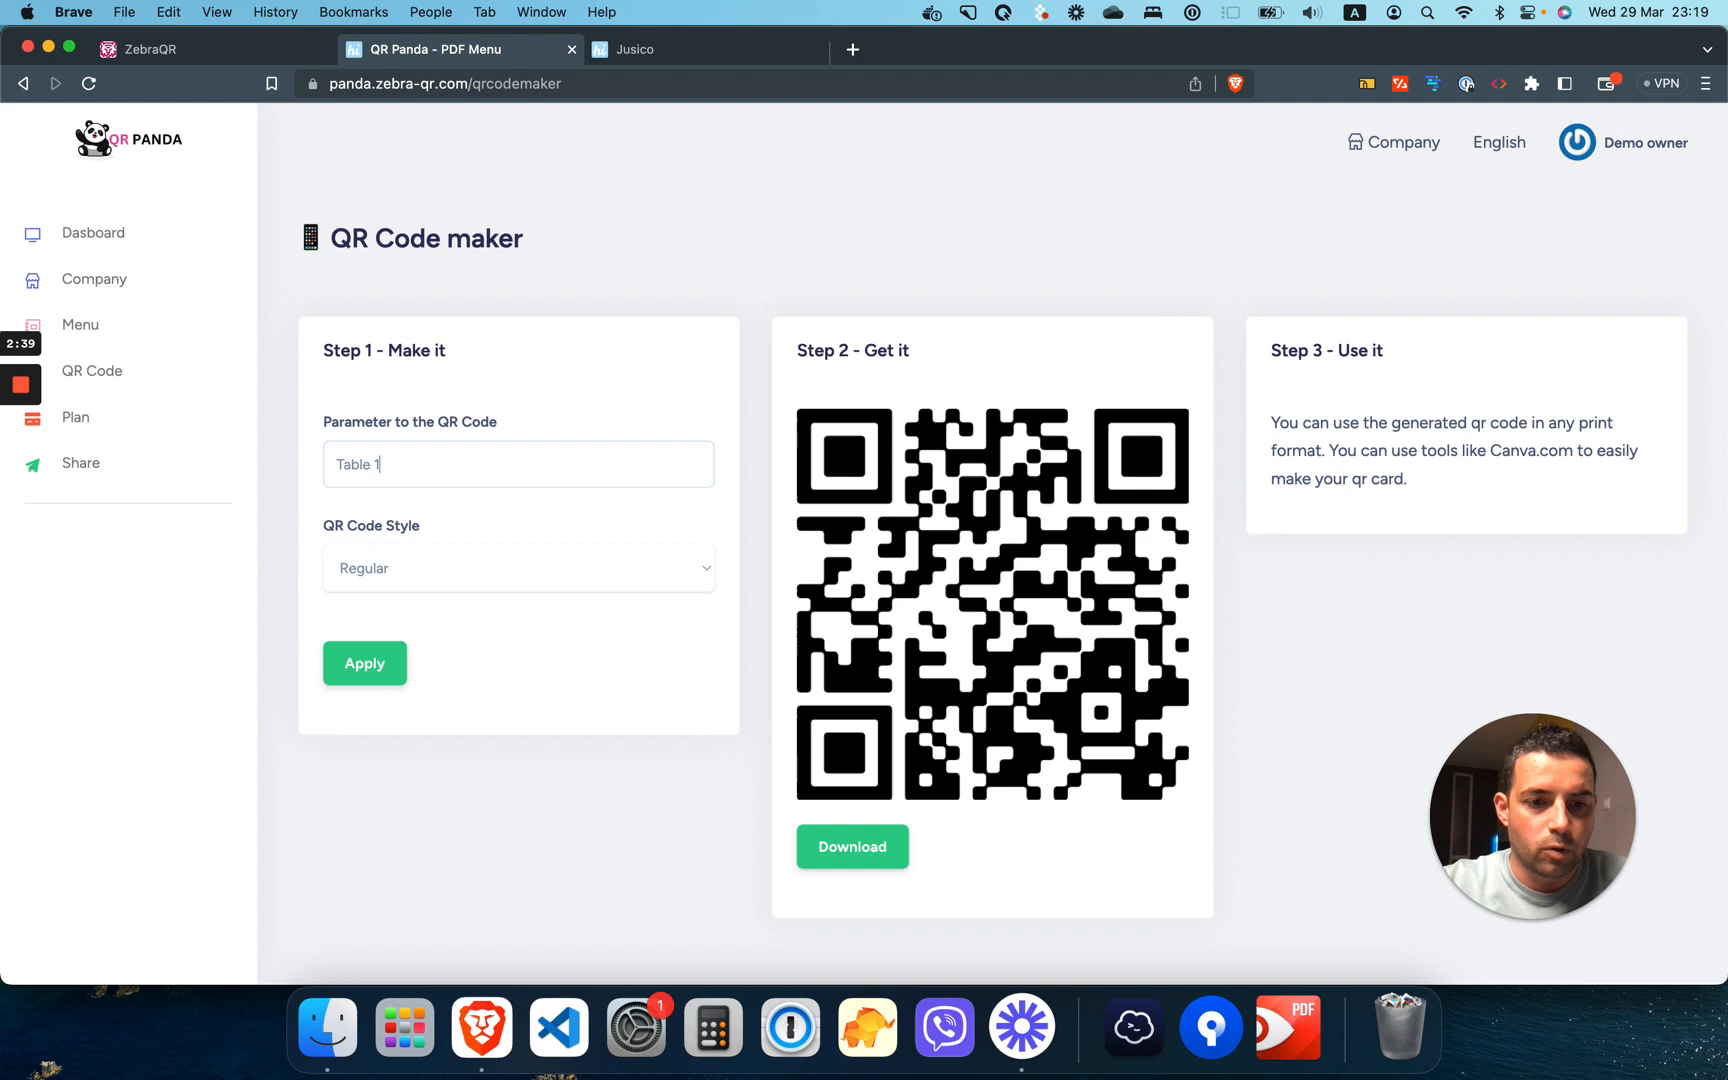
click(364, 662)
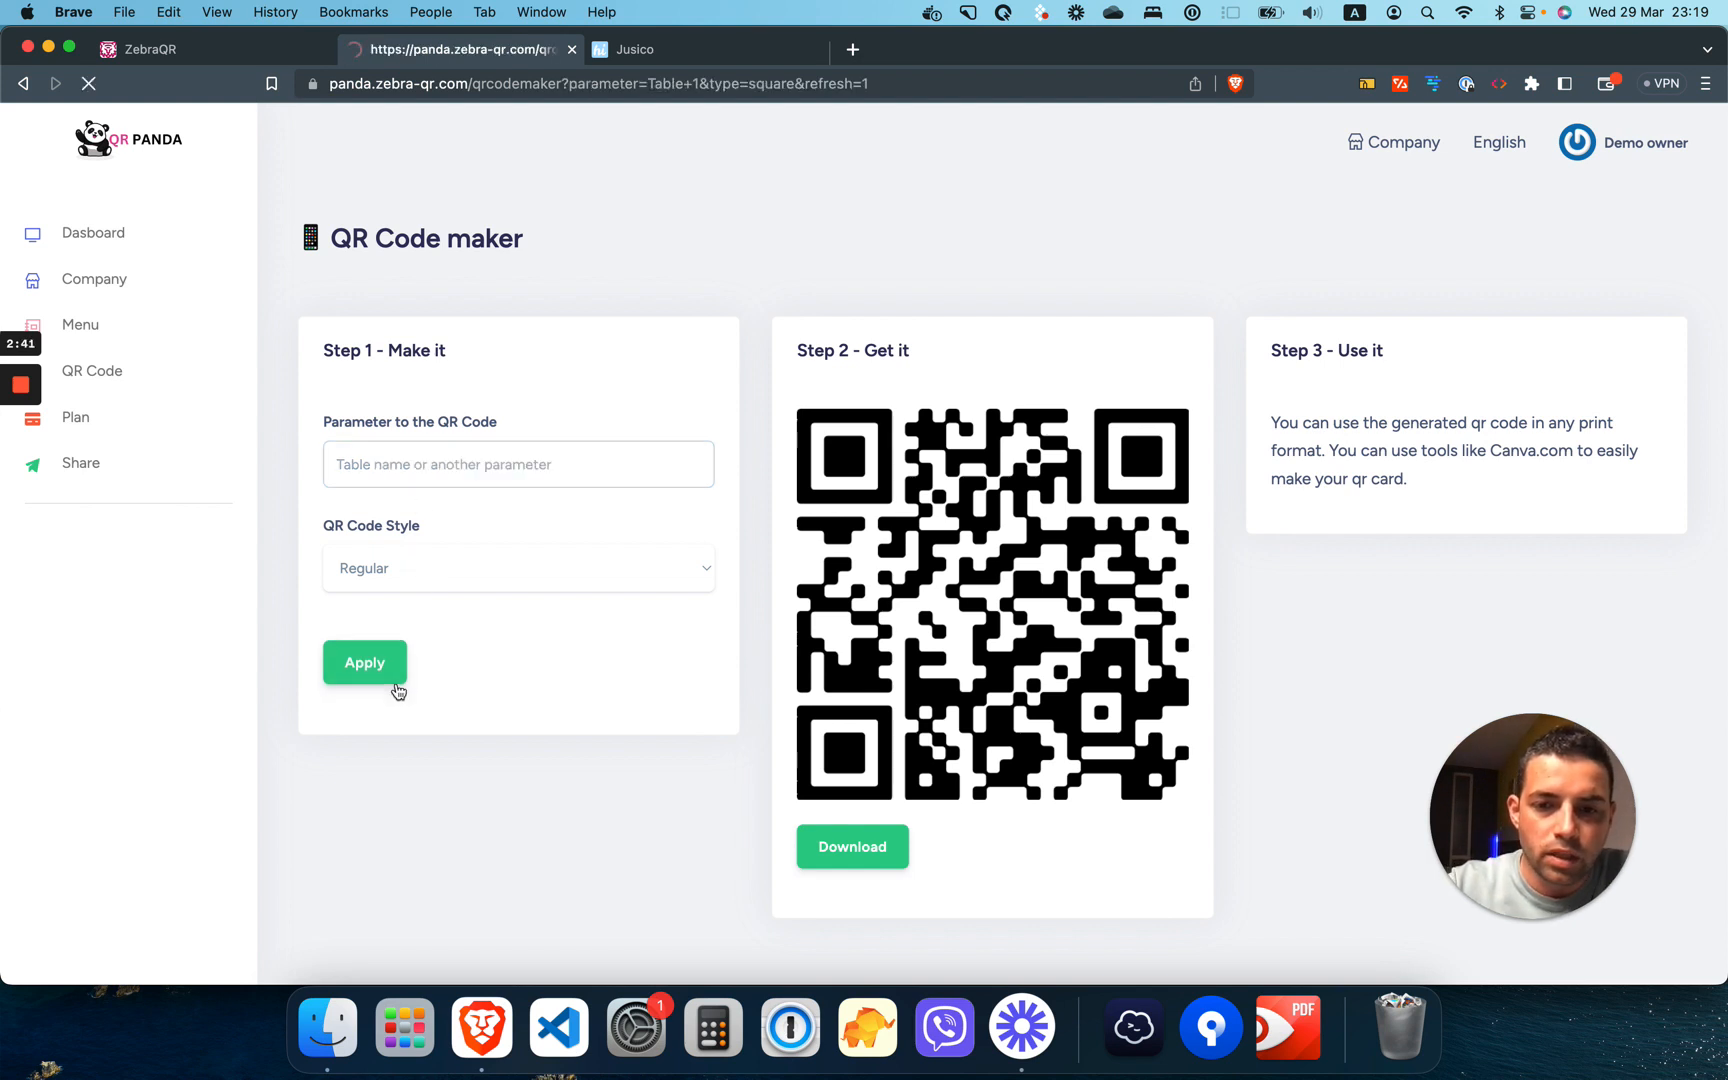
click(364, 662)
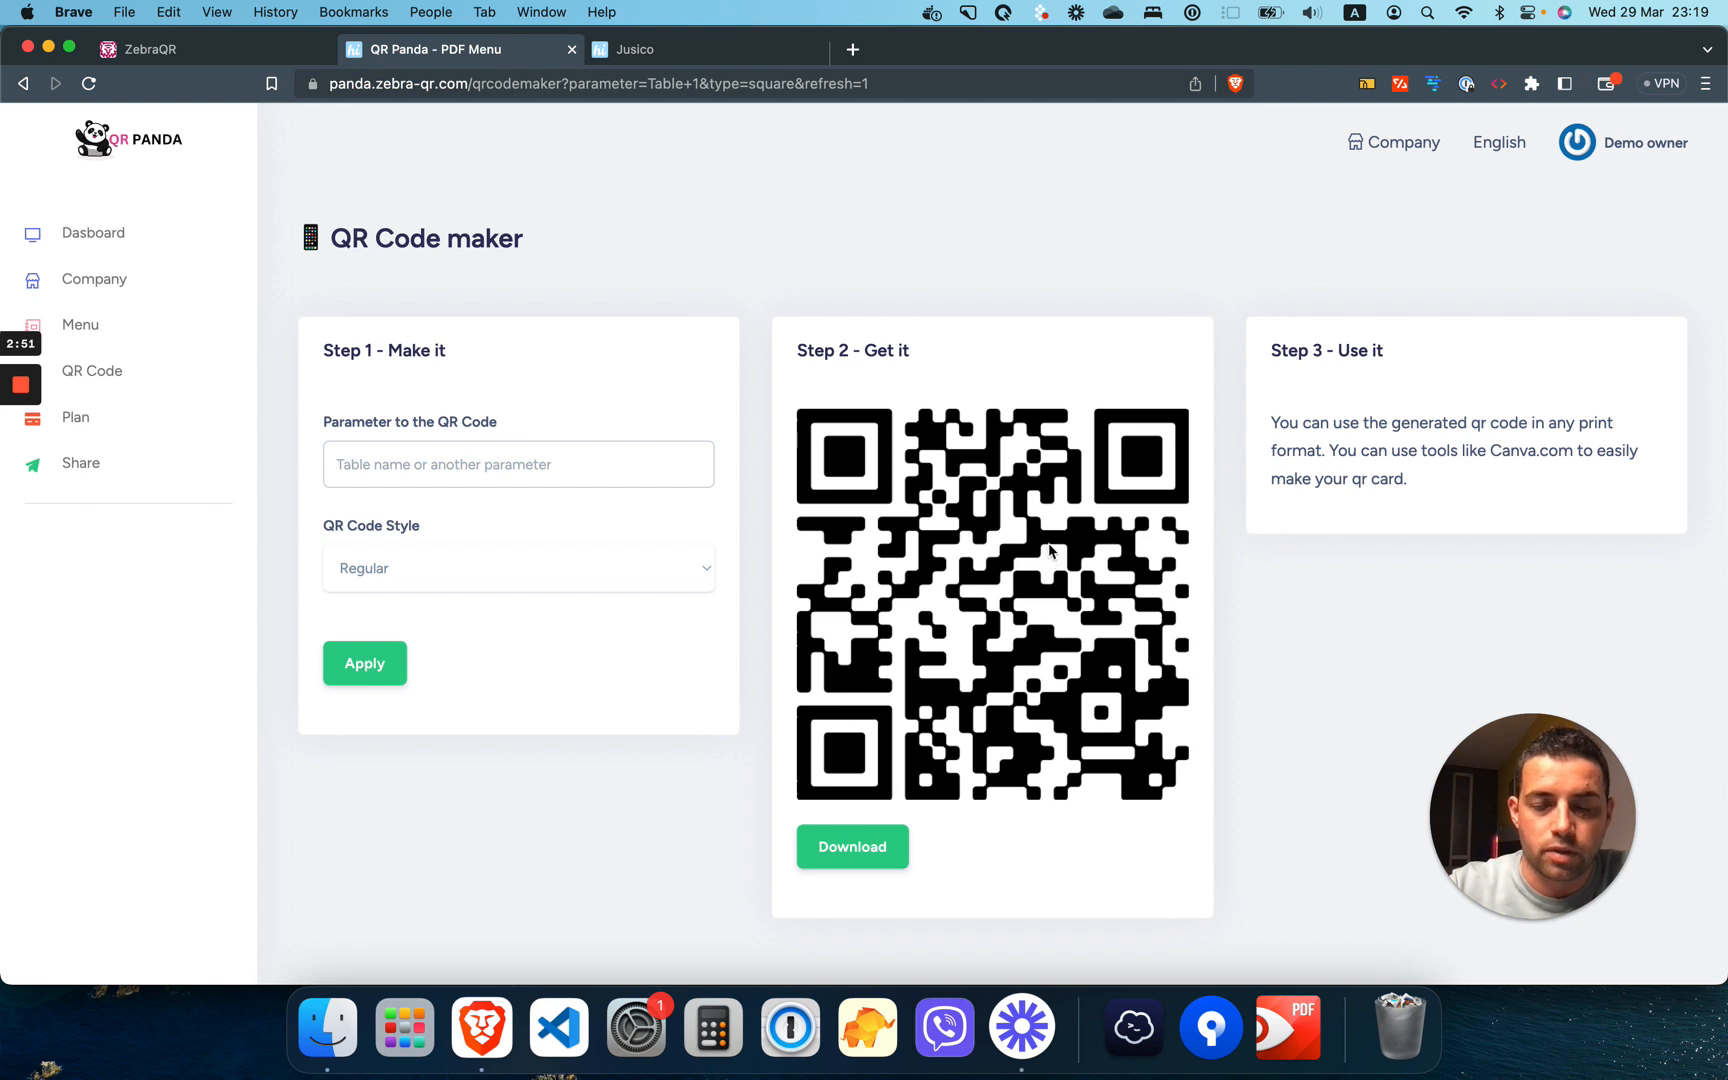
mouse_move(988, 478)
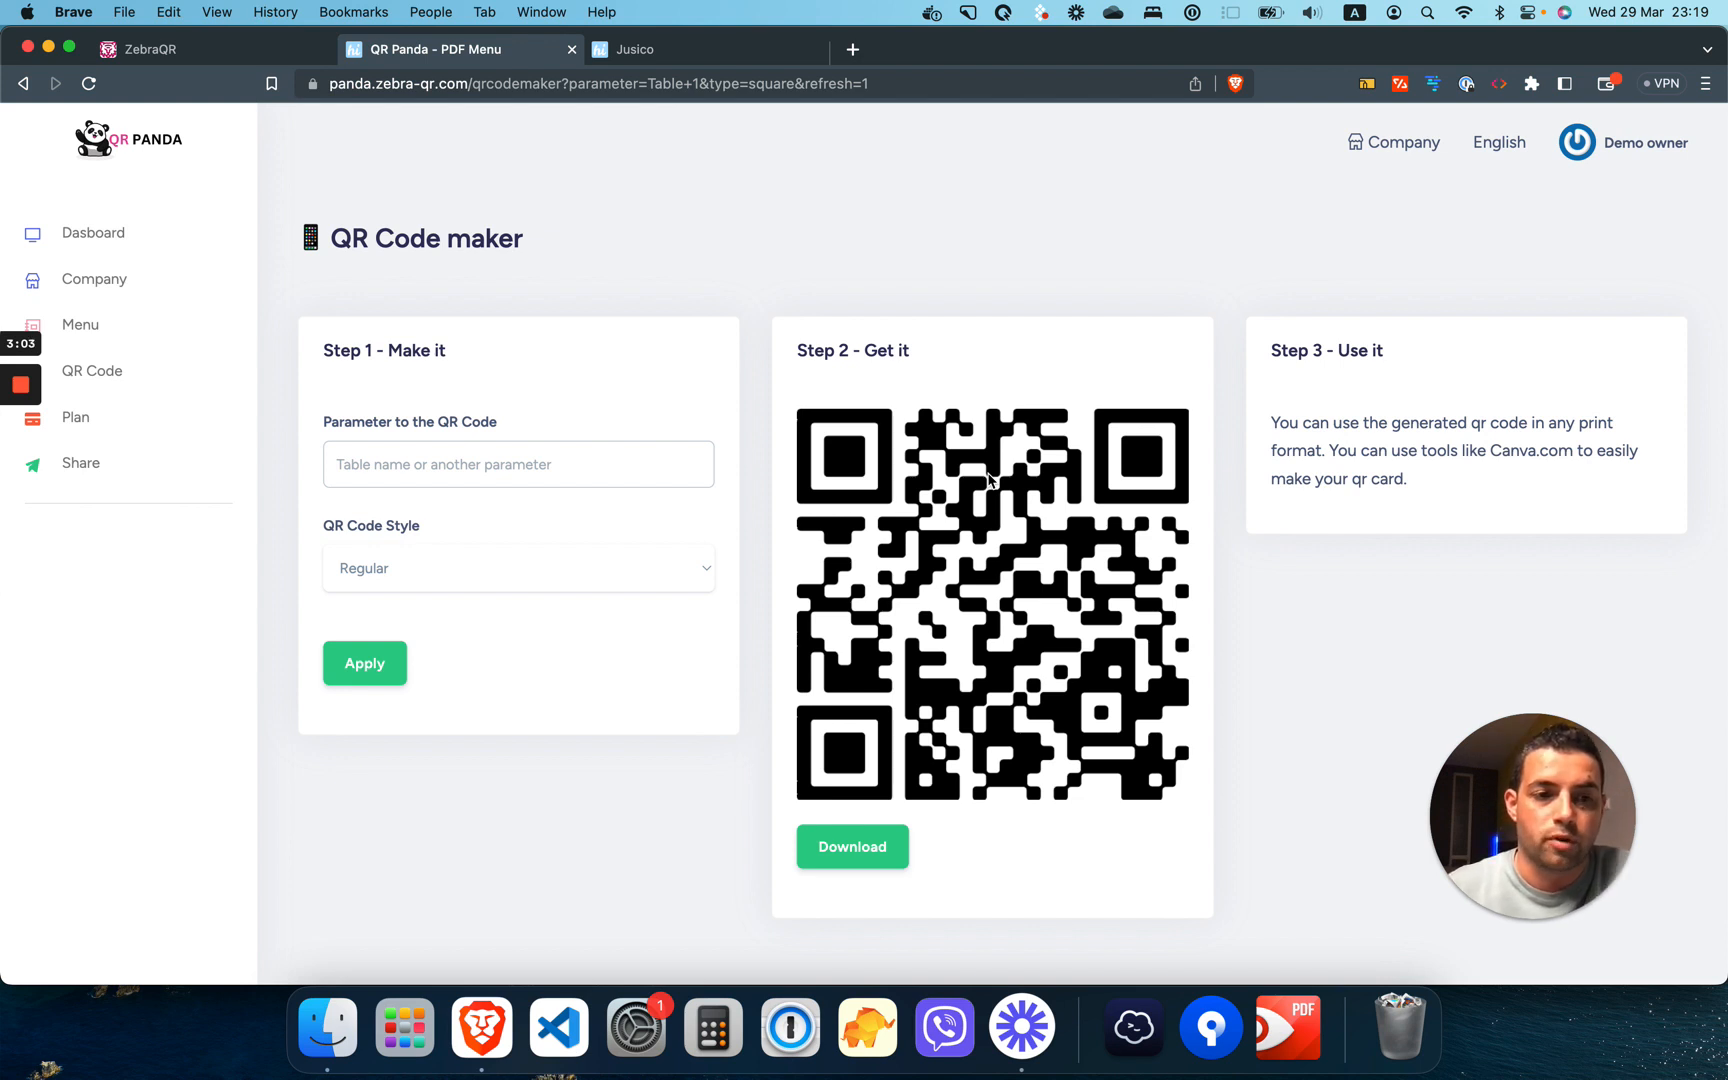
Step: View the current Standard subscription plan, then go to the share-menu page
click(74, 416)
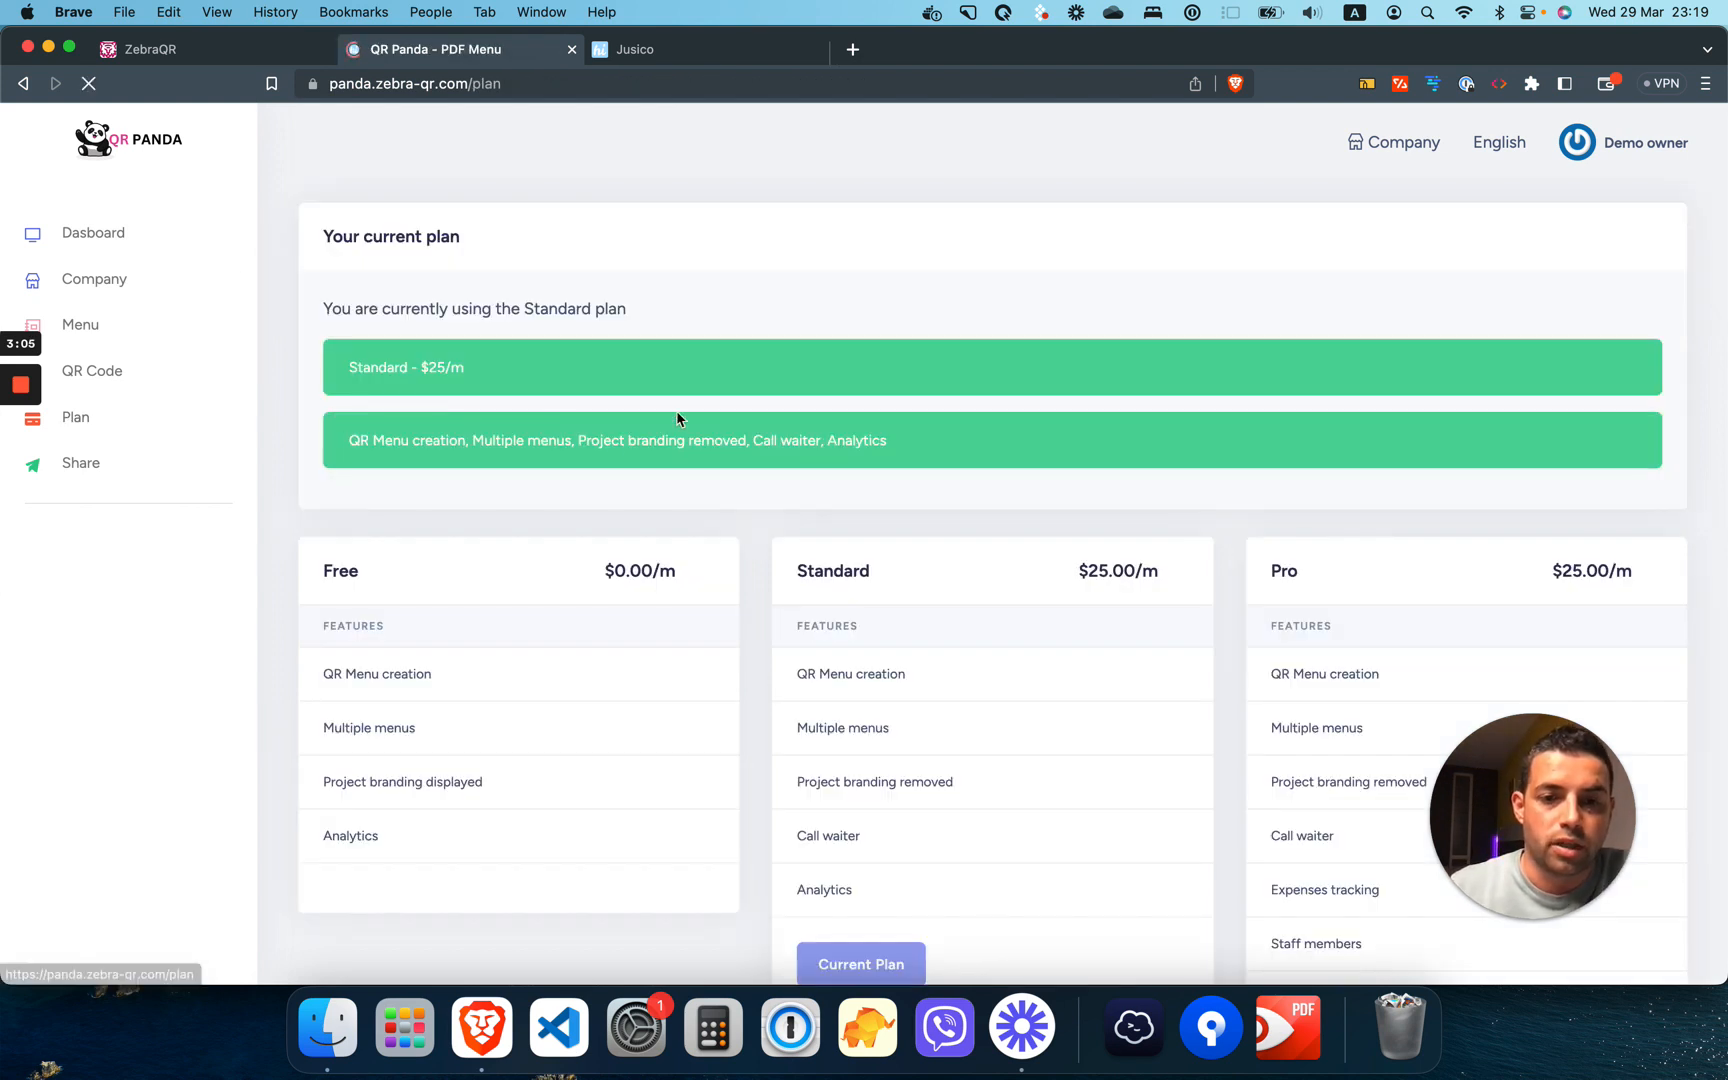
scroll(down, 3)
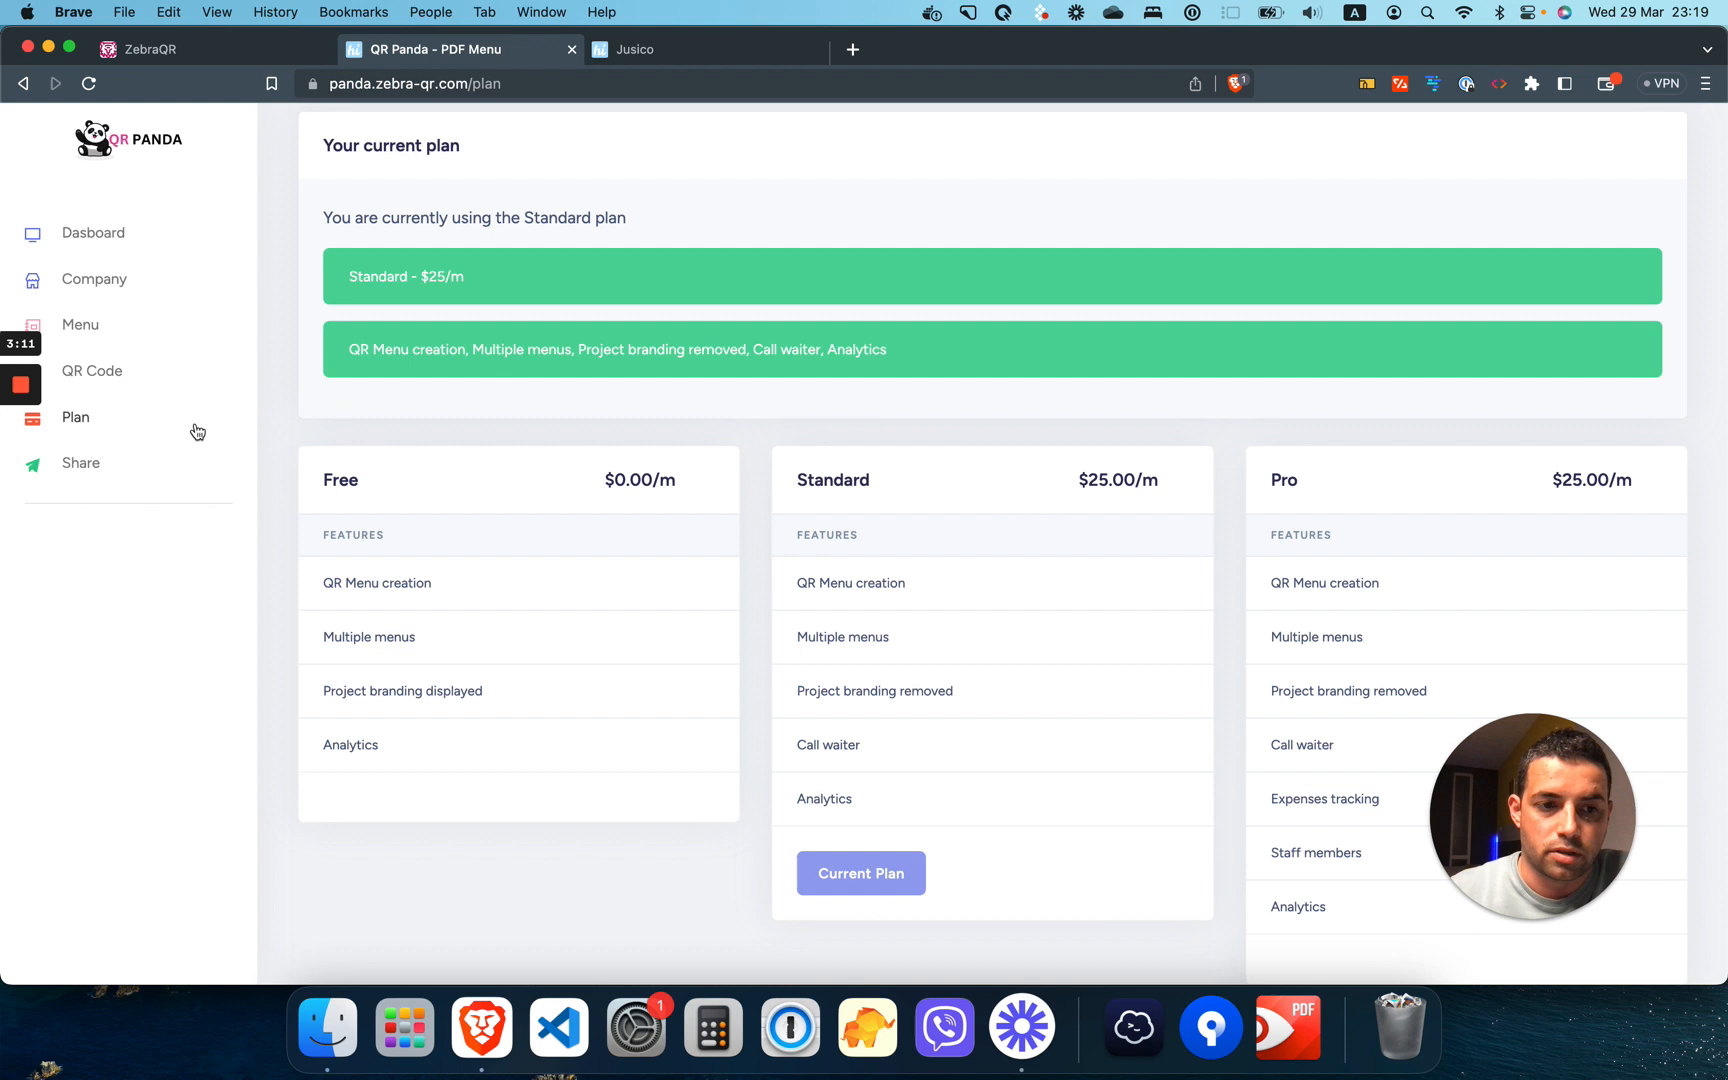
click(80, 462)
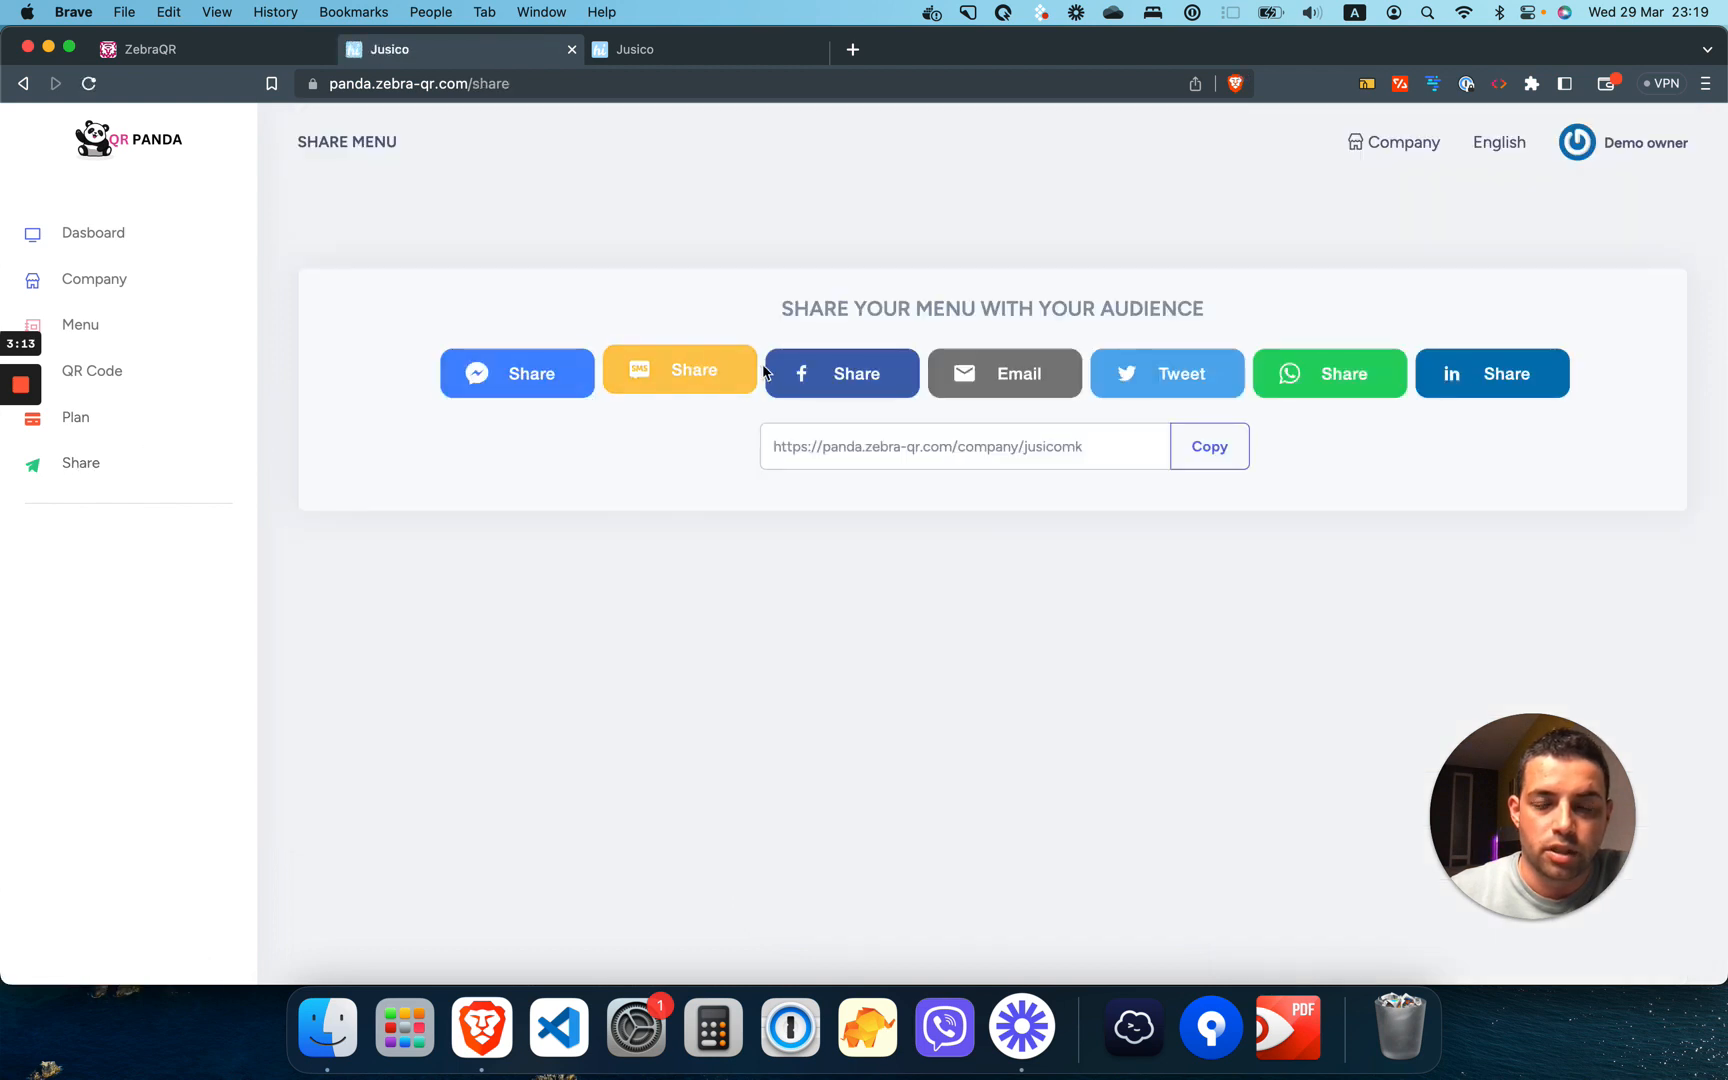
mouse_move(1002, 372)
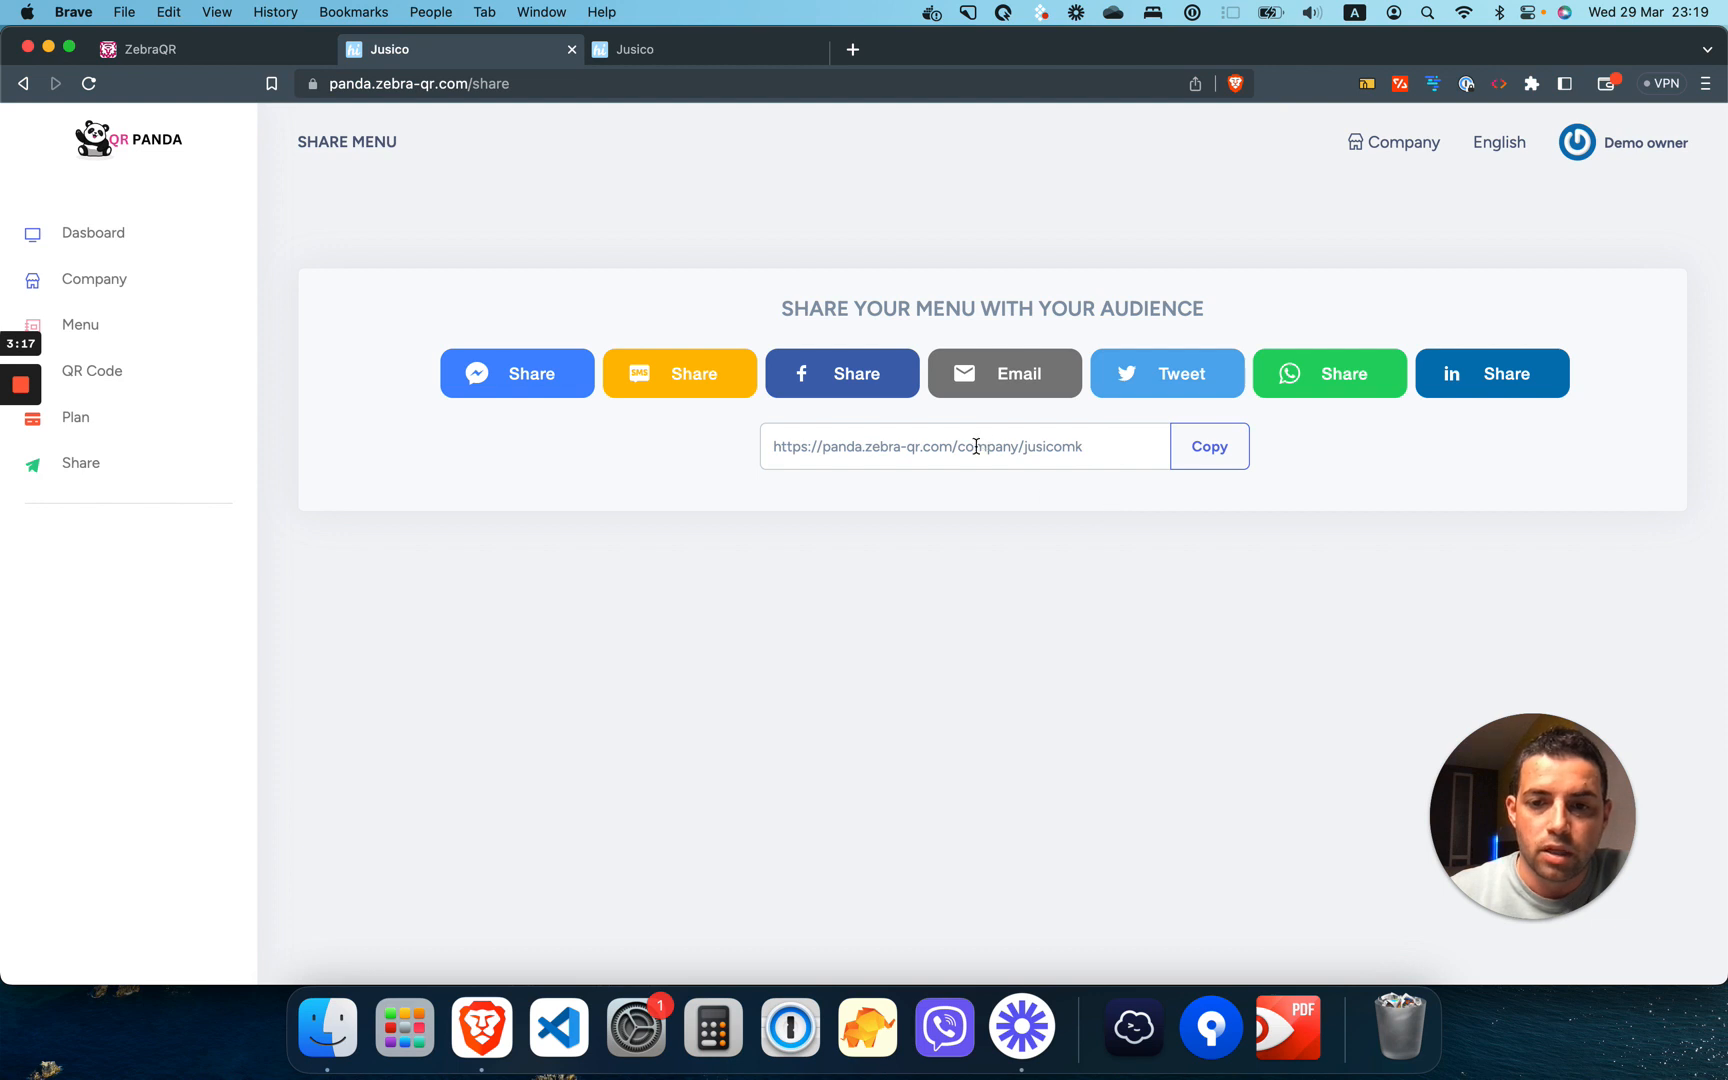
Step: View Jusico's public menu page with its three categories and WiFi info
click(1208, 446)
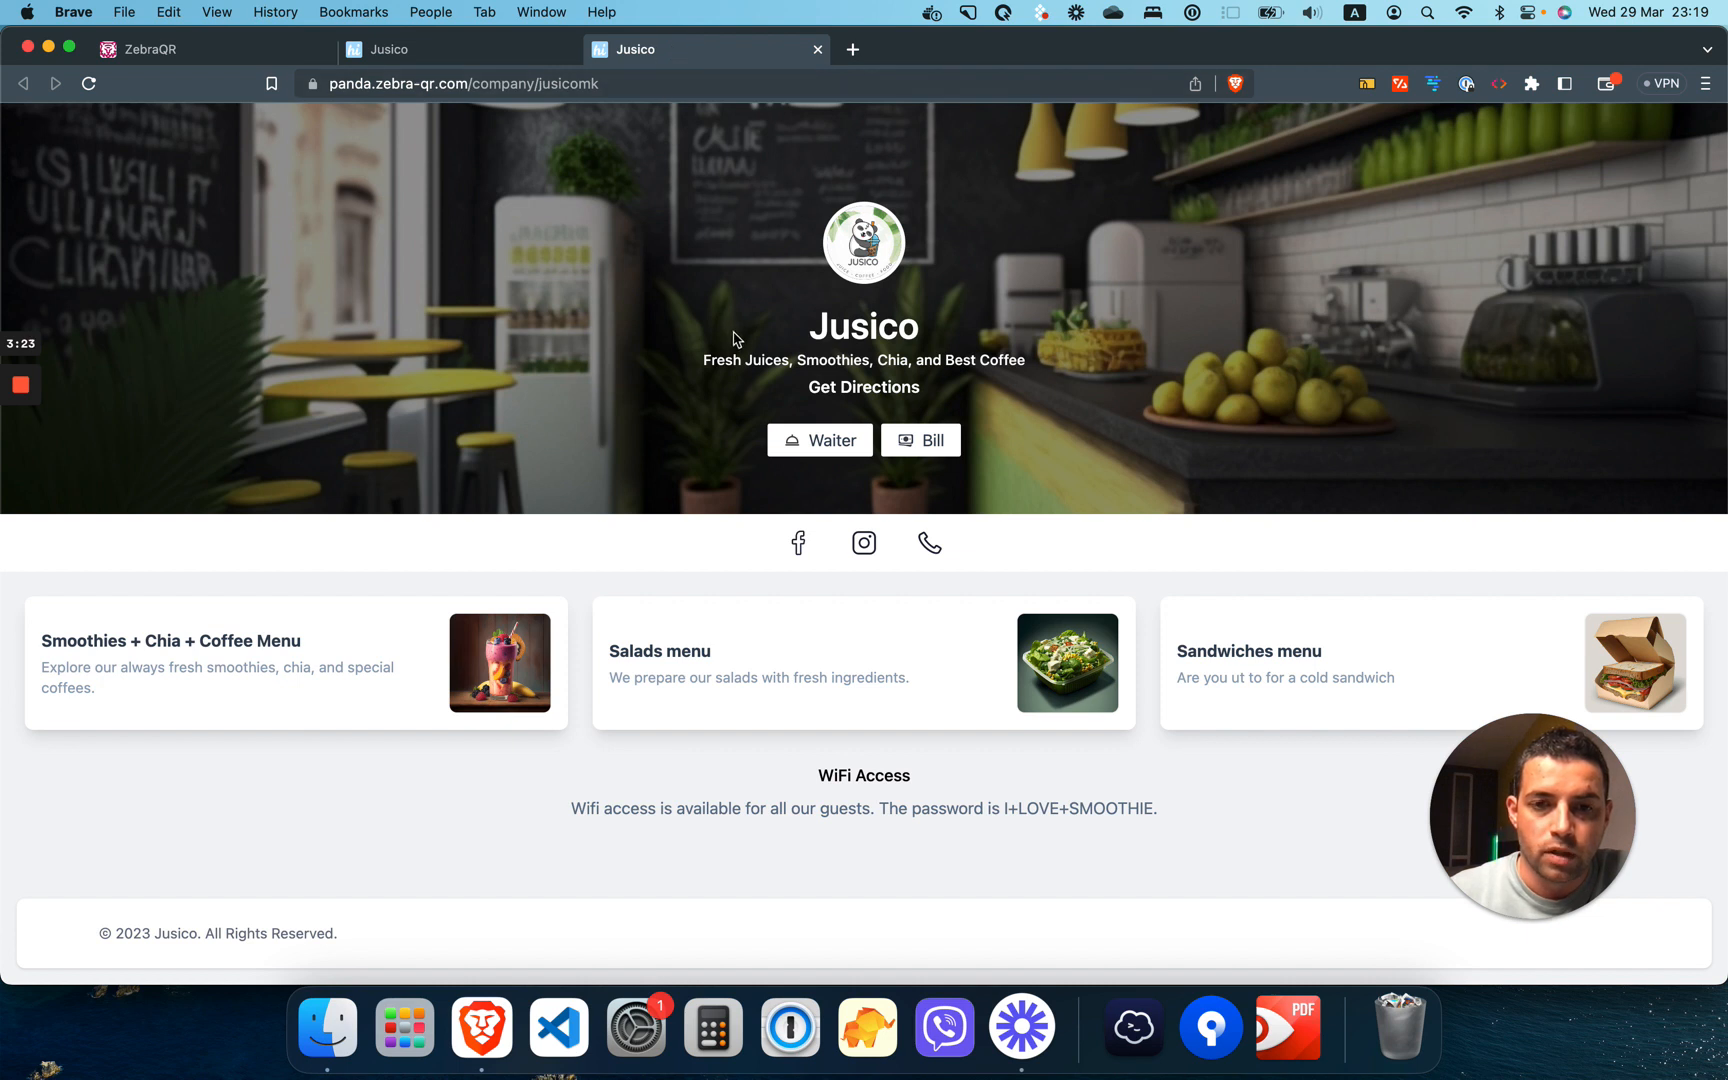
mouse_move(808, 296)
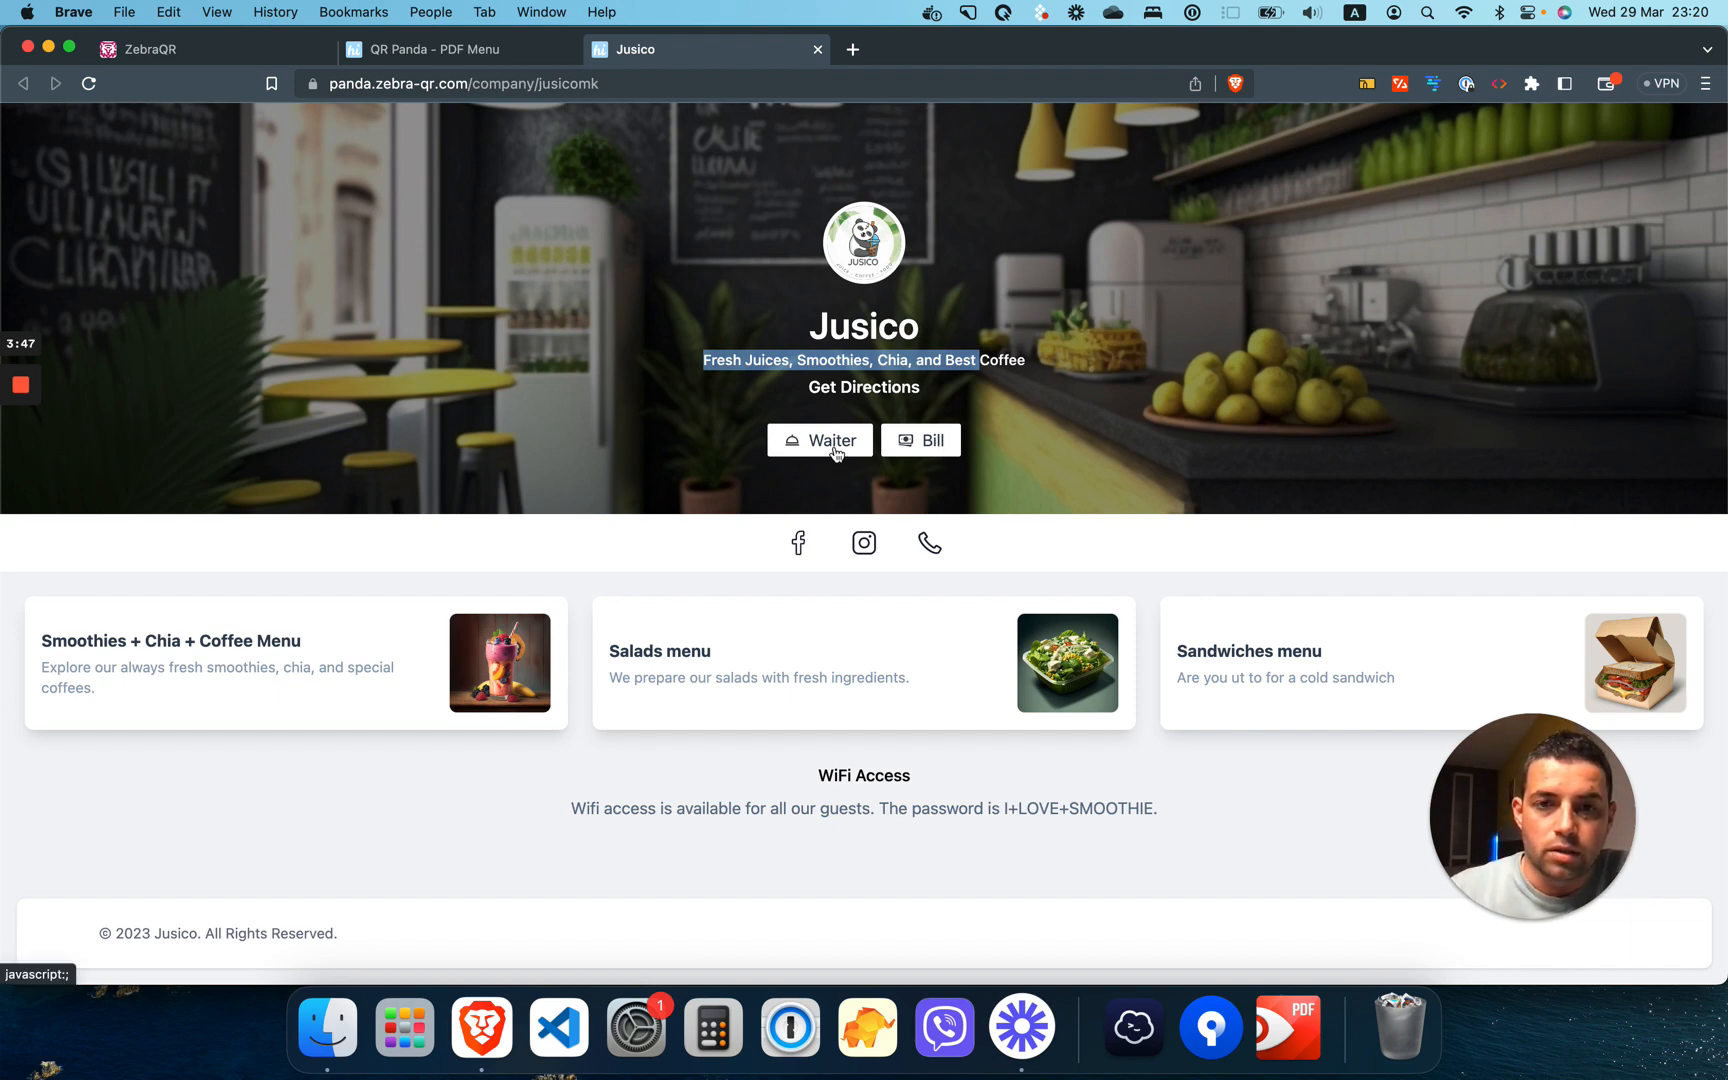
Step: Call the waiter from Jusico's menu and check the owner dashboard for the alert
click(818, 440)
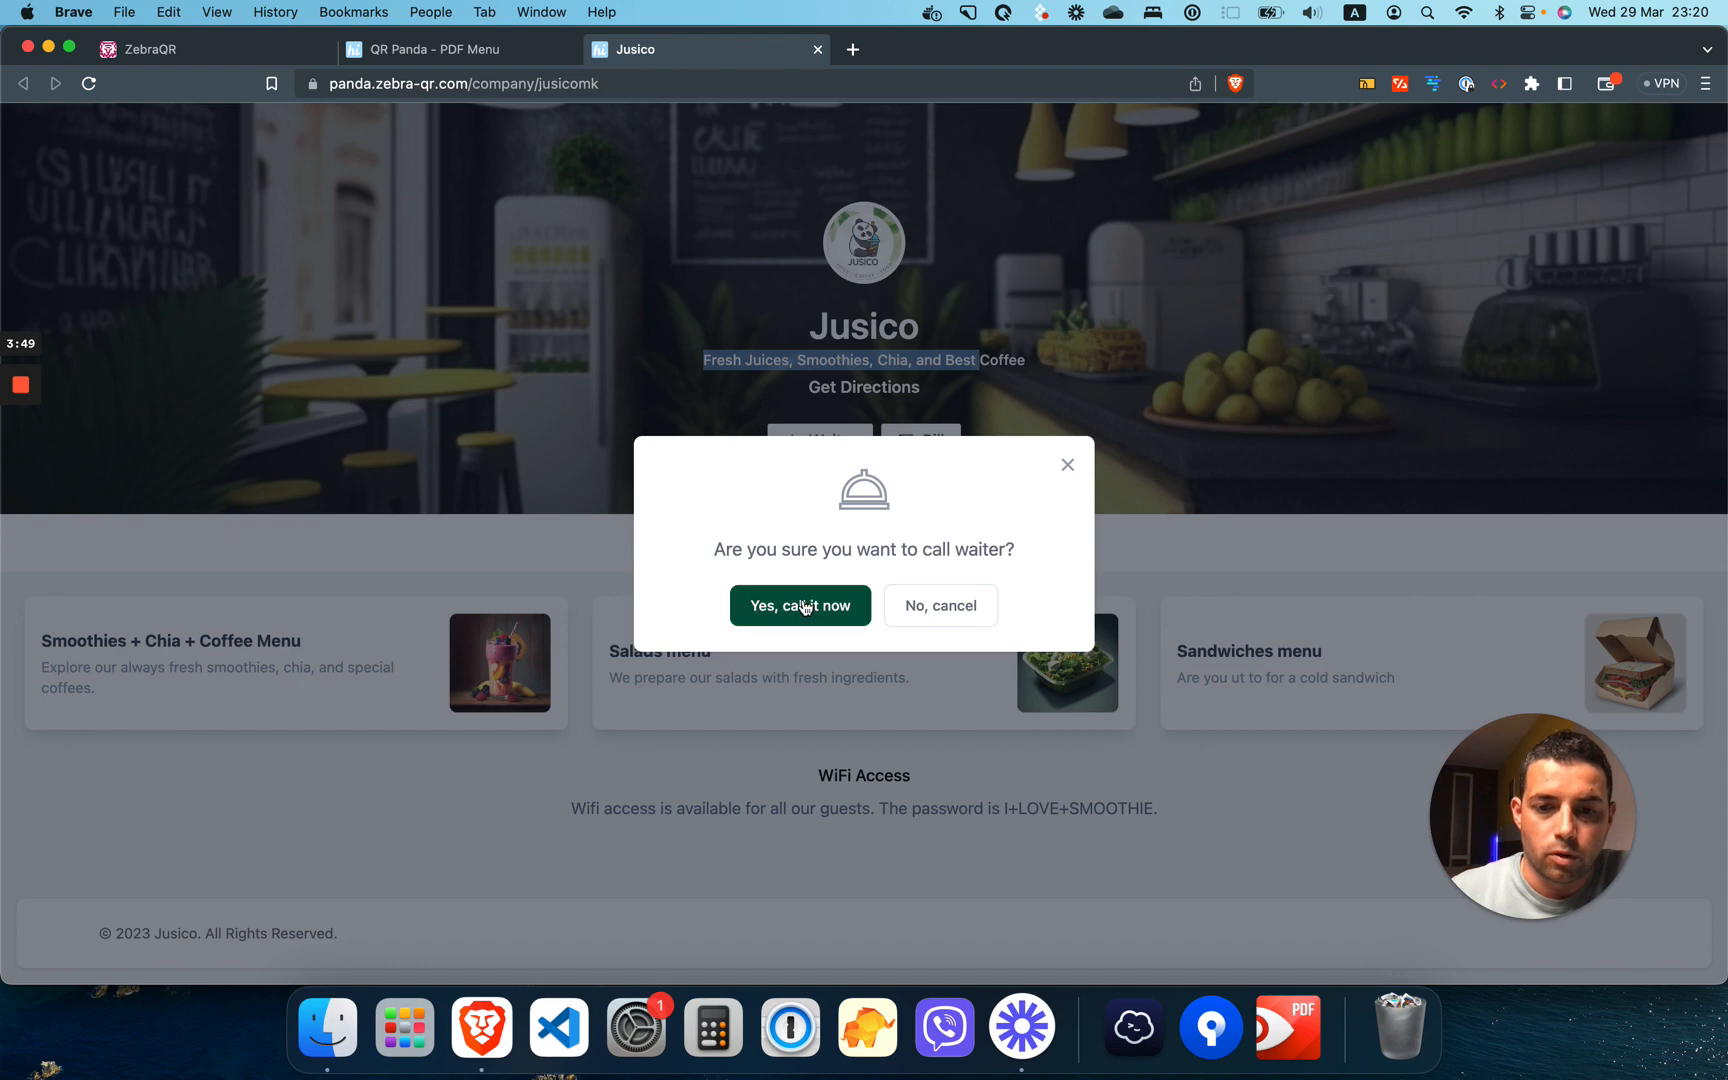
click(798, 606)
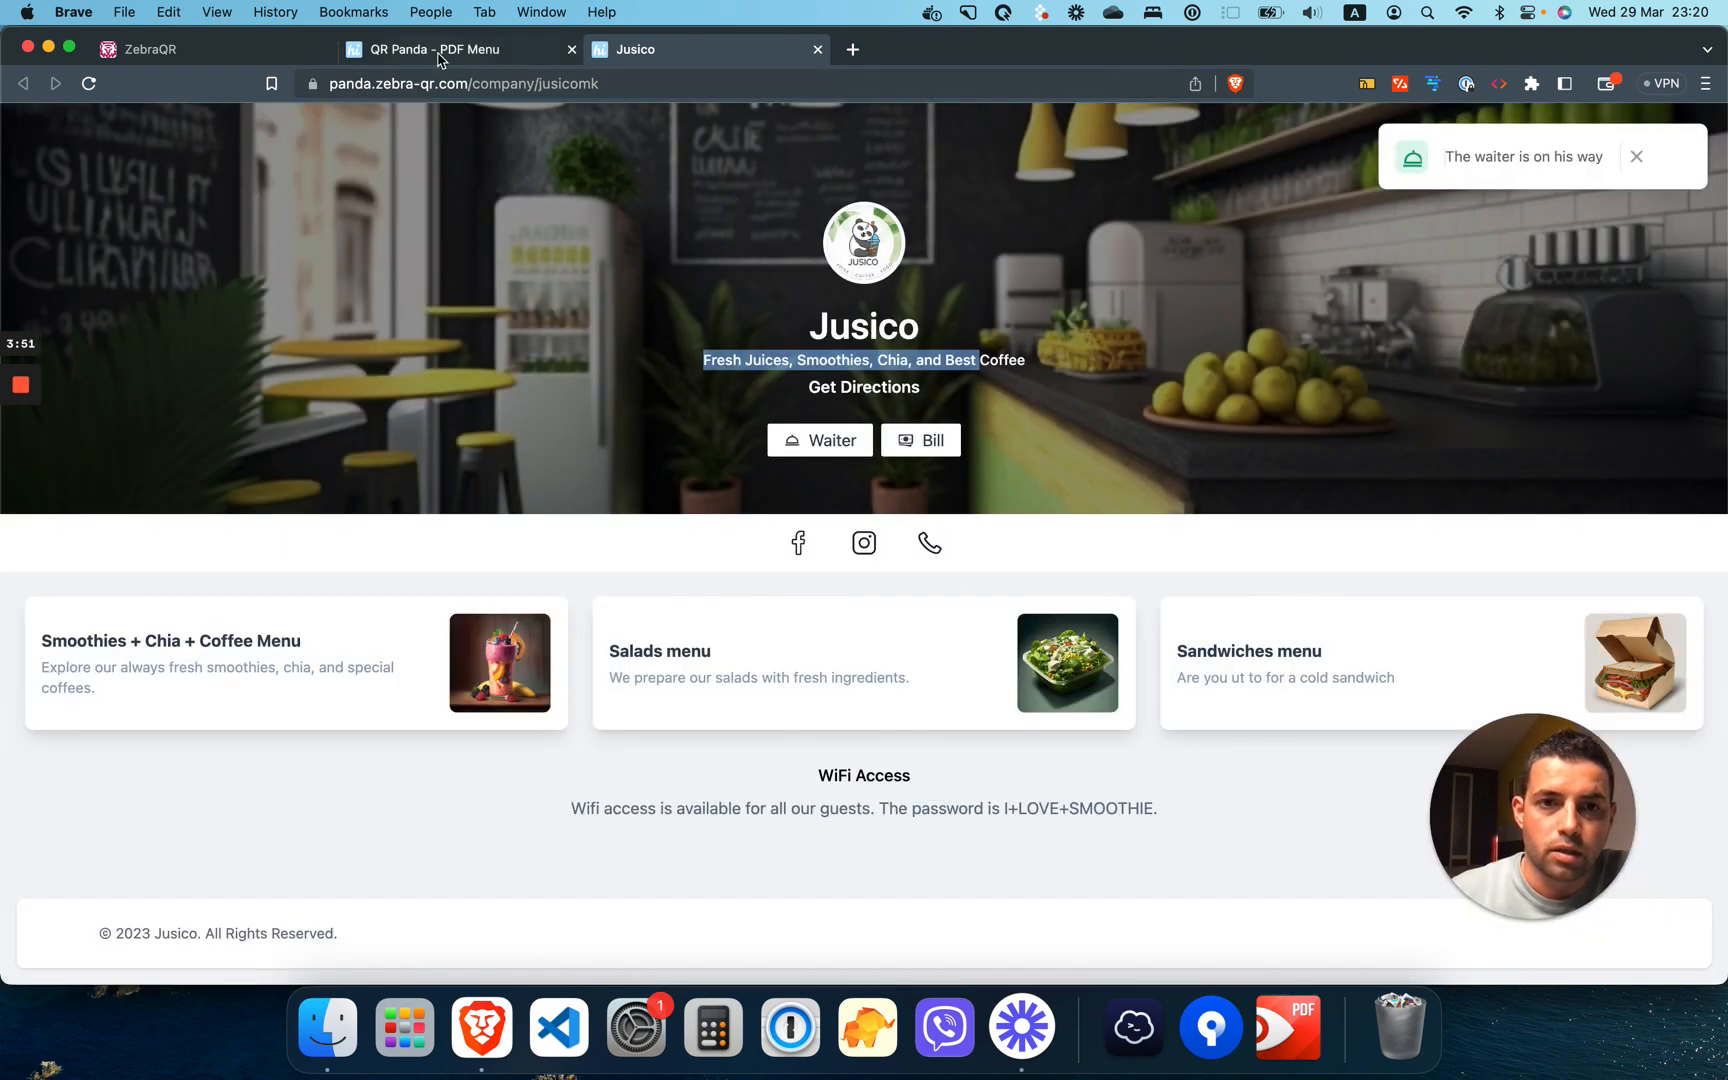
click(452, 48)
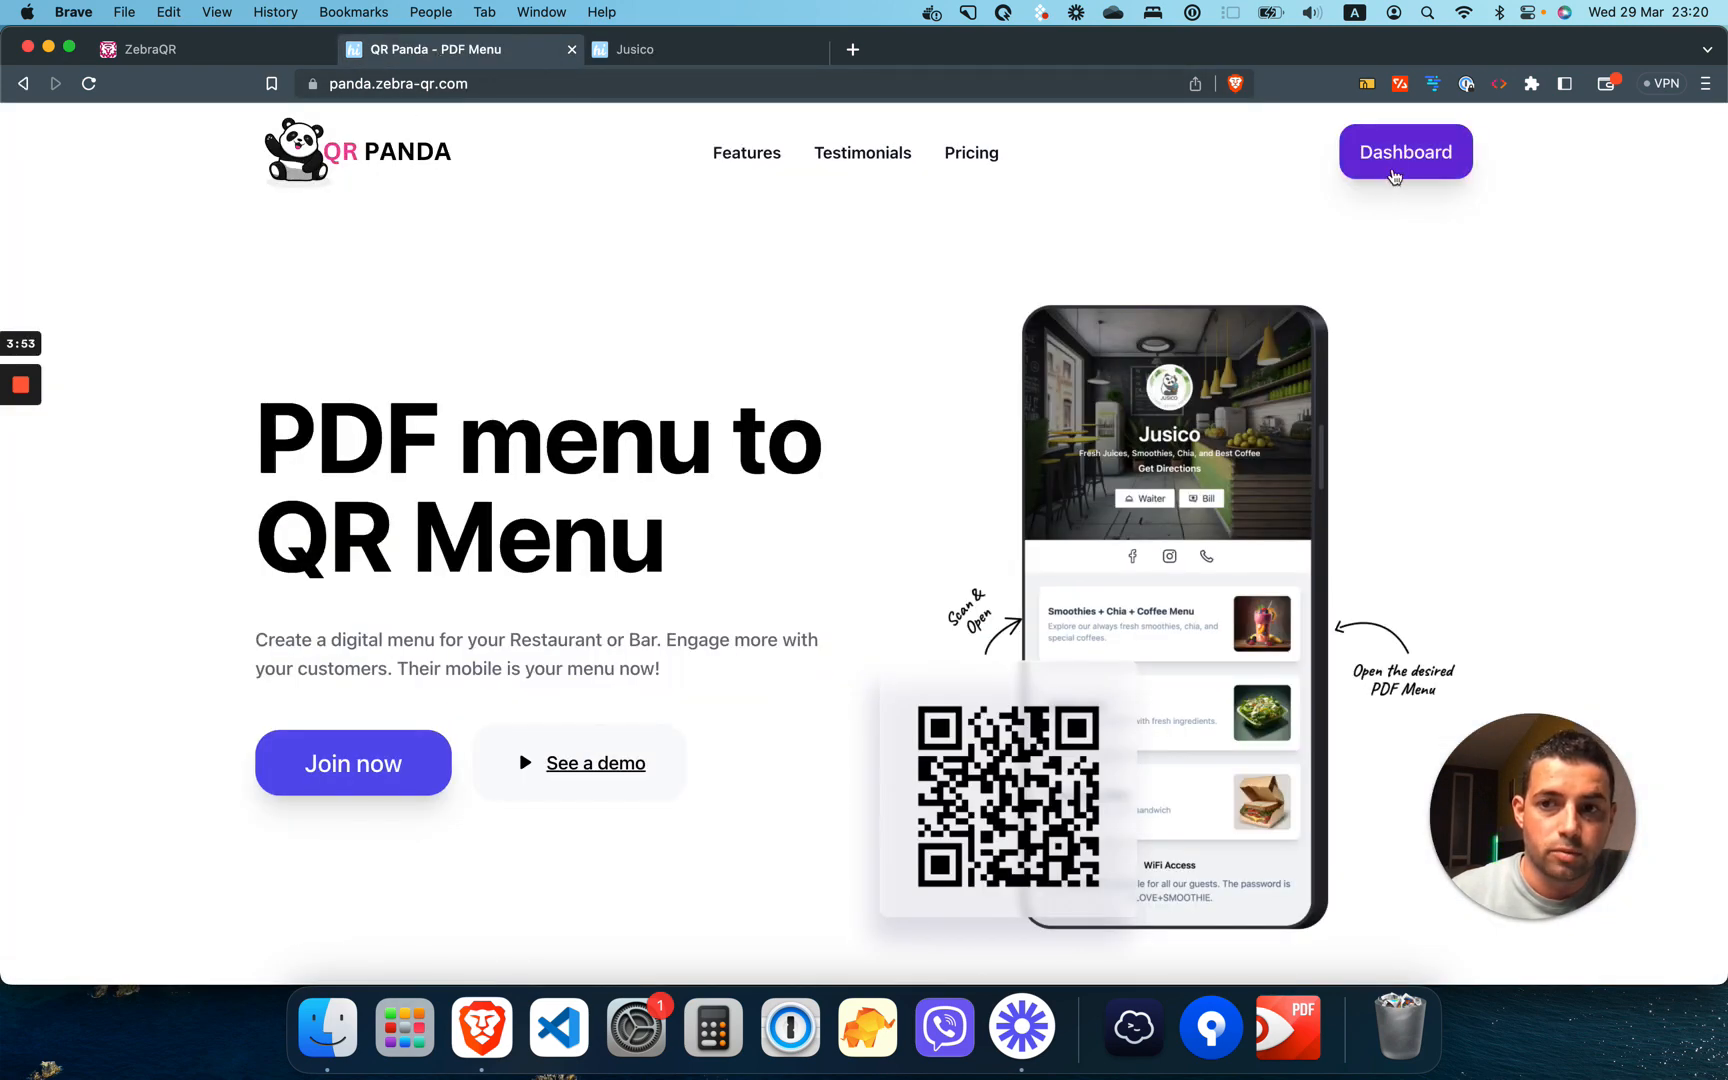
click(1404, 152)
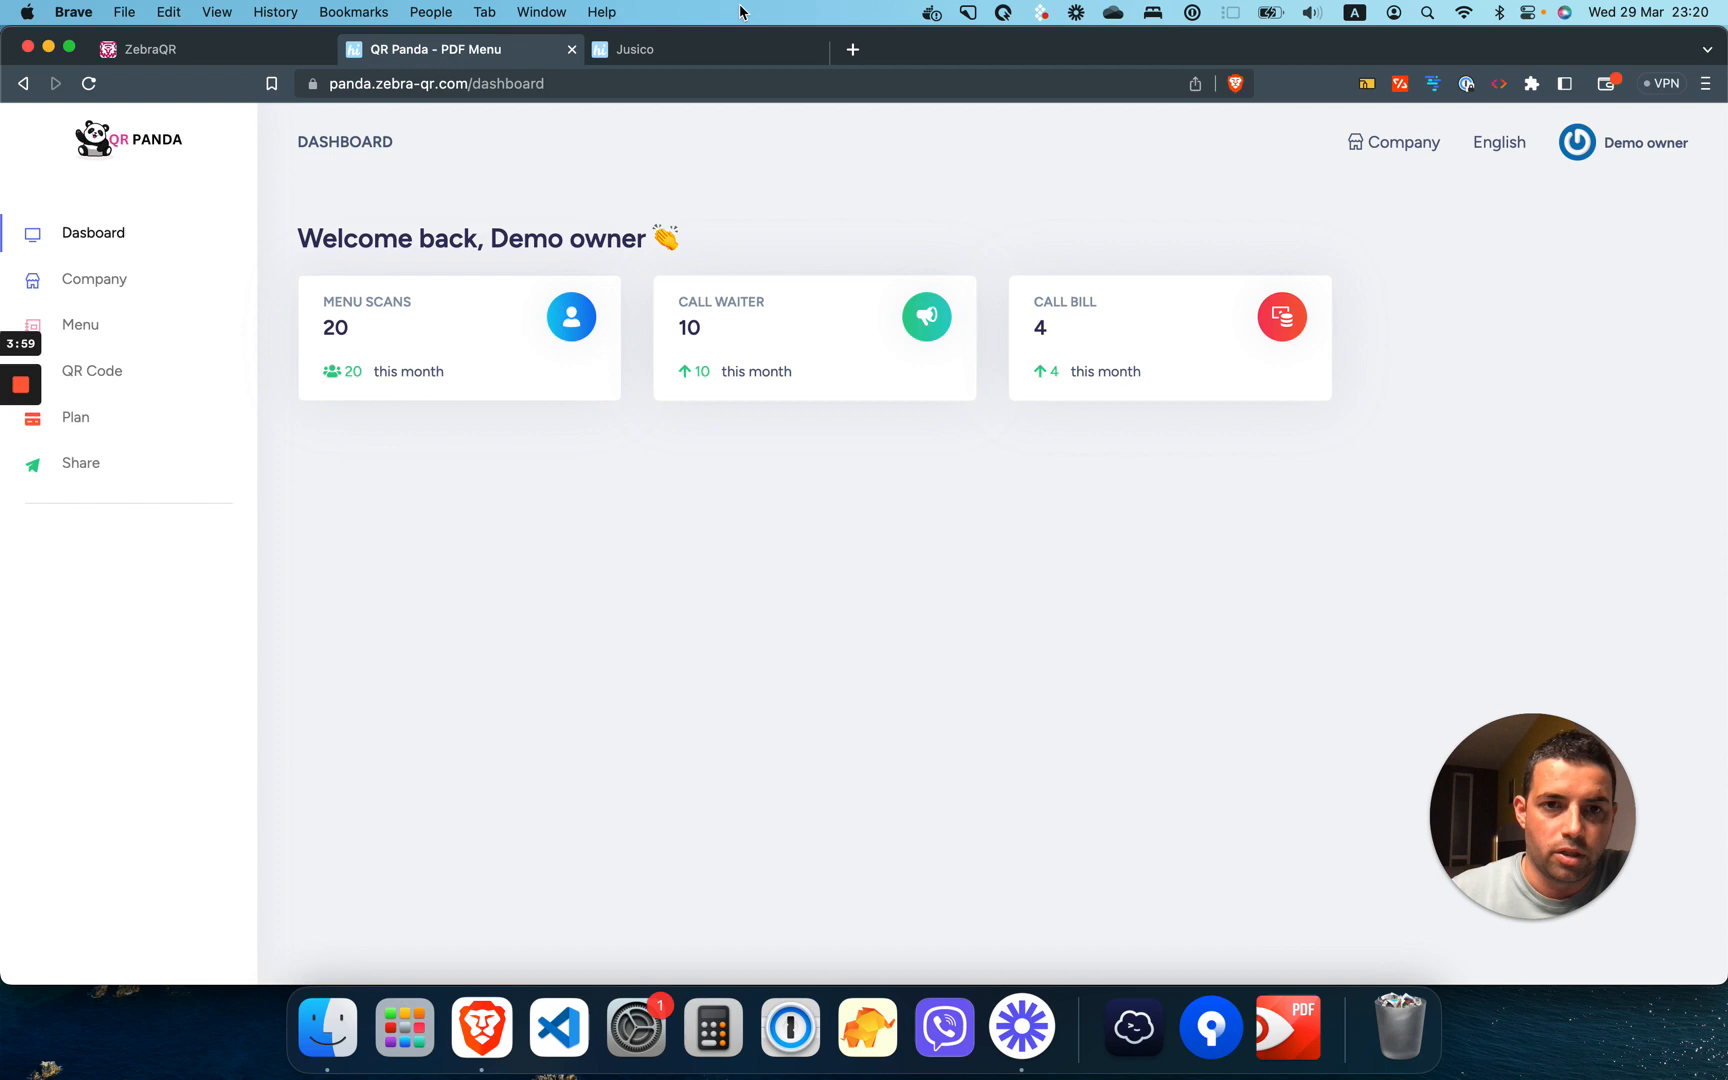
Step: Place a second waiter call from the public Jusico menu page
click(634, 48)
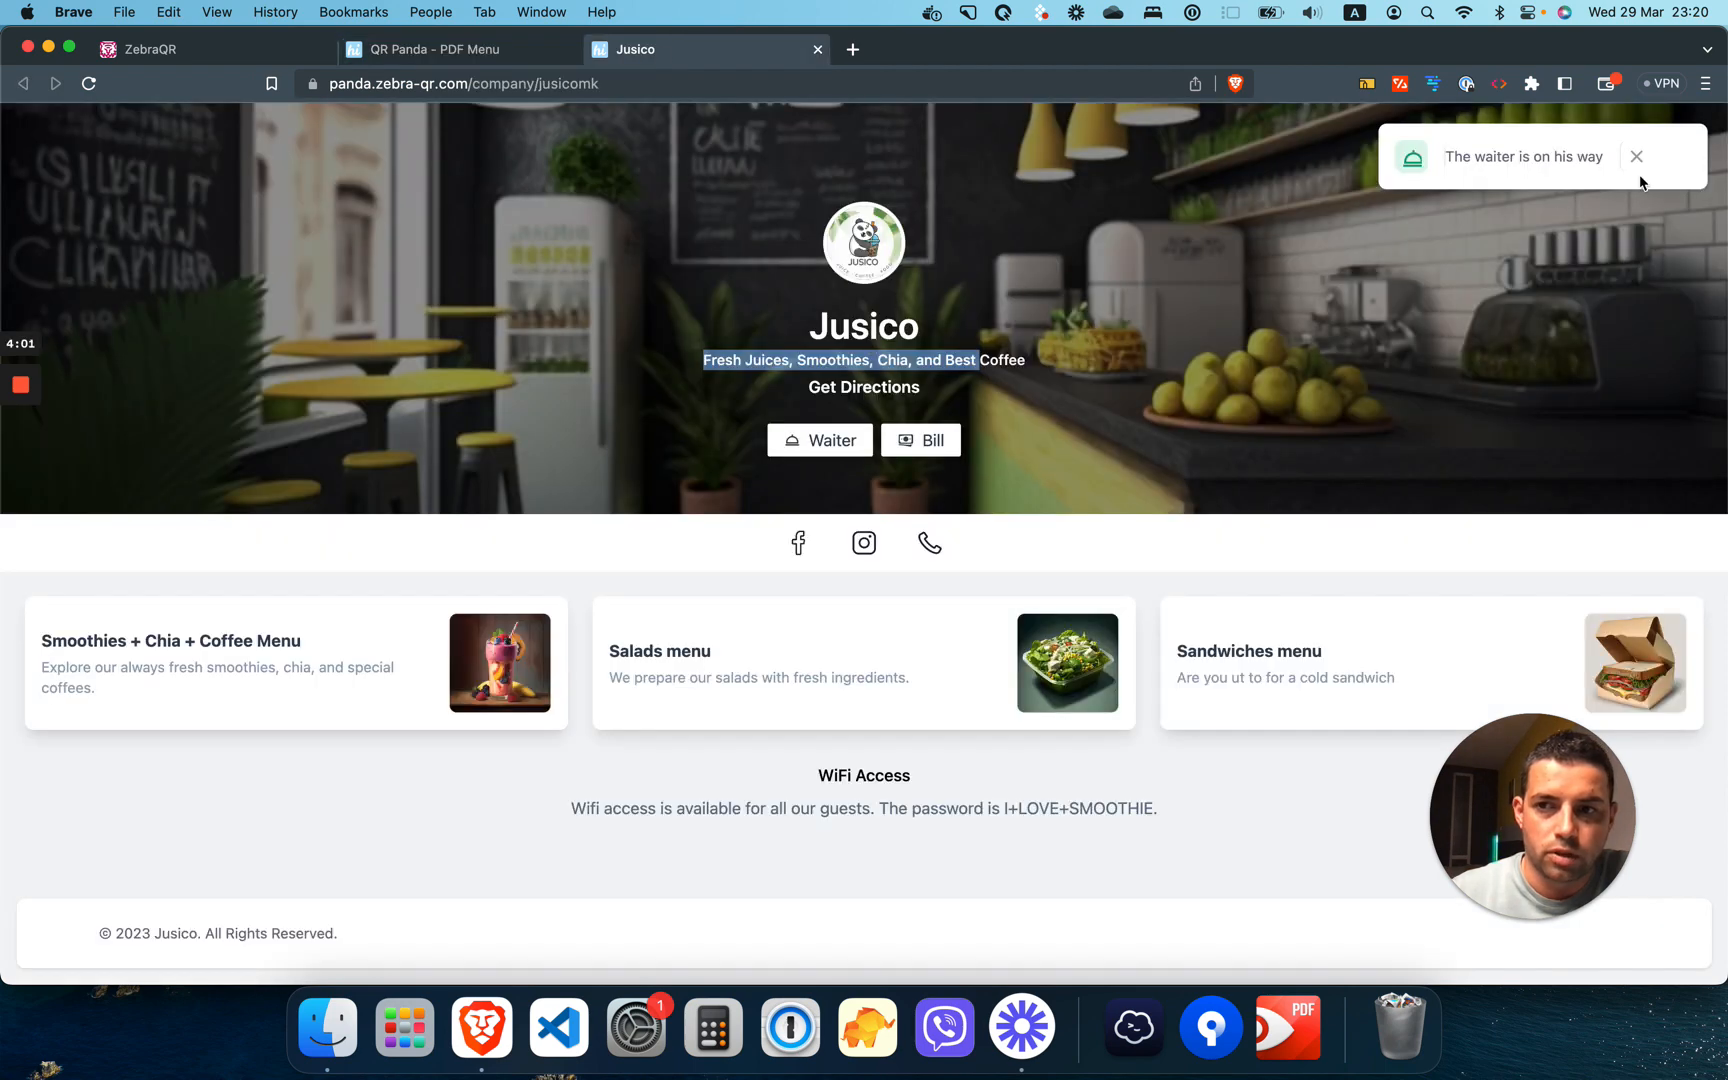
click(820, 440)
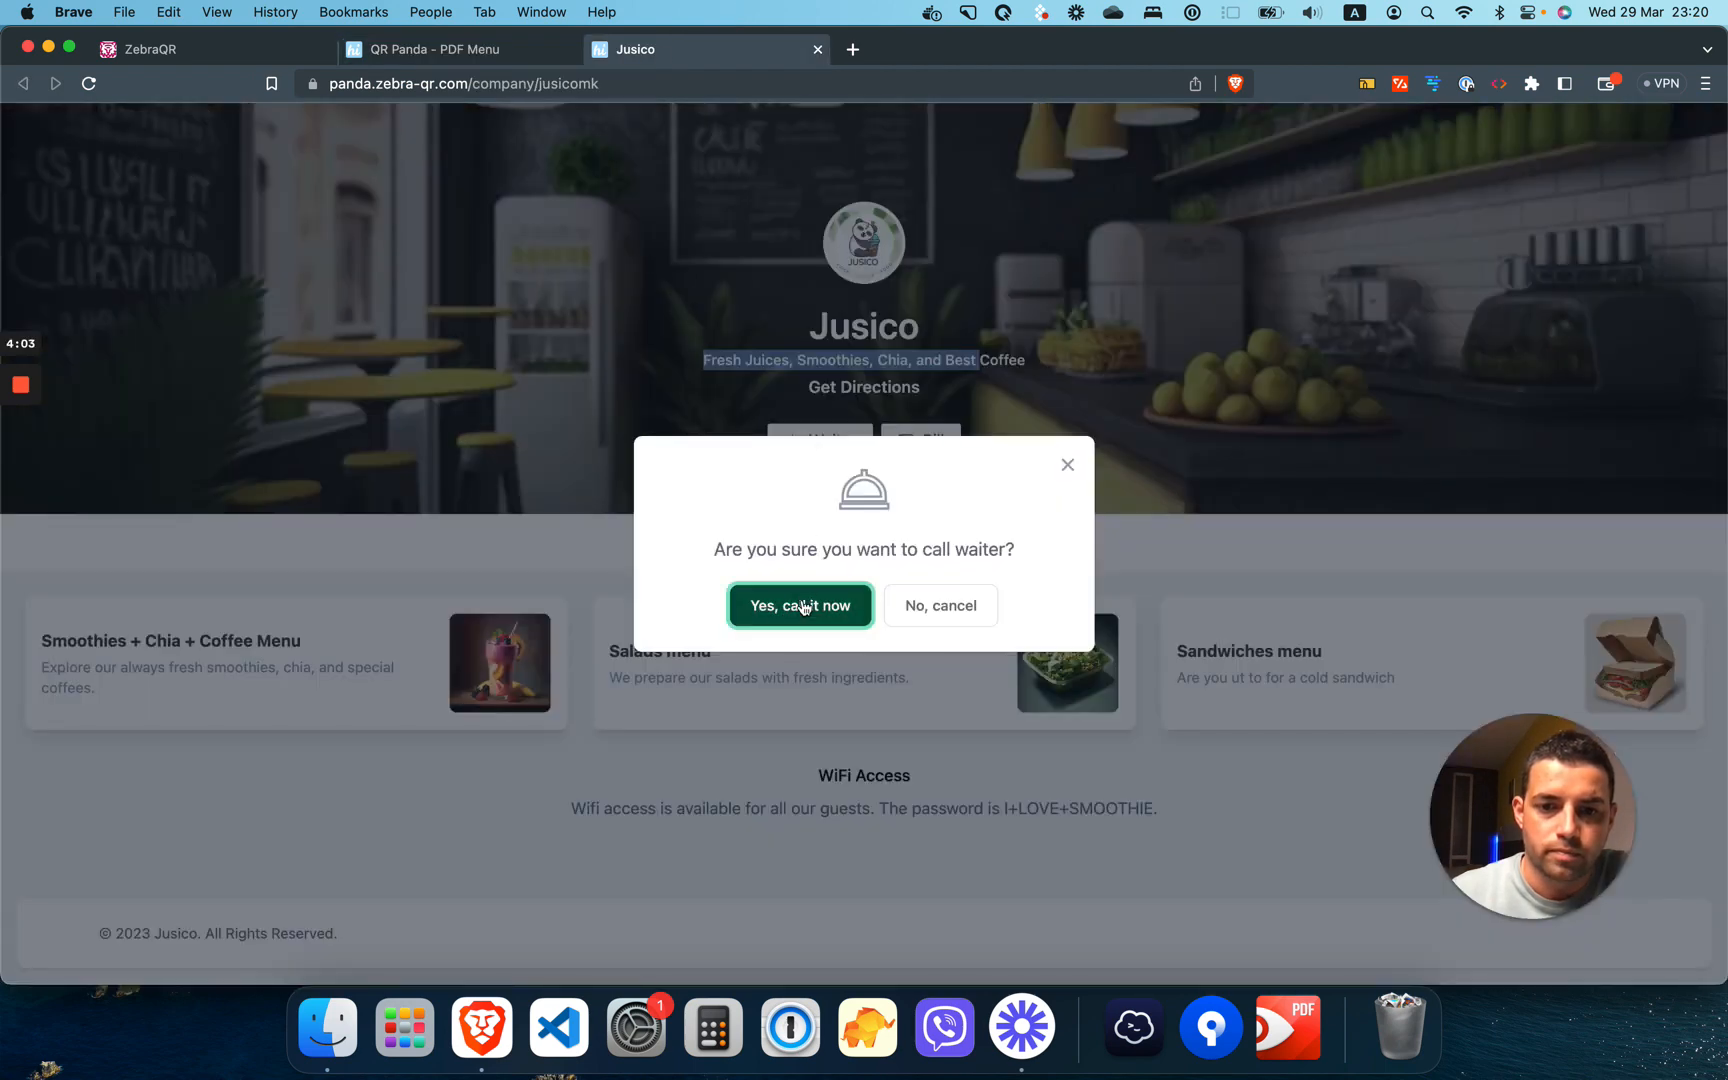
click(798, 606)
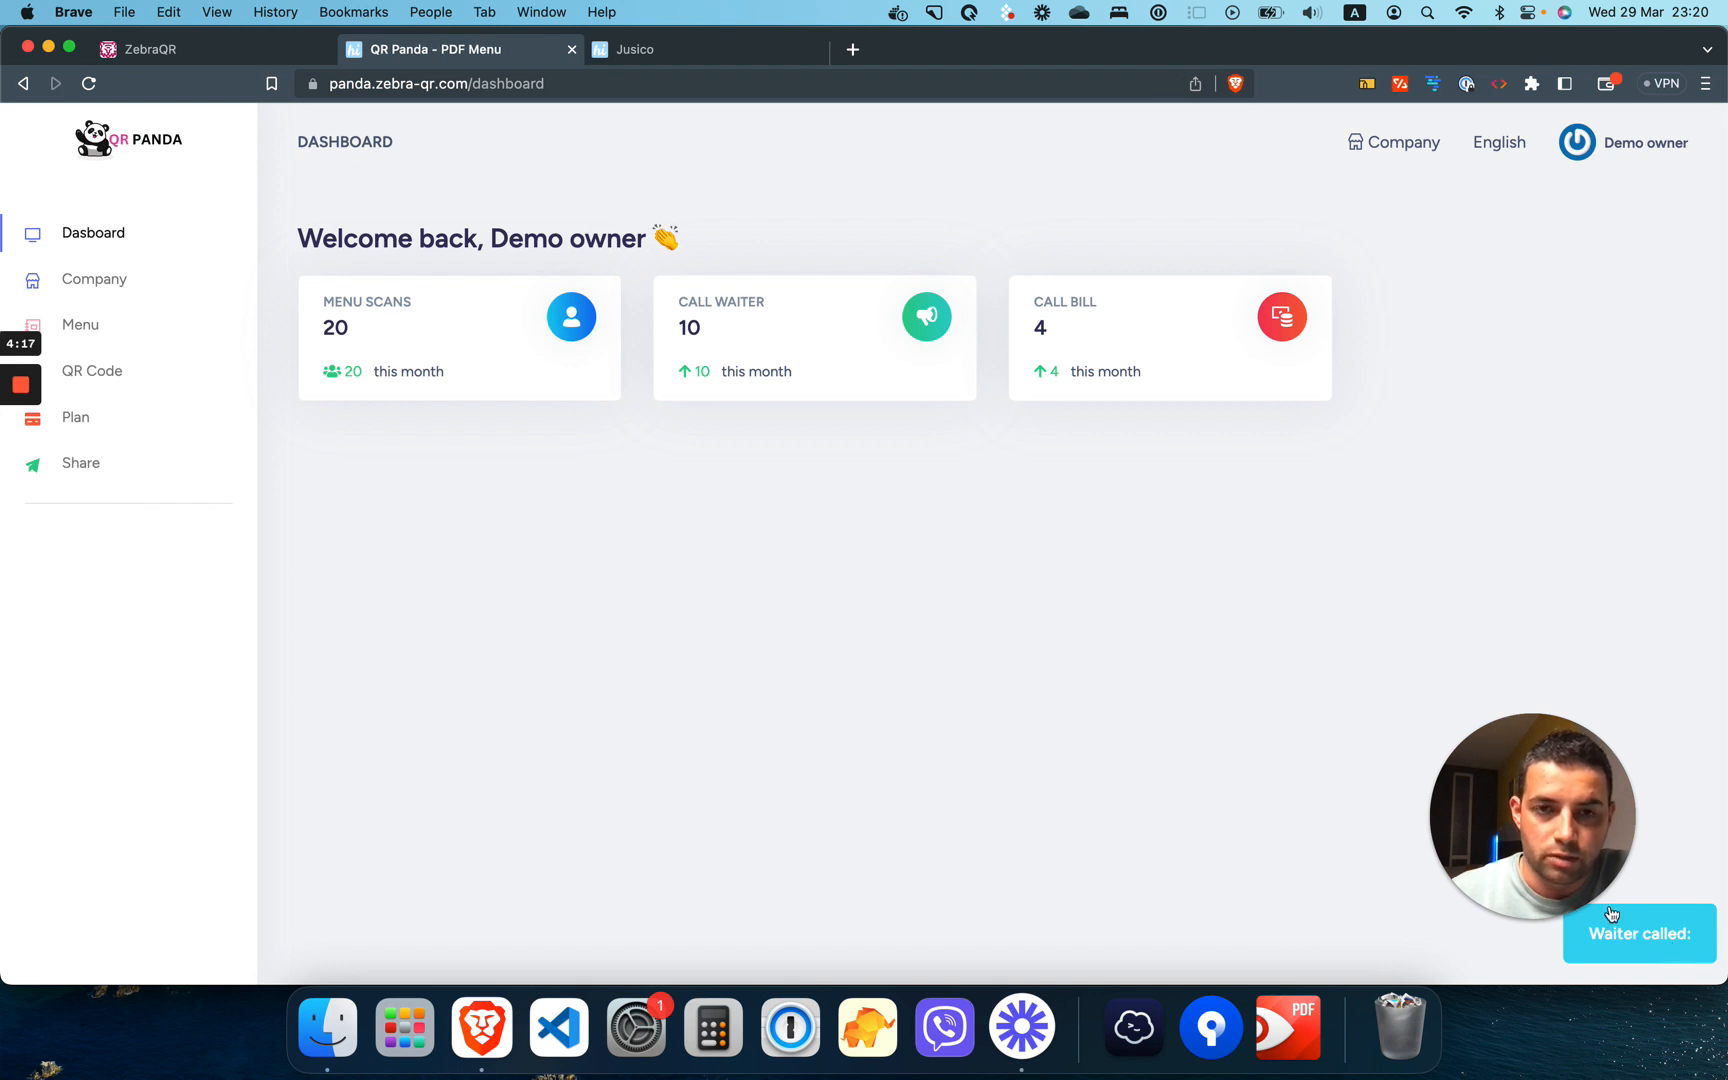
click(634, 48)
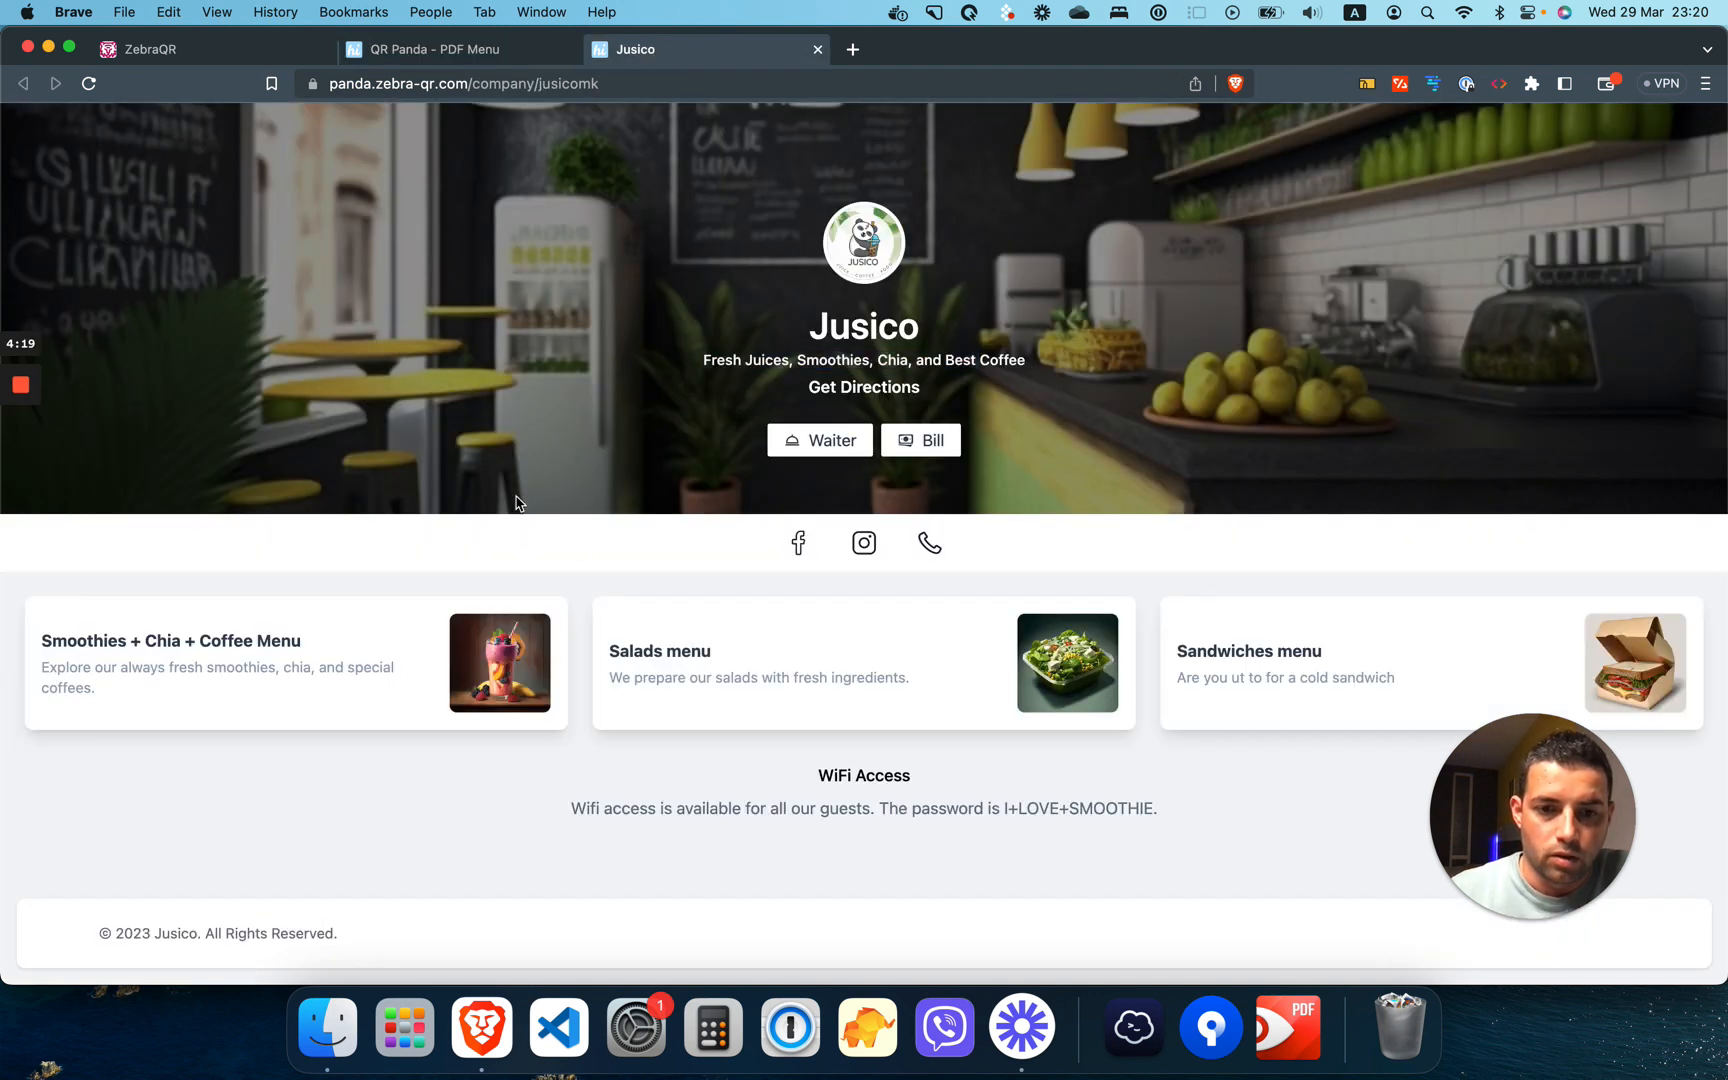
Step: View the Smoothies + Chia + Coffee Menu PDF (TVMenu.pdf) and scroll through its sections
click(850, 48)
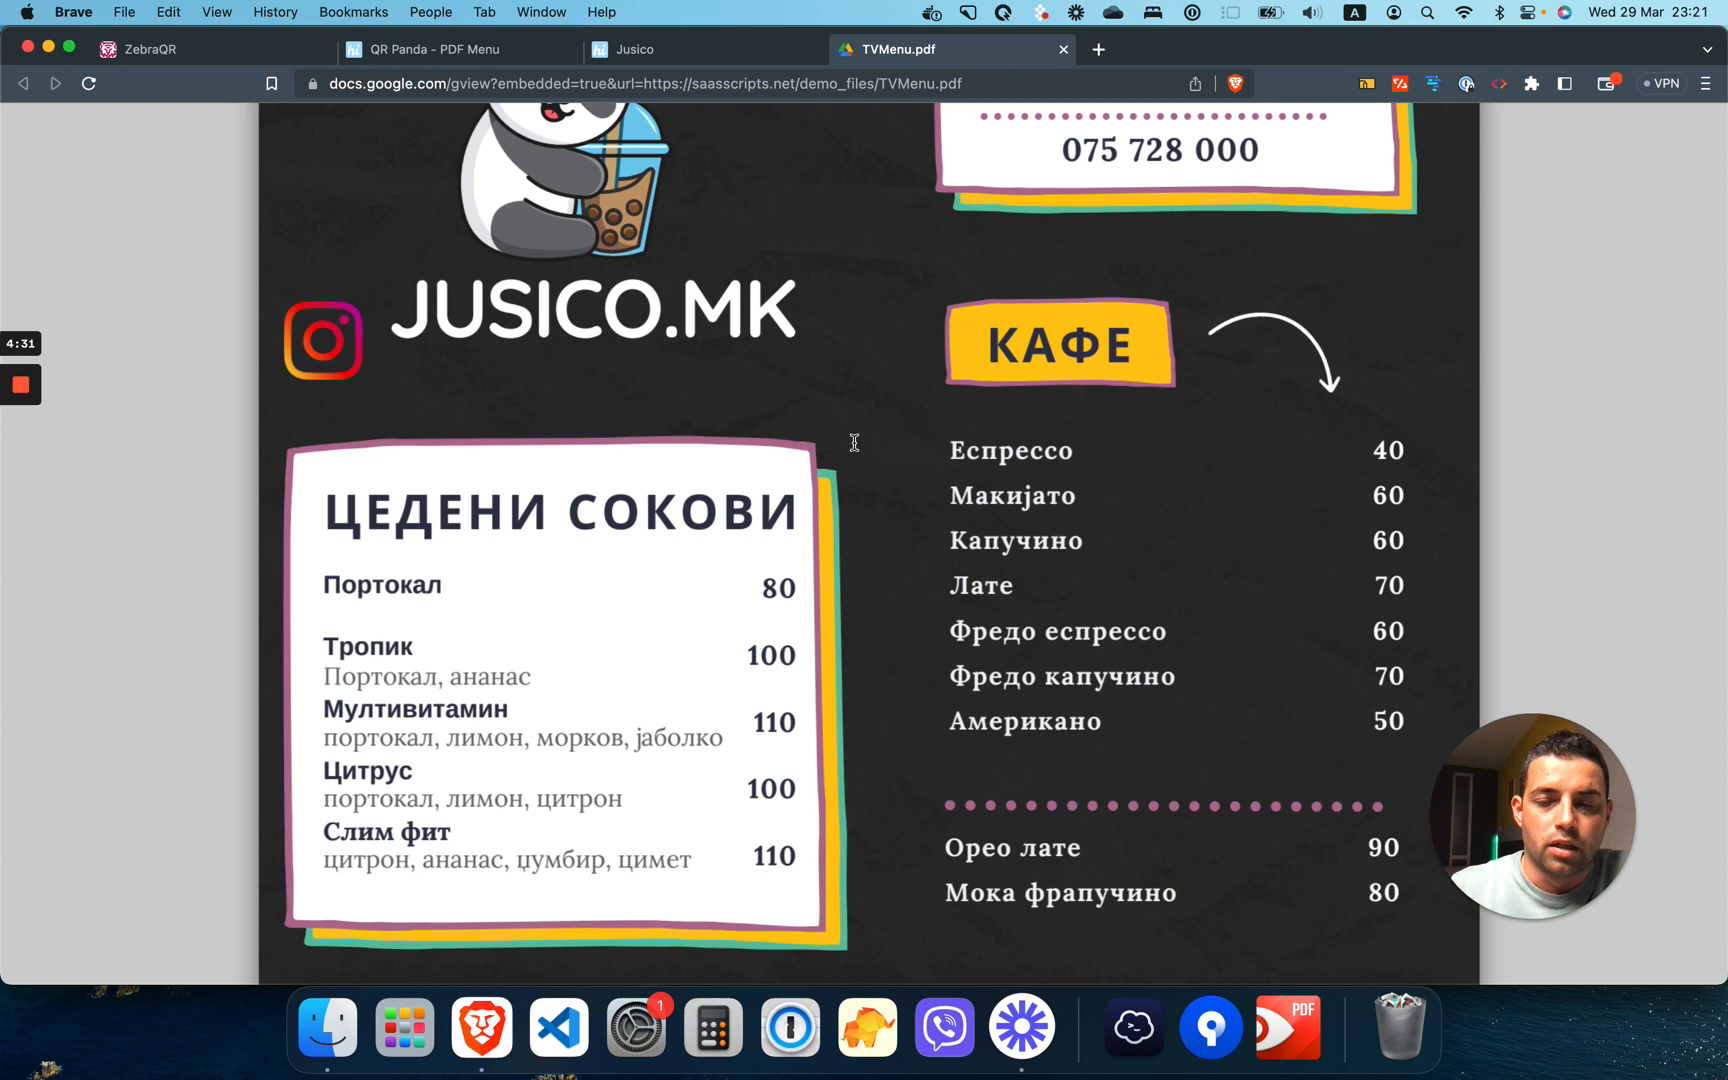
scroll(down, 3)
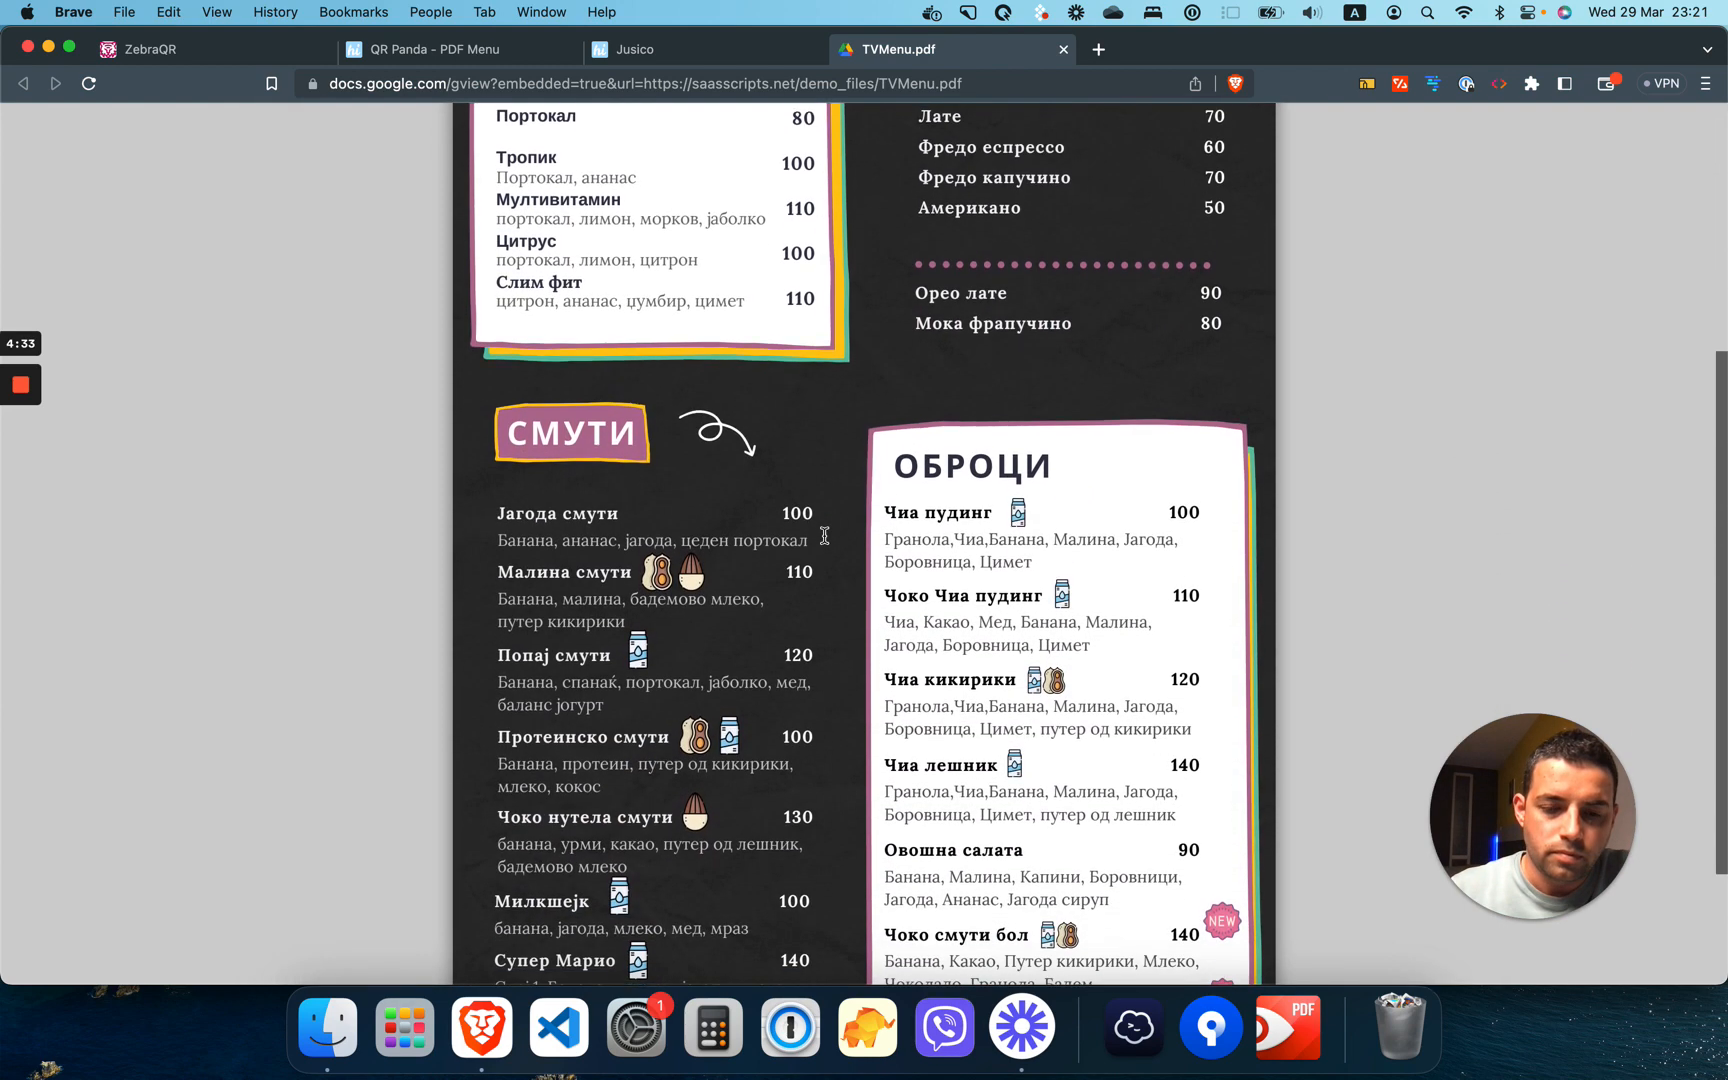
scroll(down, 3)
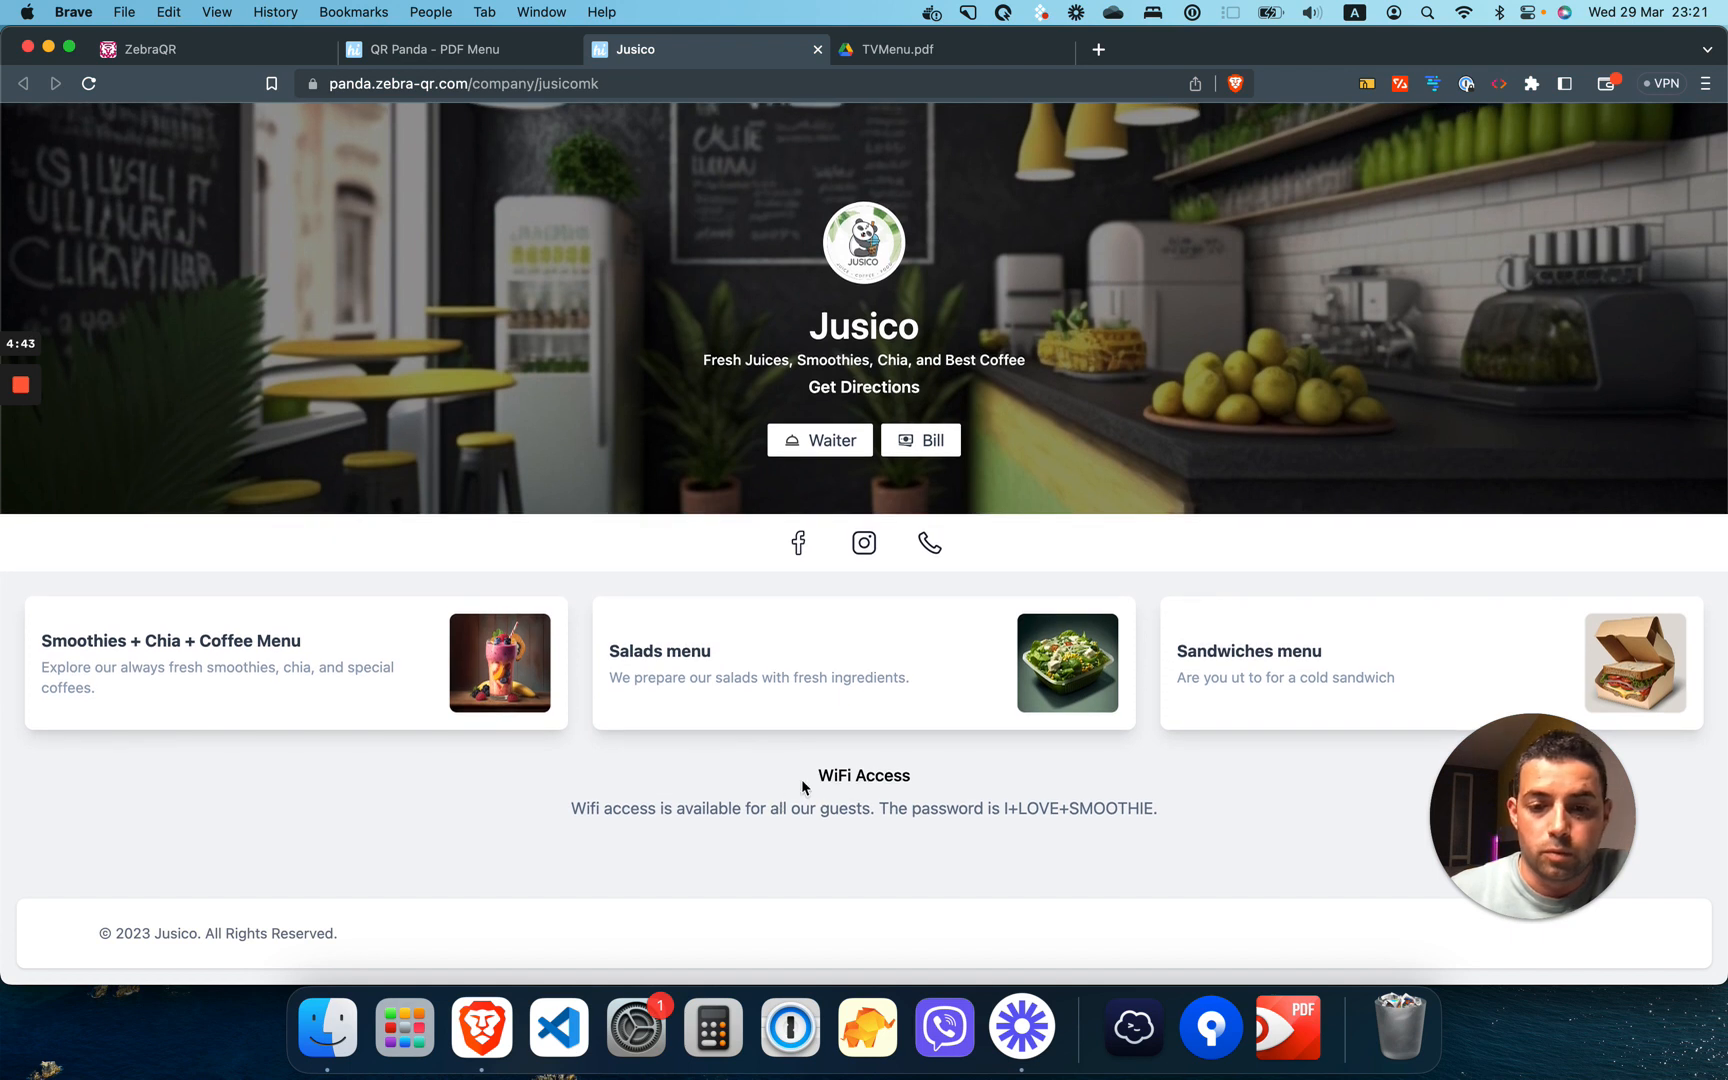
Step: Note the WiFi Access heading, then return to the owner dashboard showing the waiter alert
double_click(862, 774)
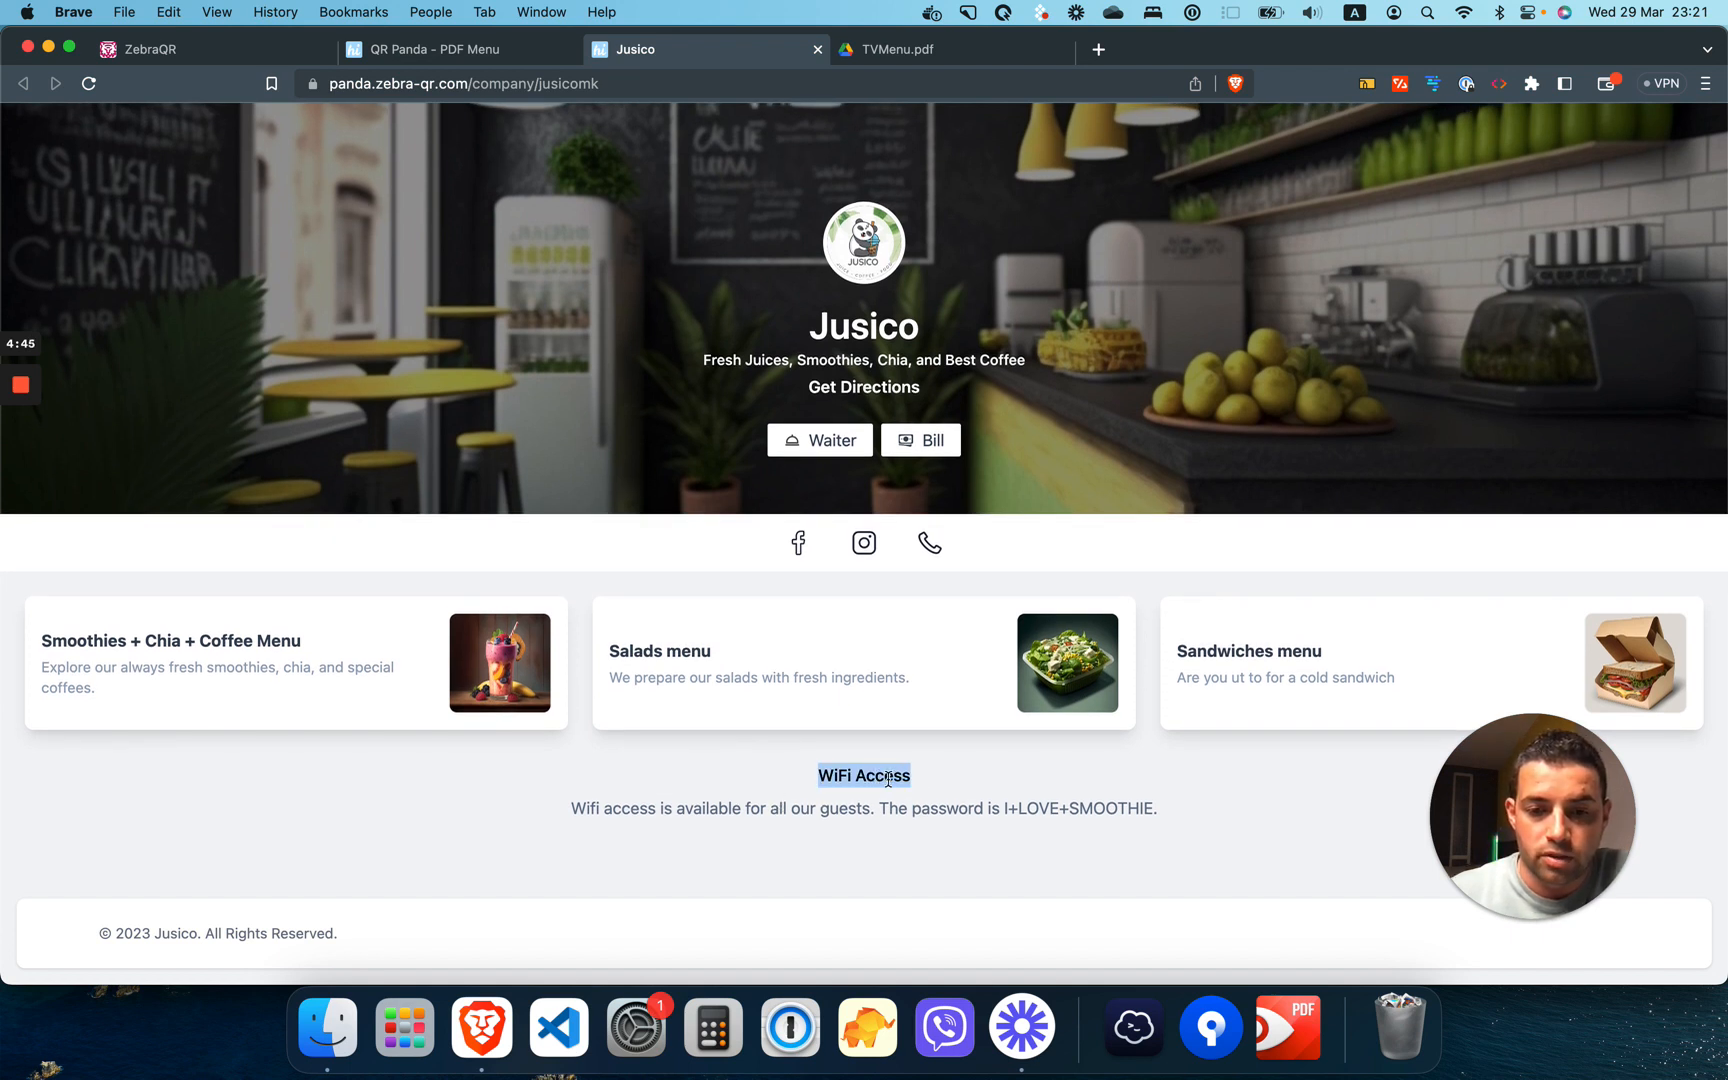
mouse_move(668, 726)
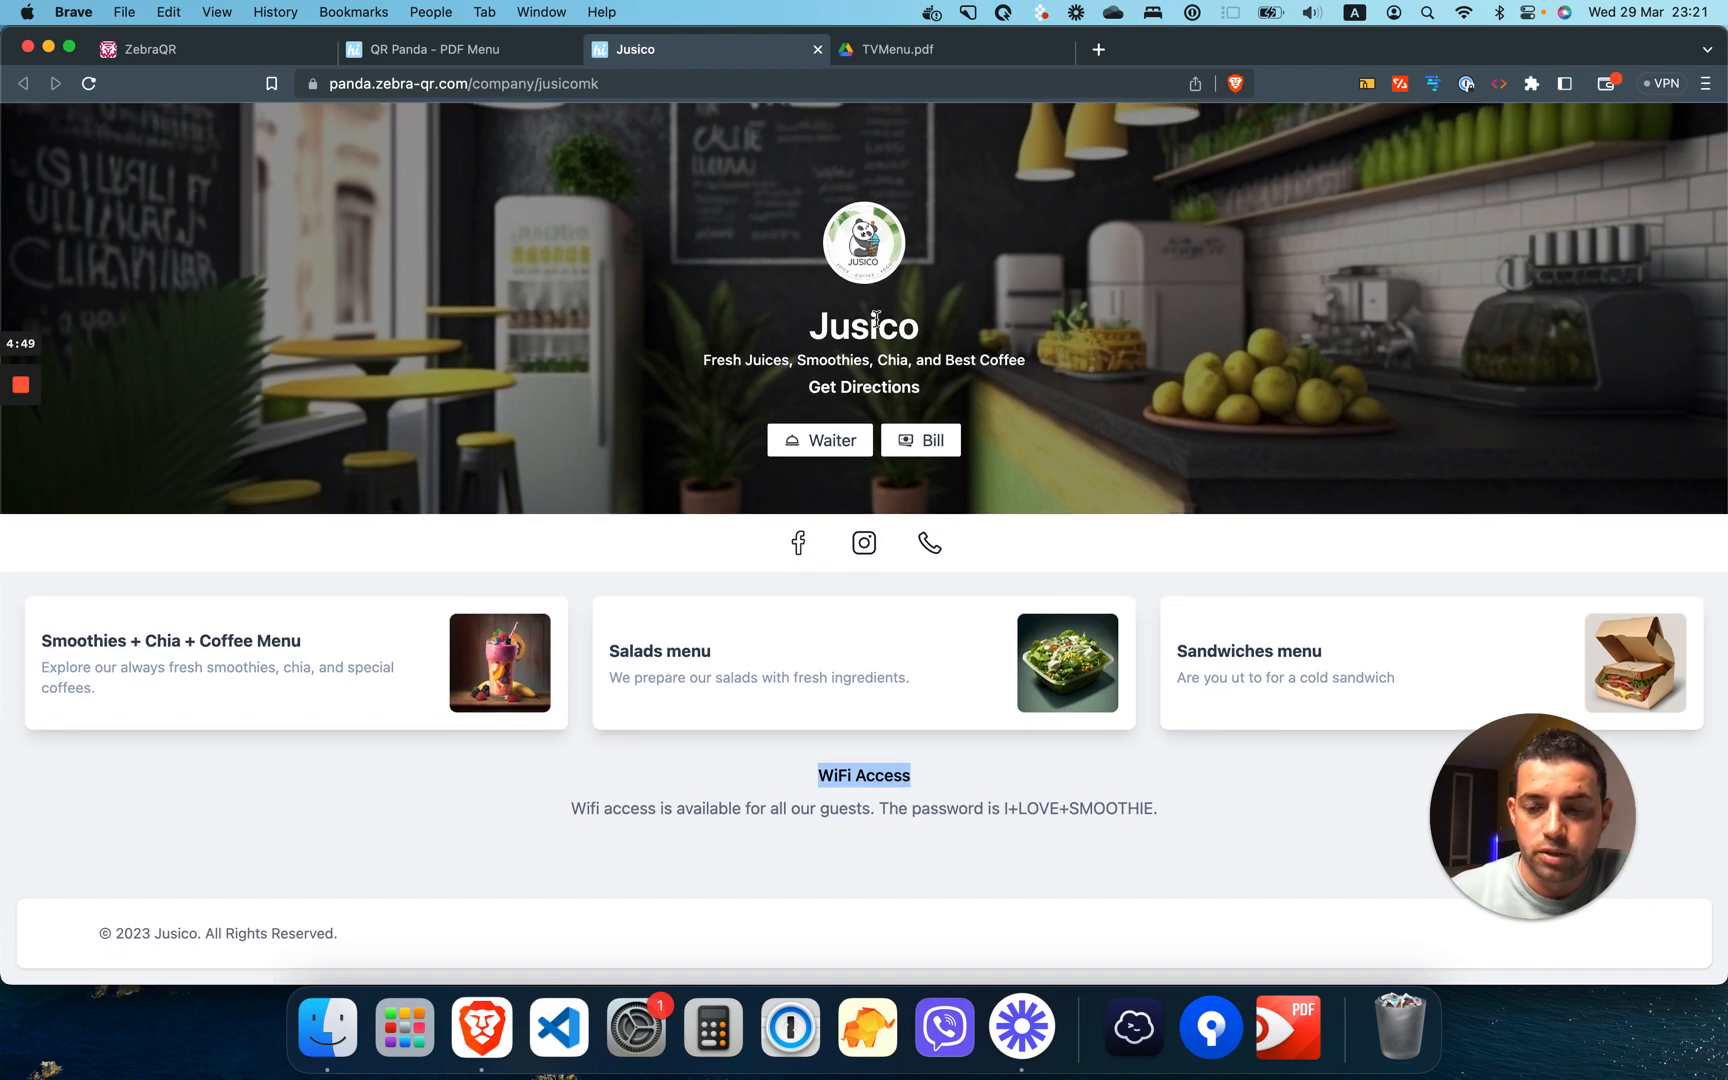
click(440, 48)
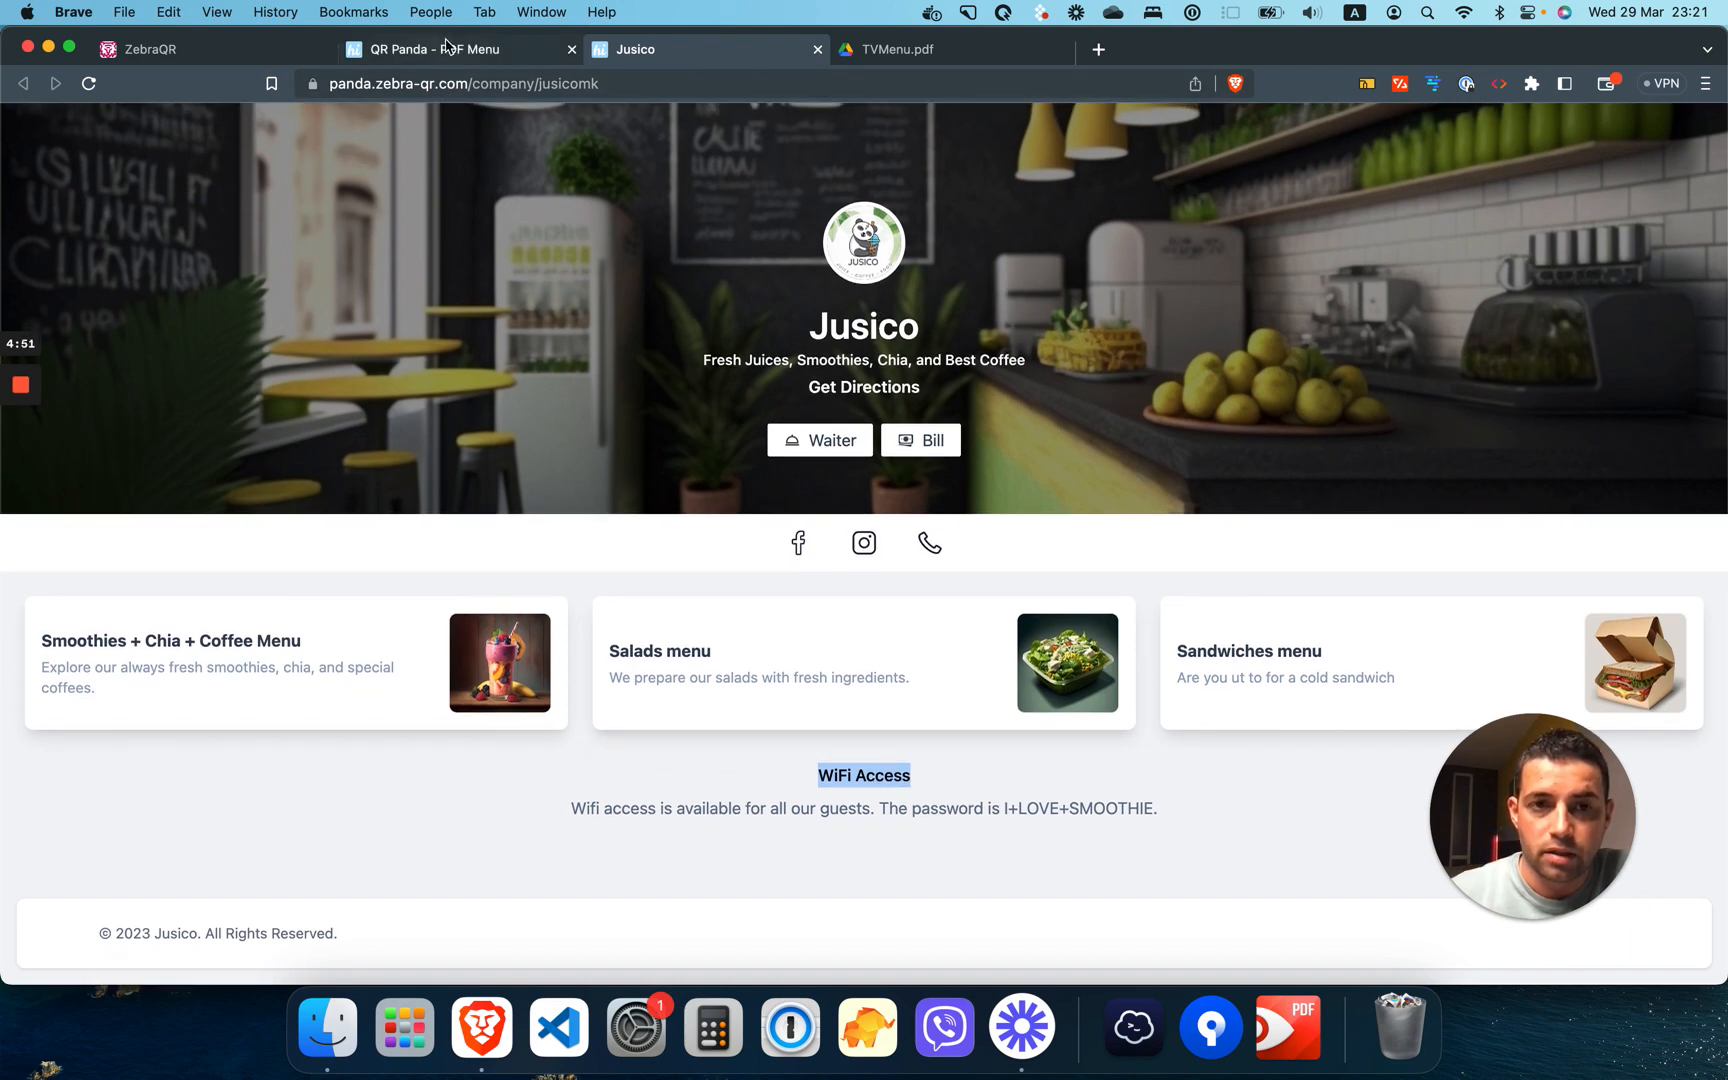
click(440, 48)
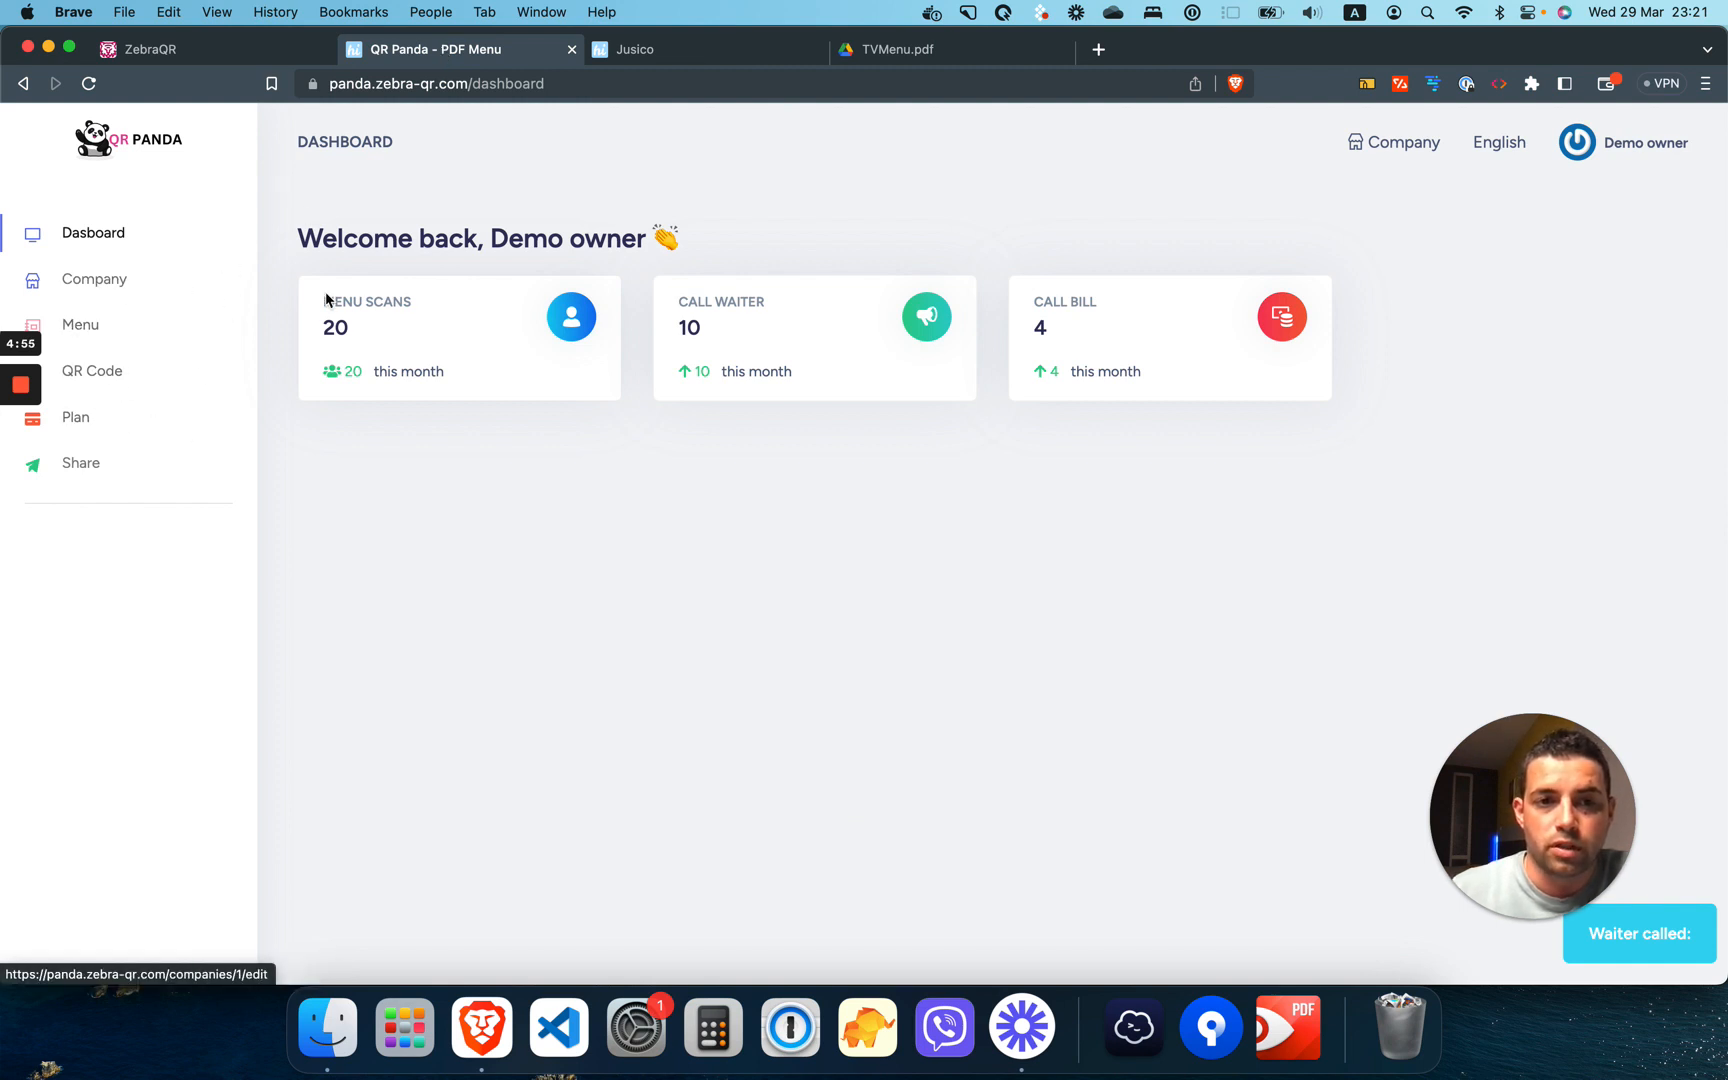
mouse_move(1320, 242)
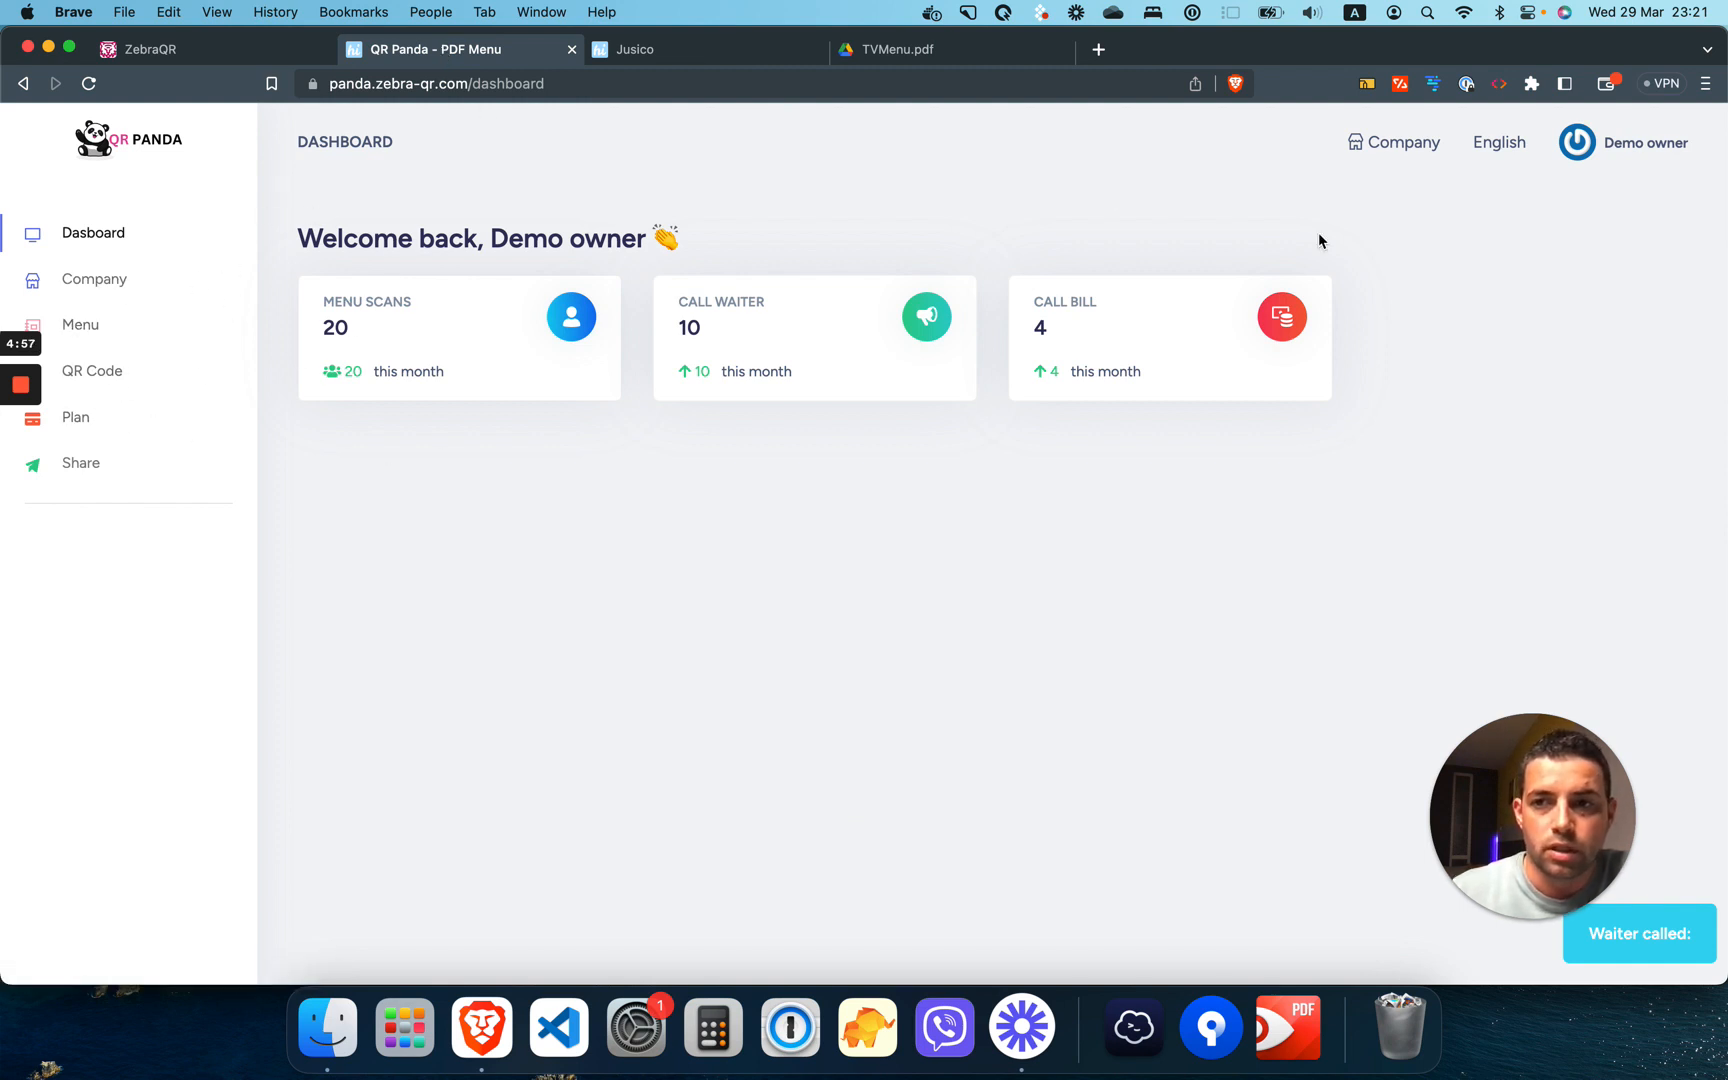
mouse_move(80, 324)
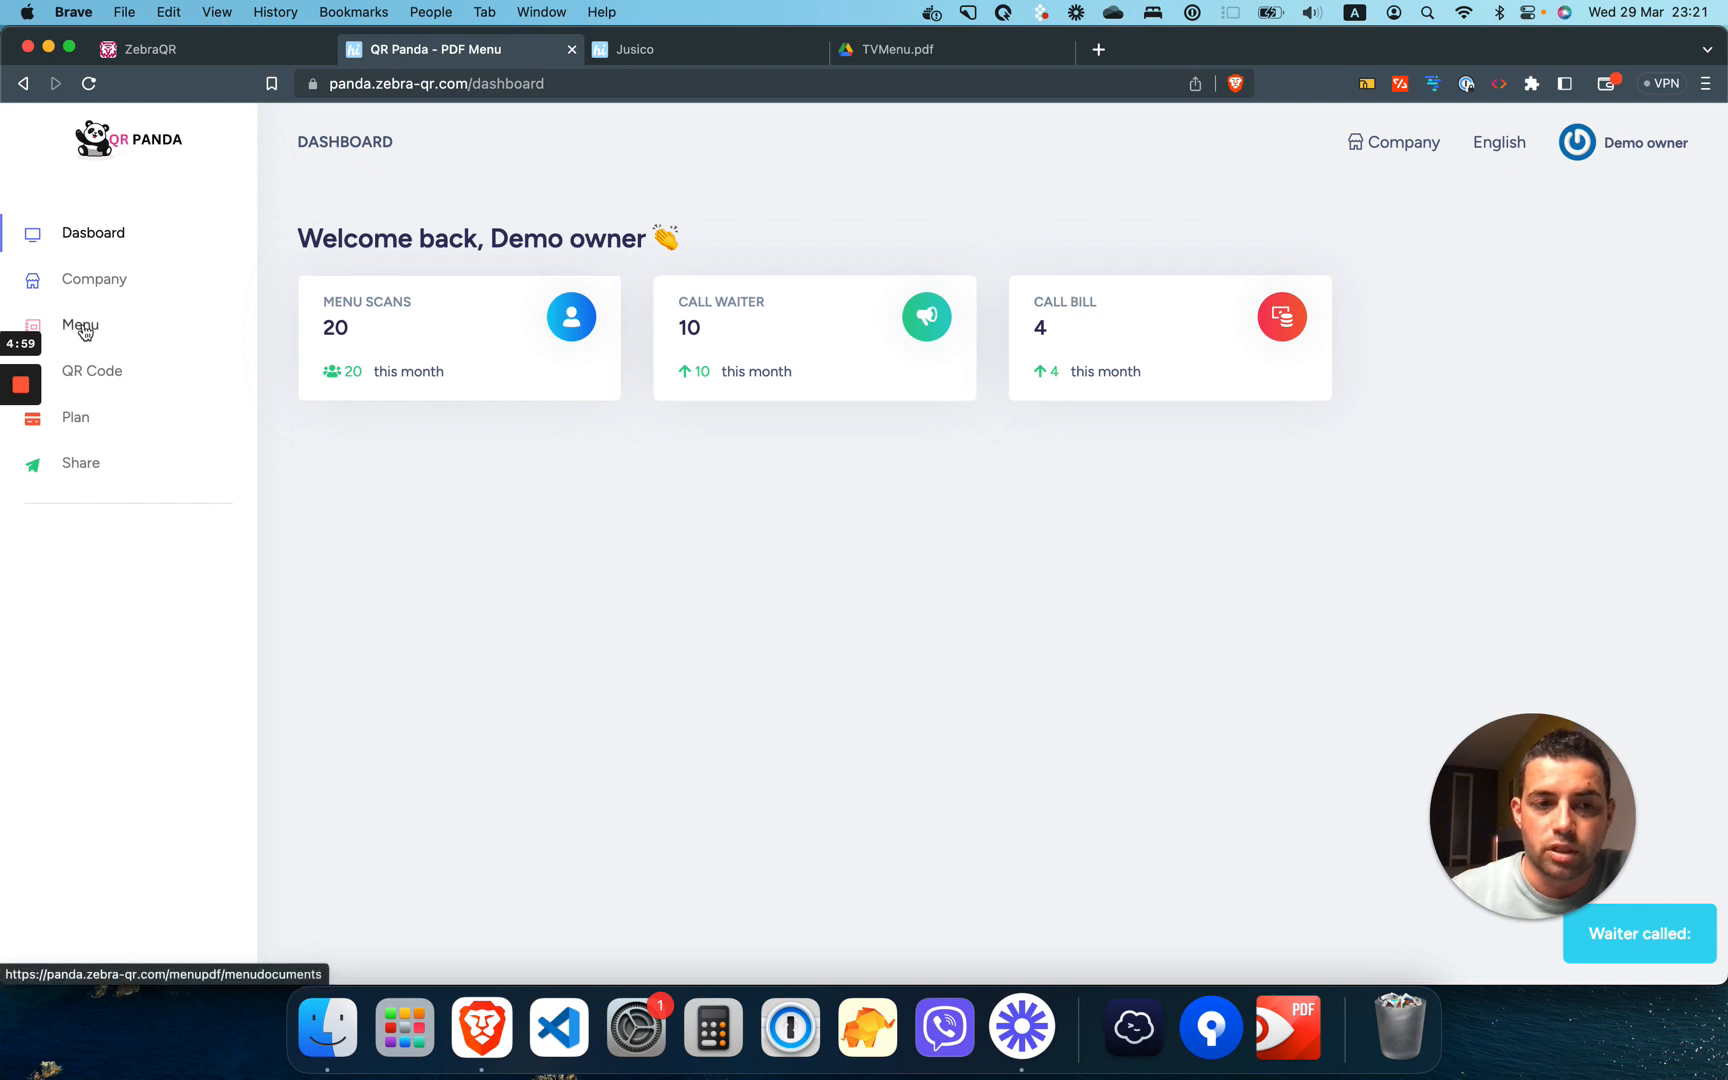
Step: Show the owner's menu documents page listing the Smoothies, Salads and Sandwiches menus
click(80, 324)
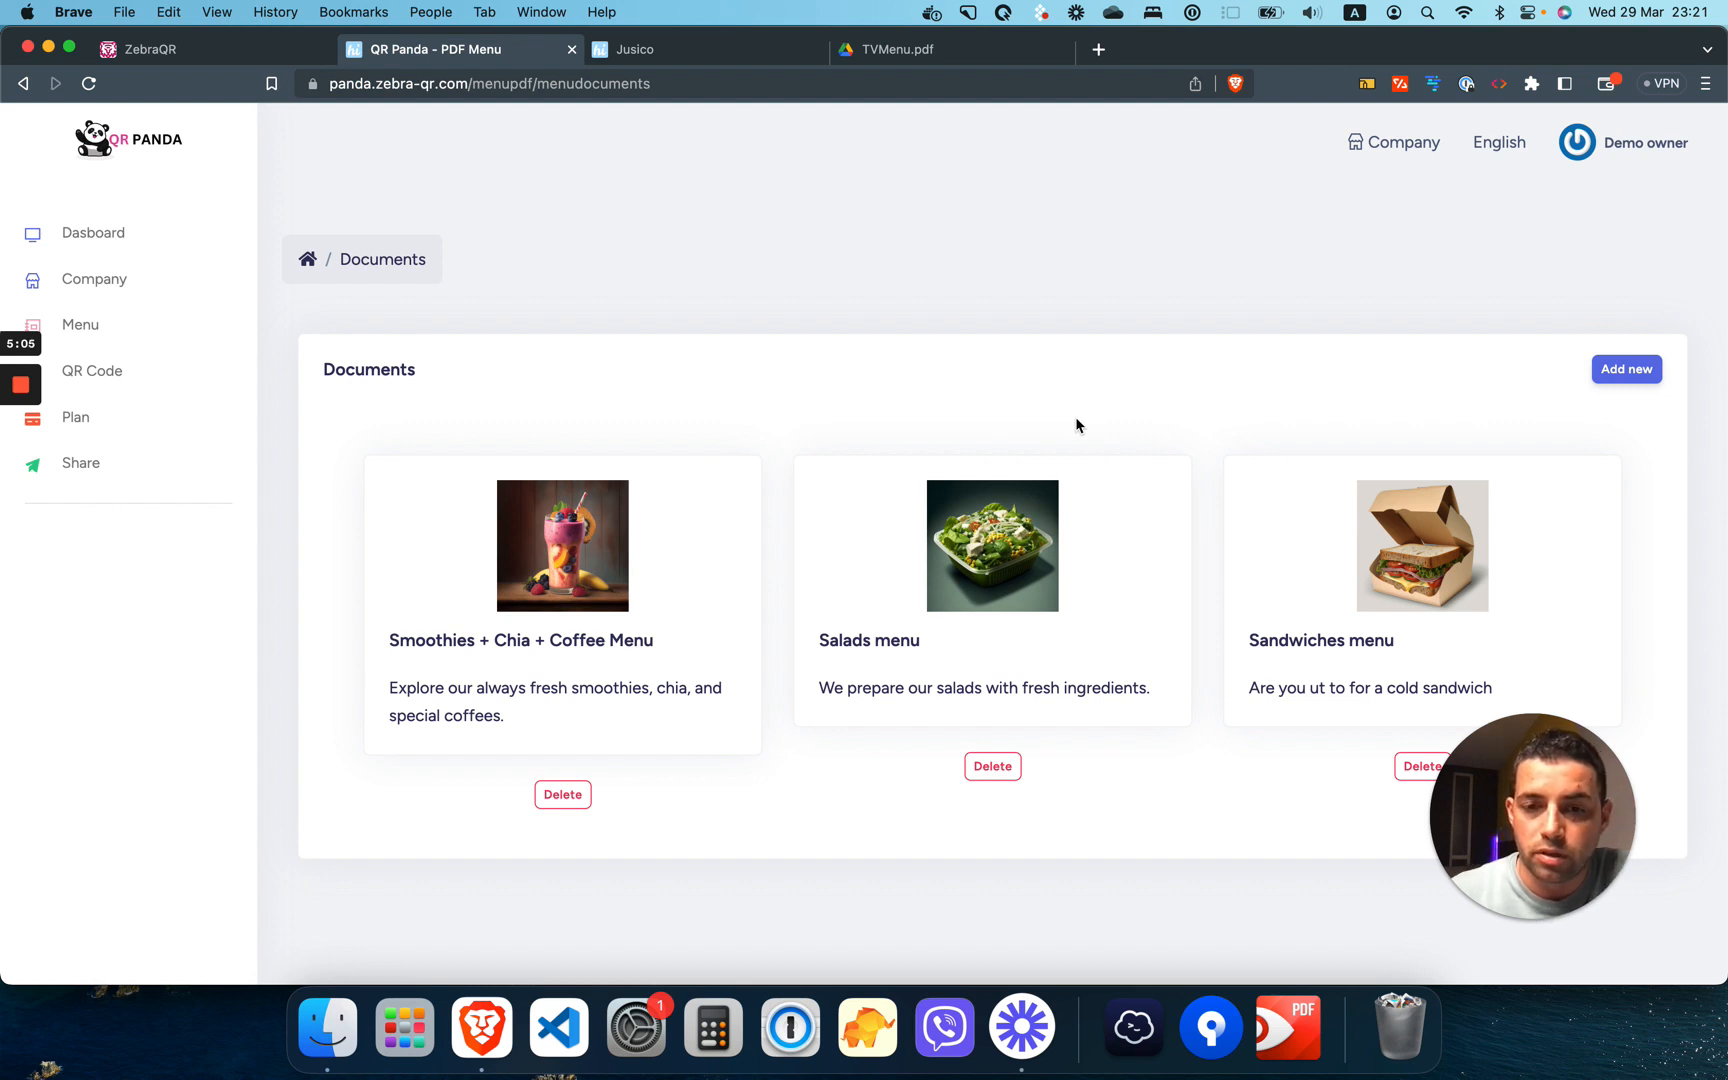
mouse_move(990, 540)
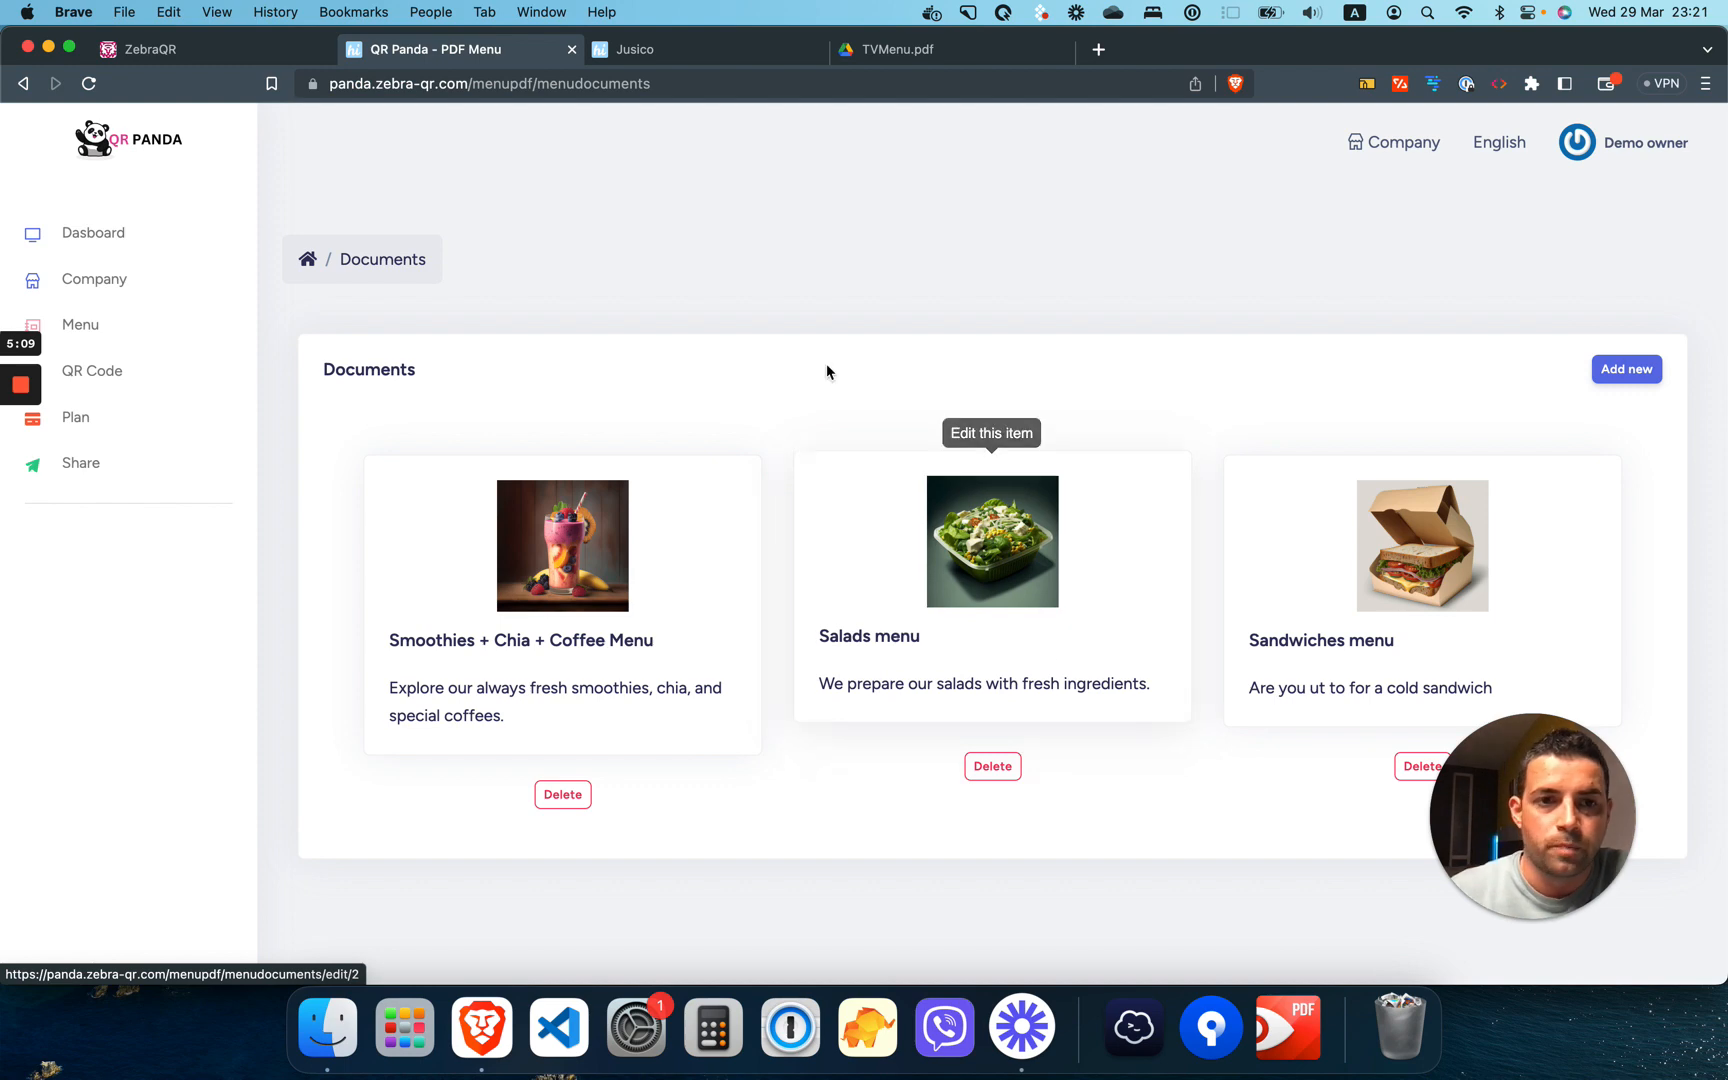
mouse_move(1510, 160)
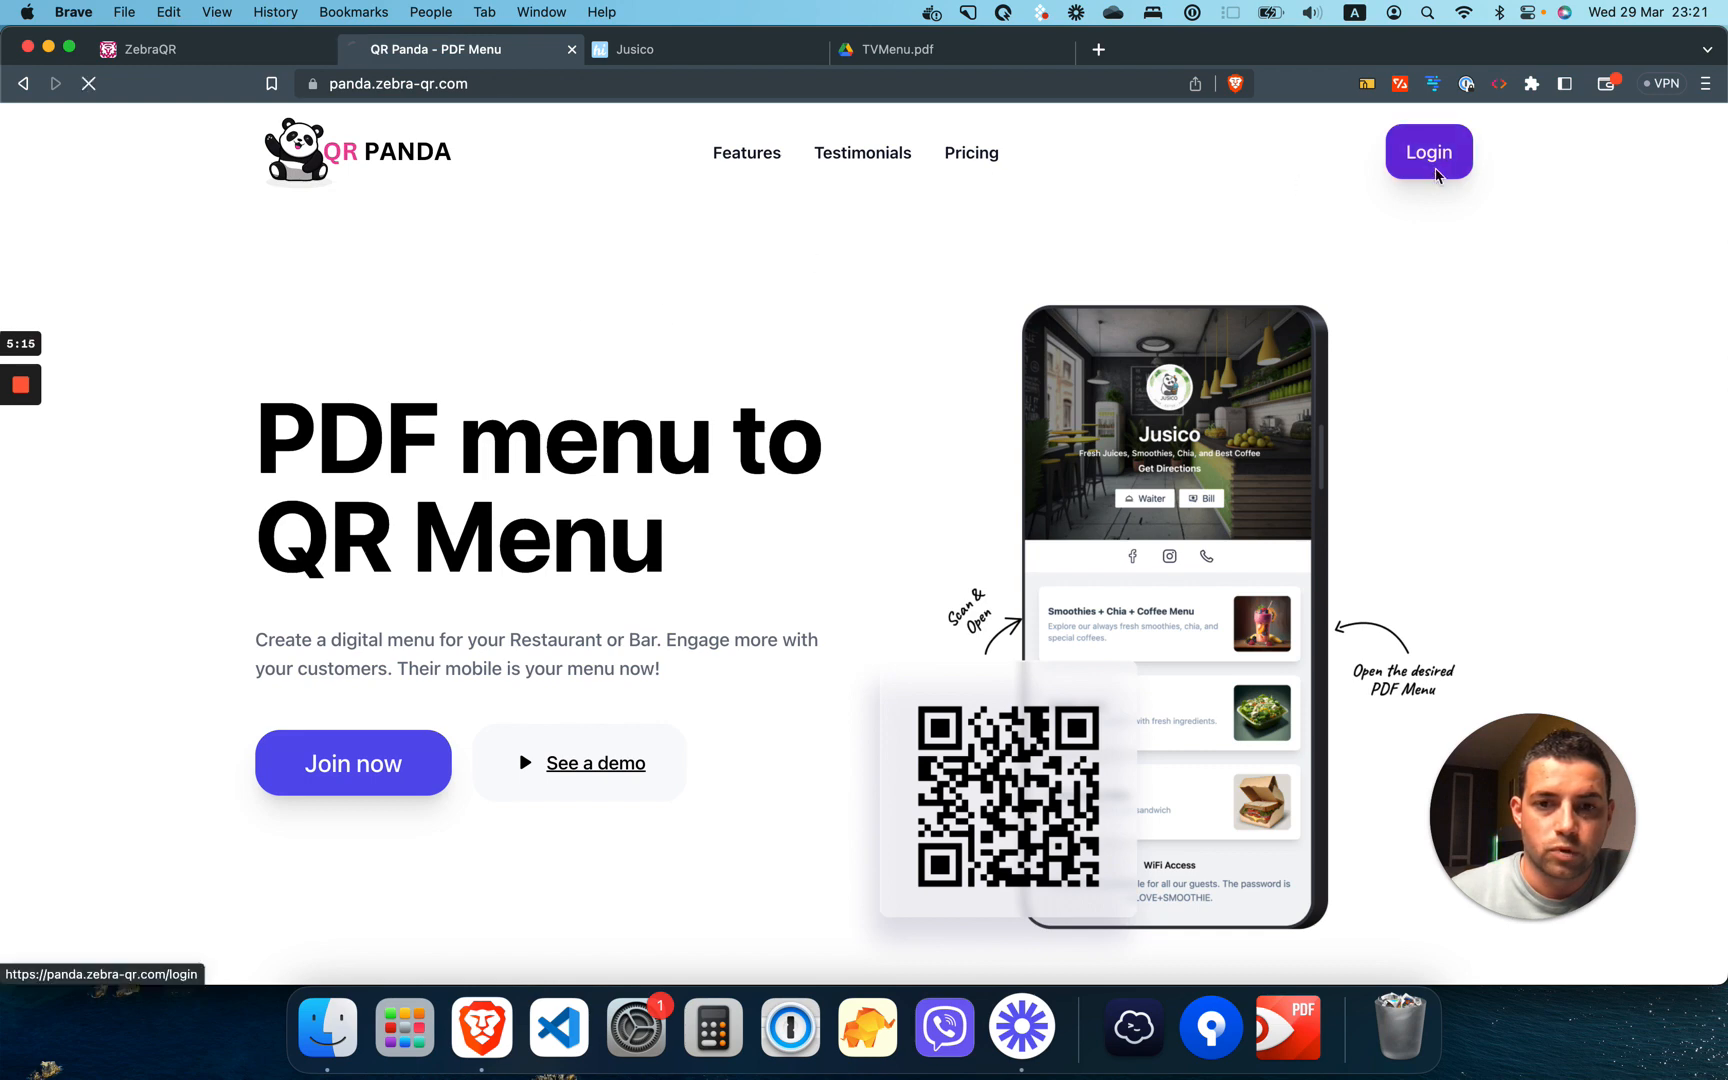
Step: Log in with the admin credentials to reach the admin dashboard with users, paying clients, MRR and ARR
click(1428, 152)
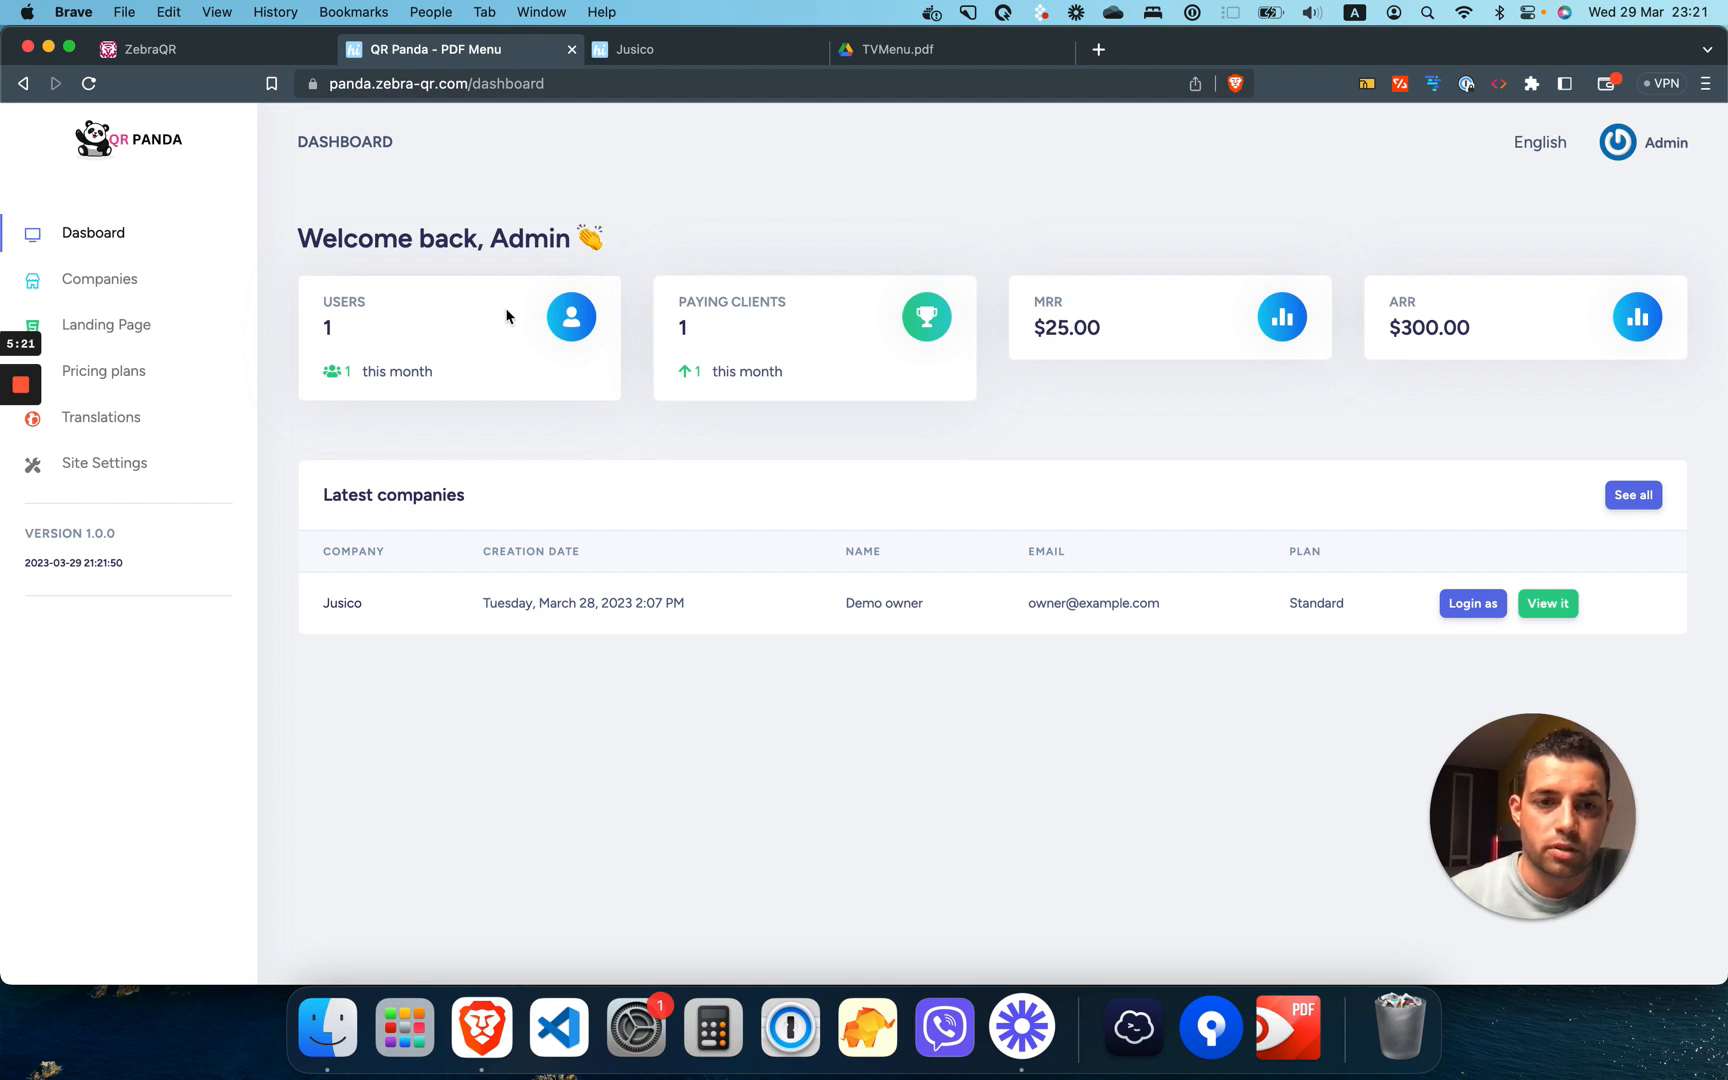
mouse_move(792, 318)
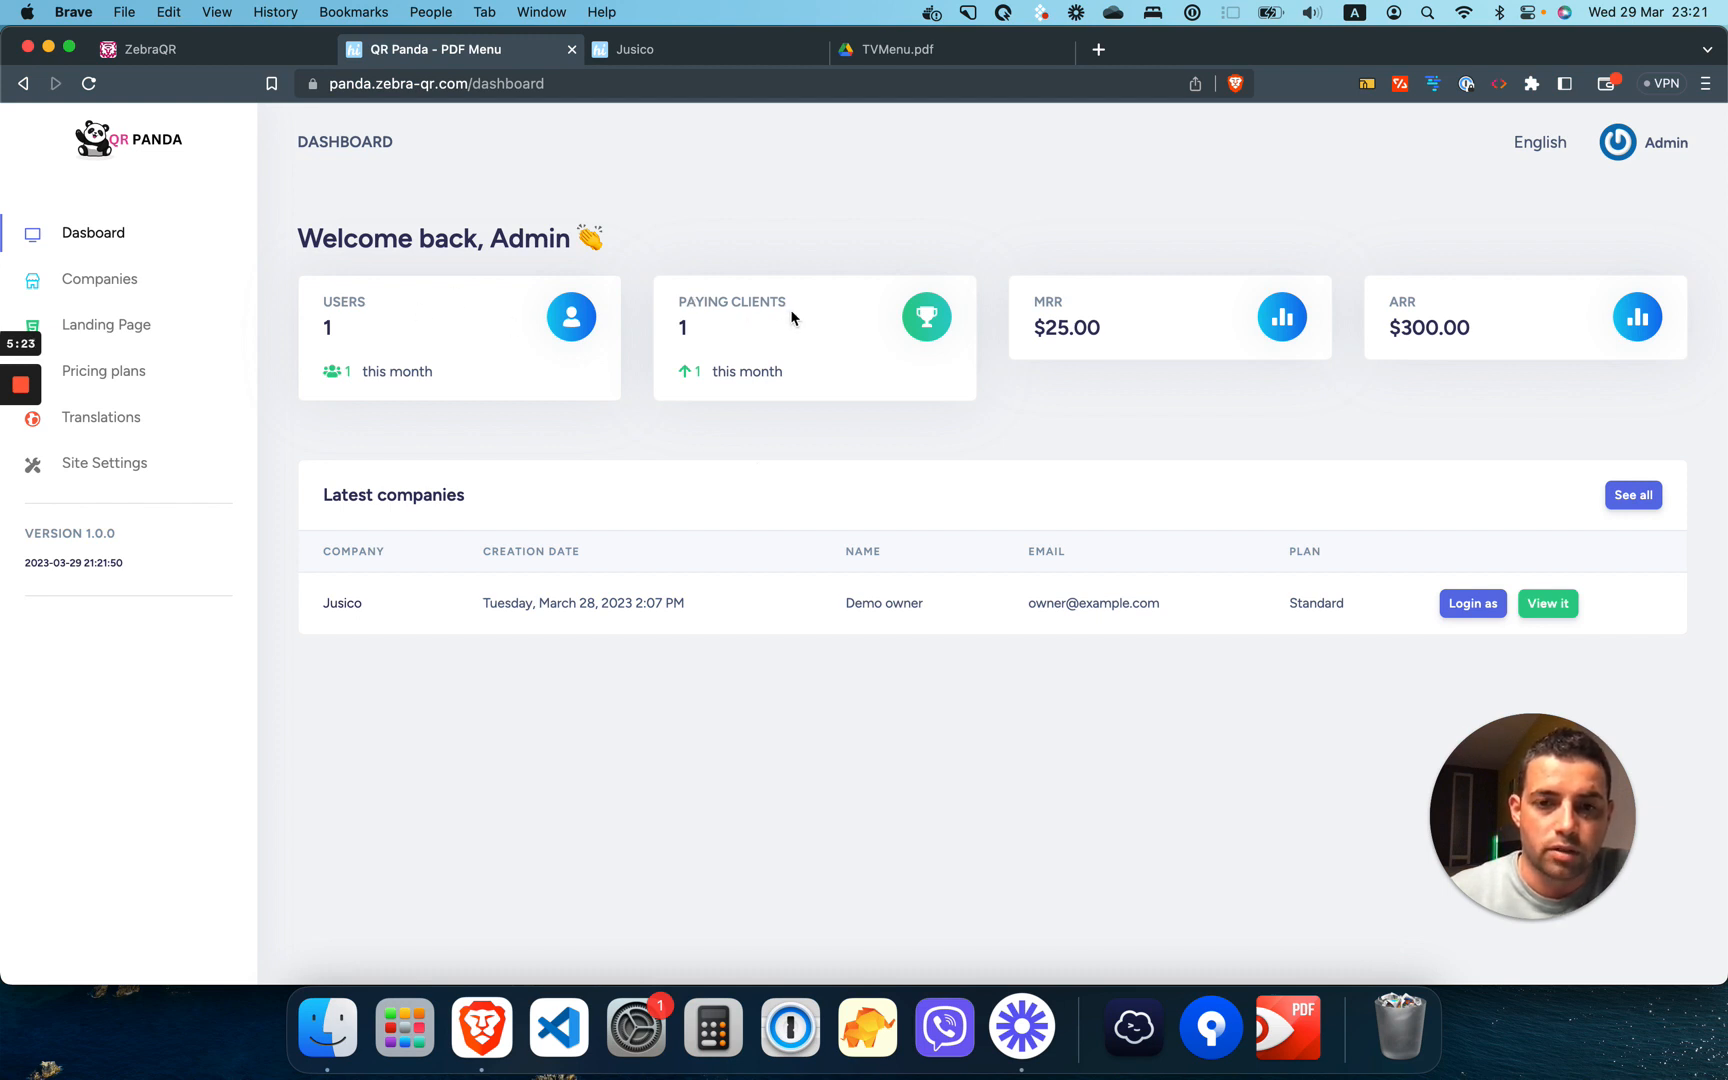
double_click(730, 300)
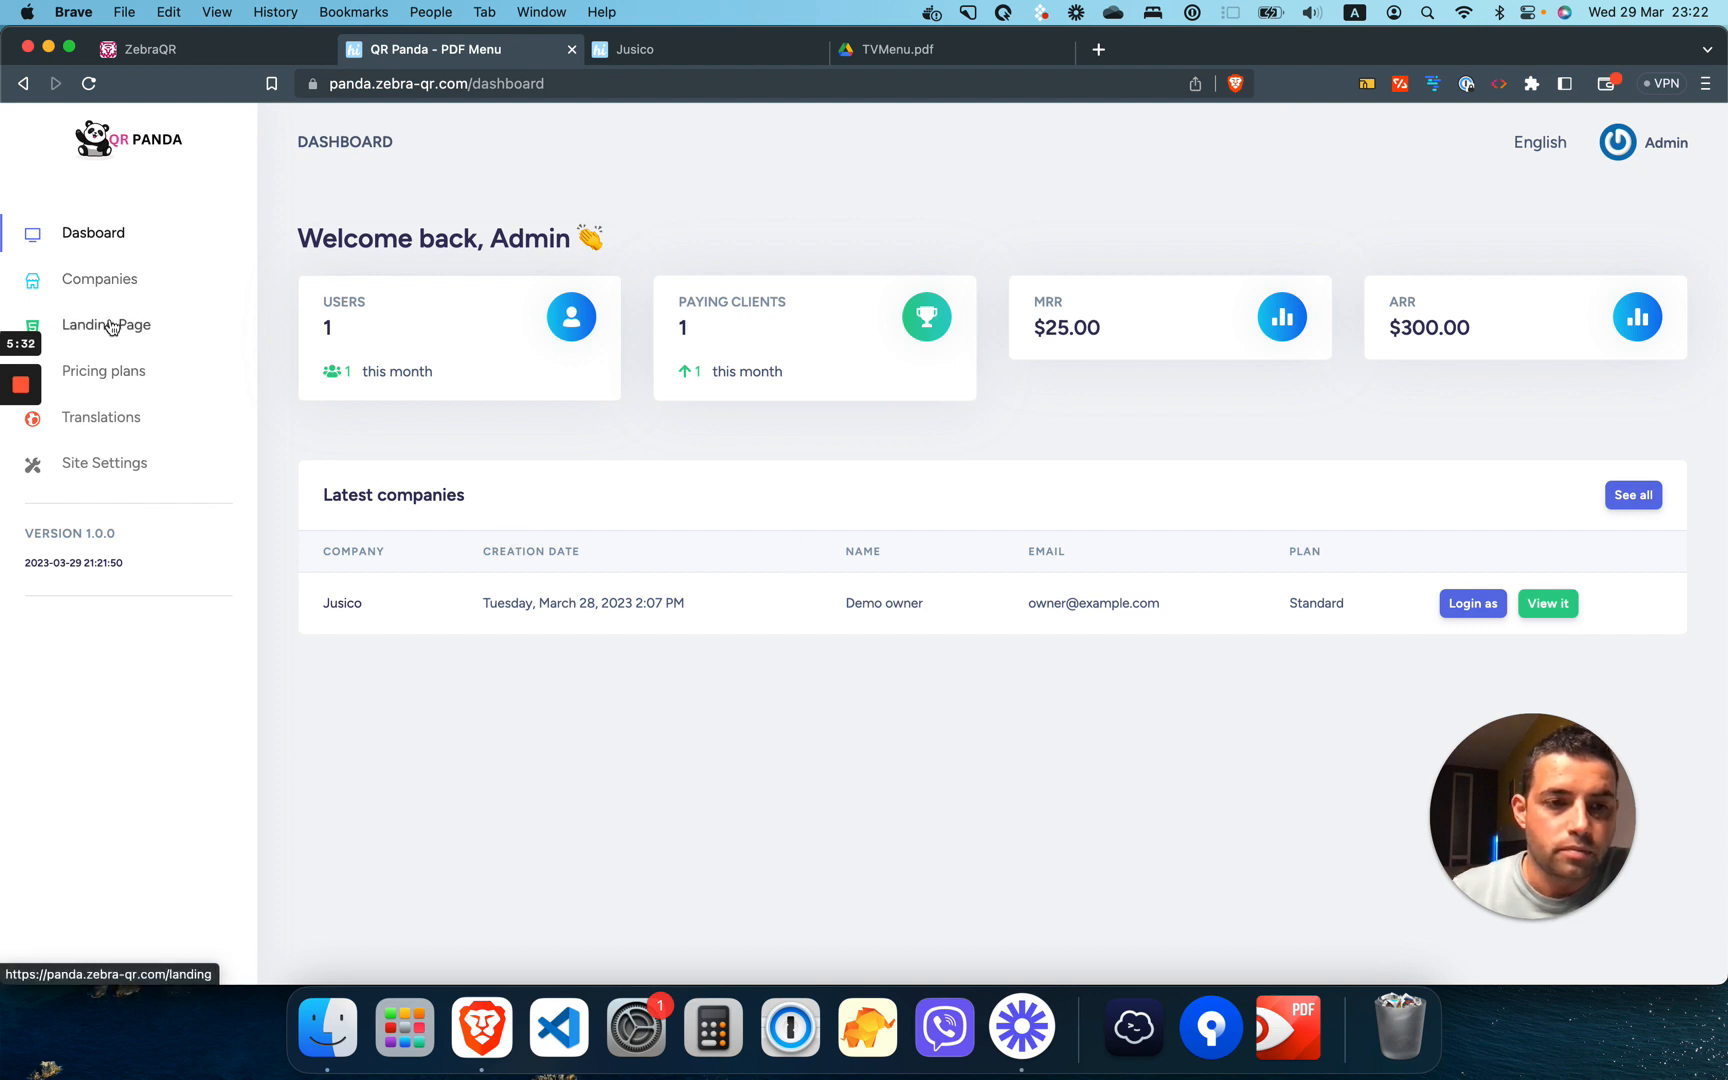
click(100, 278)
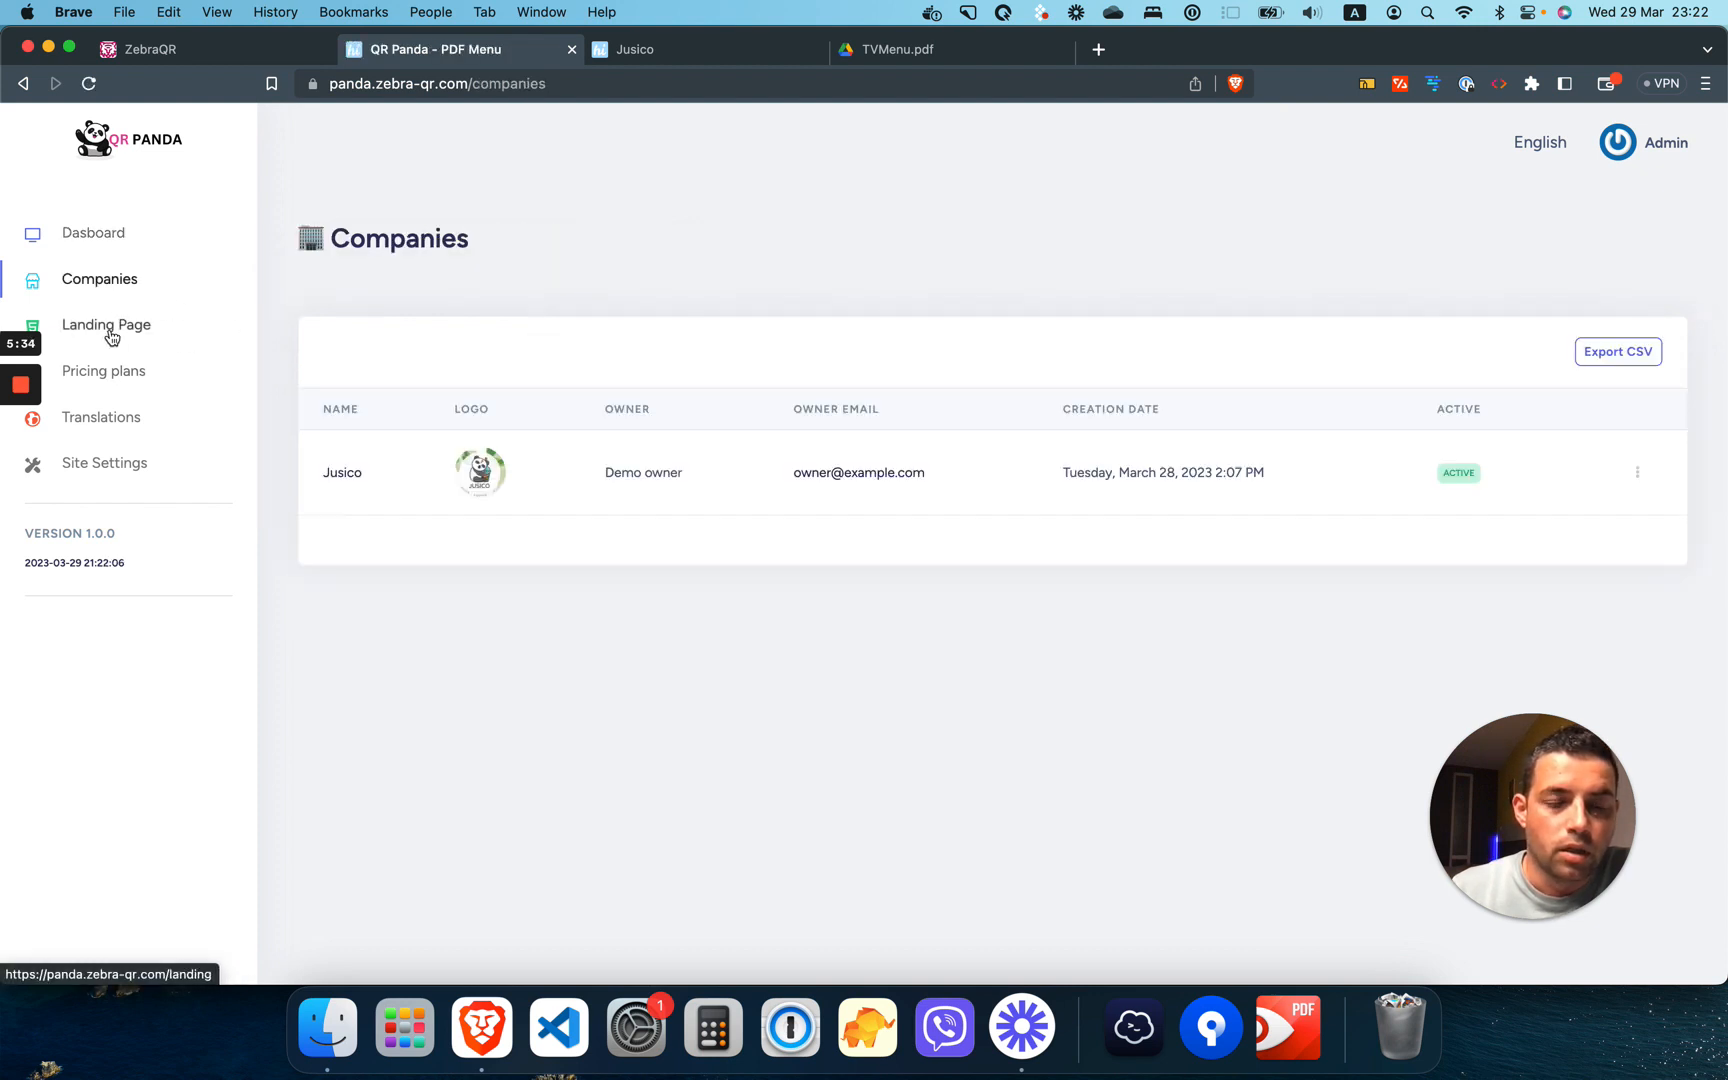
click(106, 324)
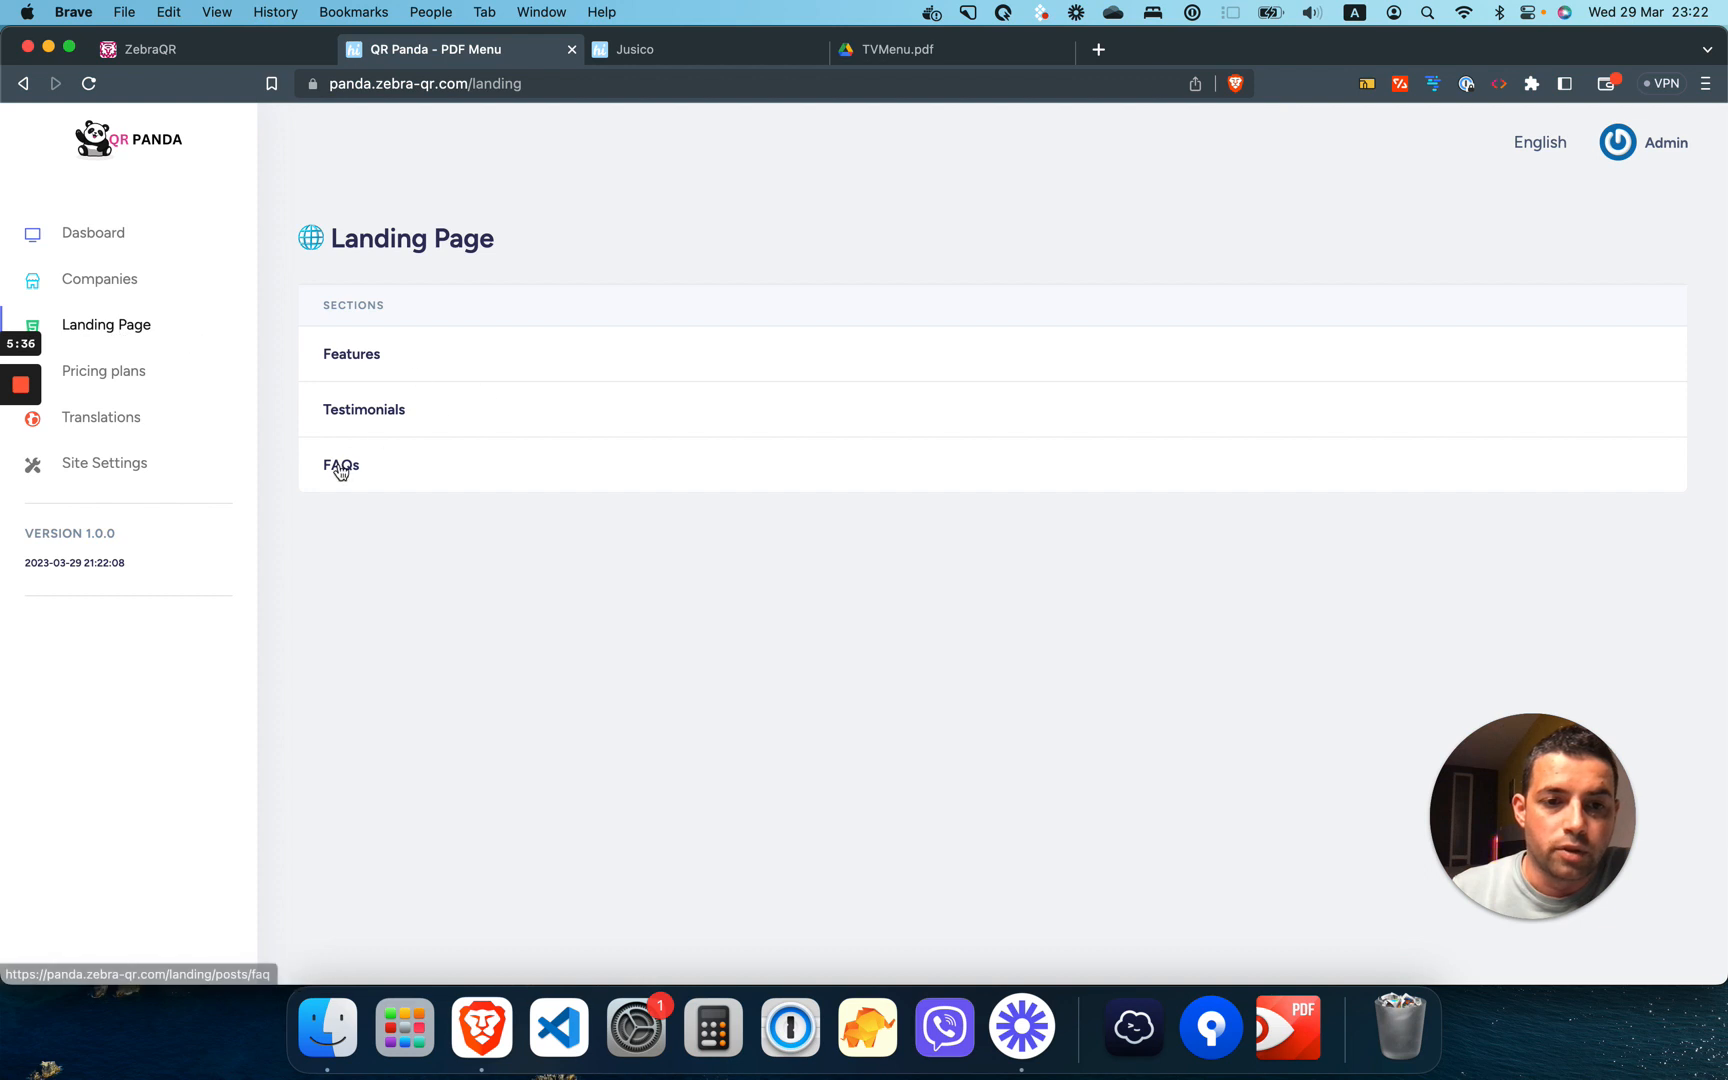
click(342, 464)
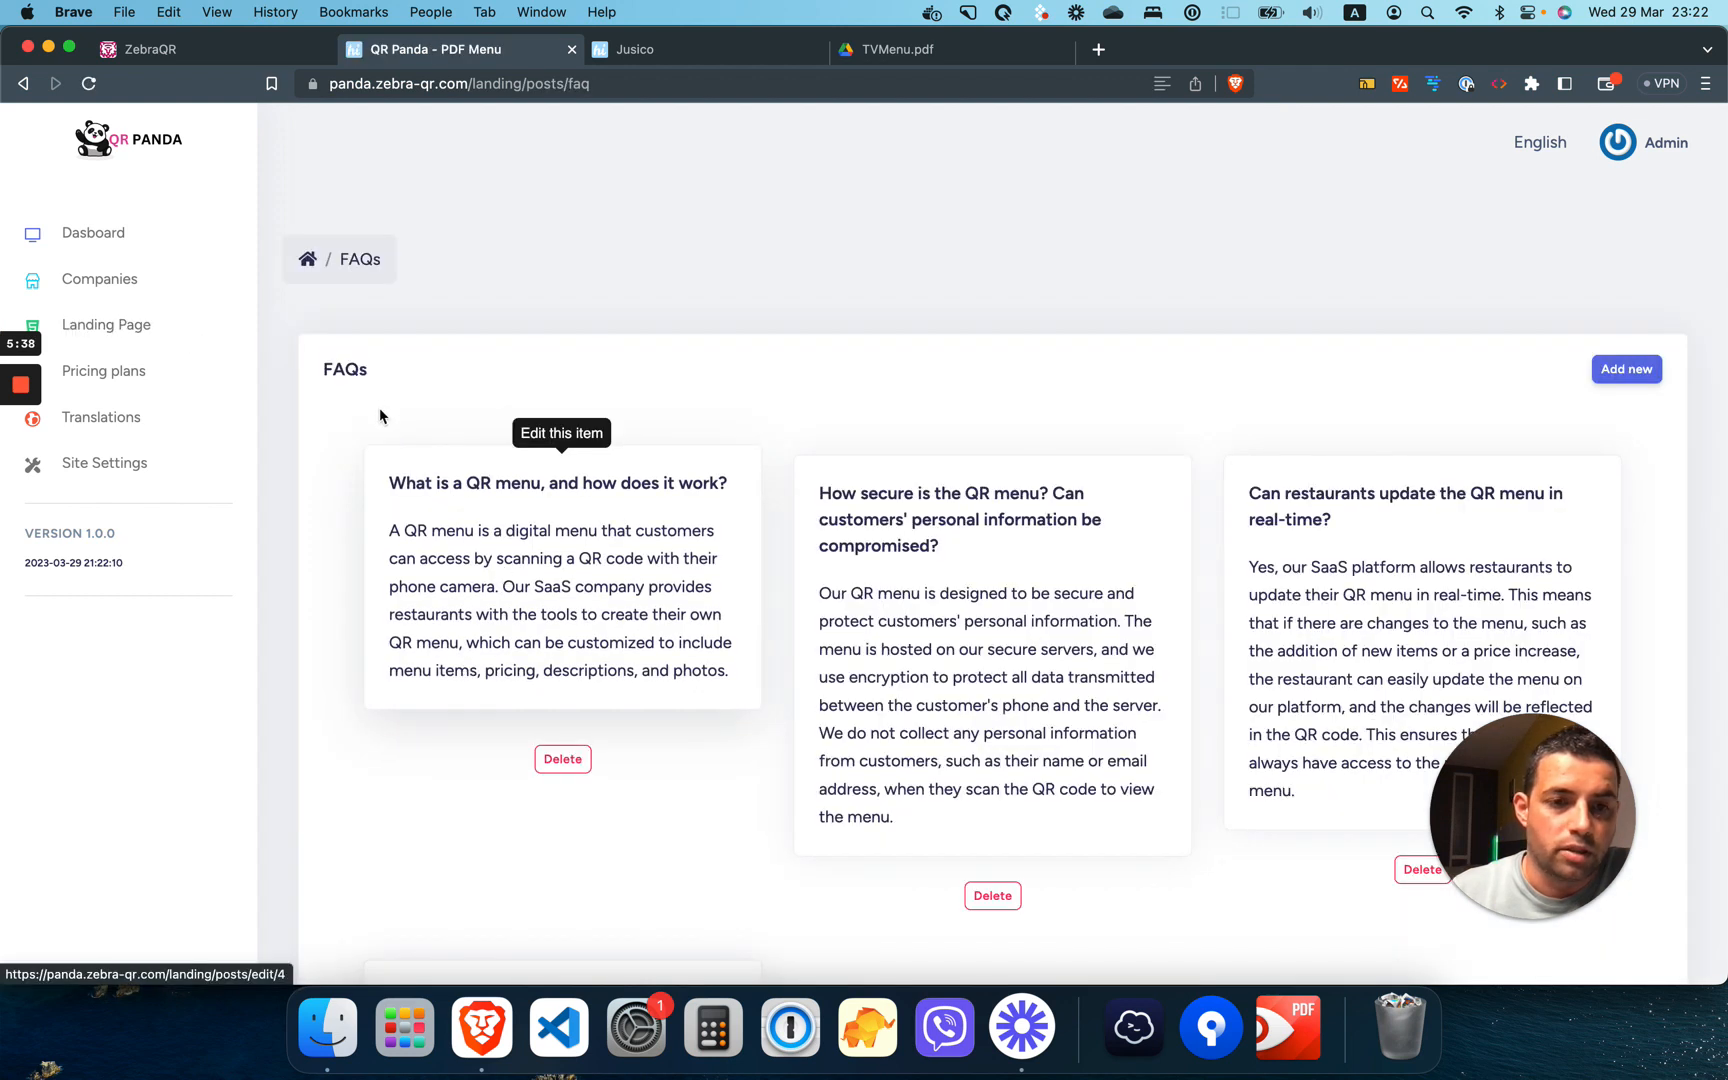
click(94, 232)
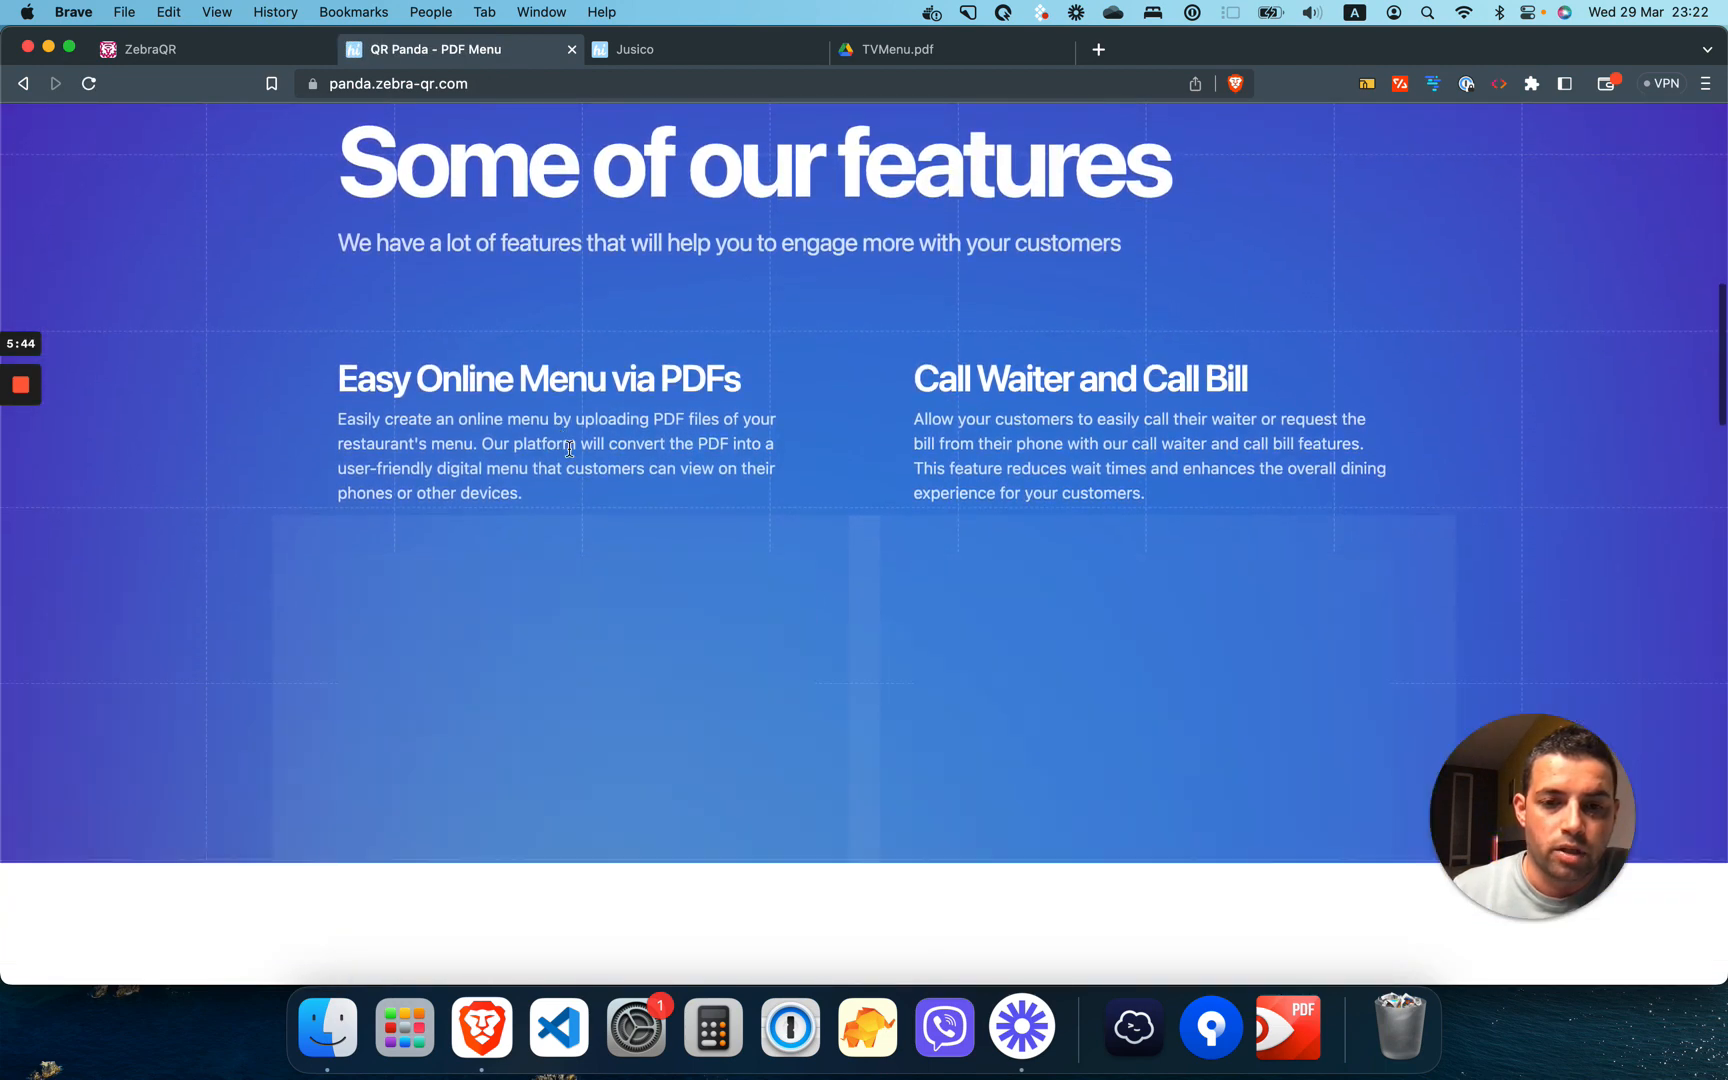
scroll(down, 3)
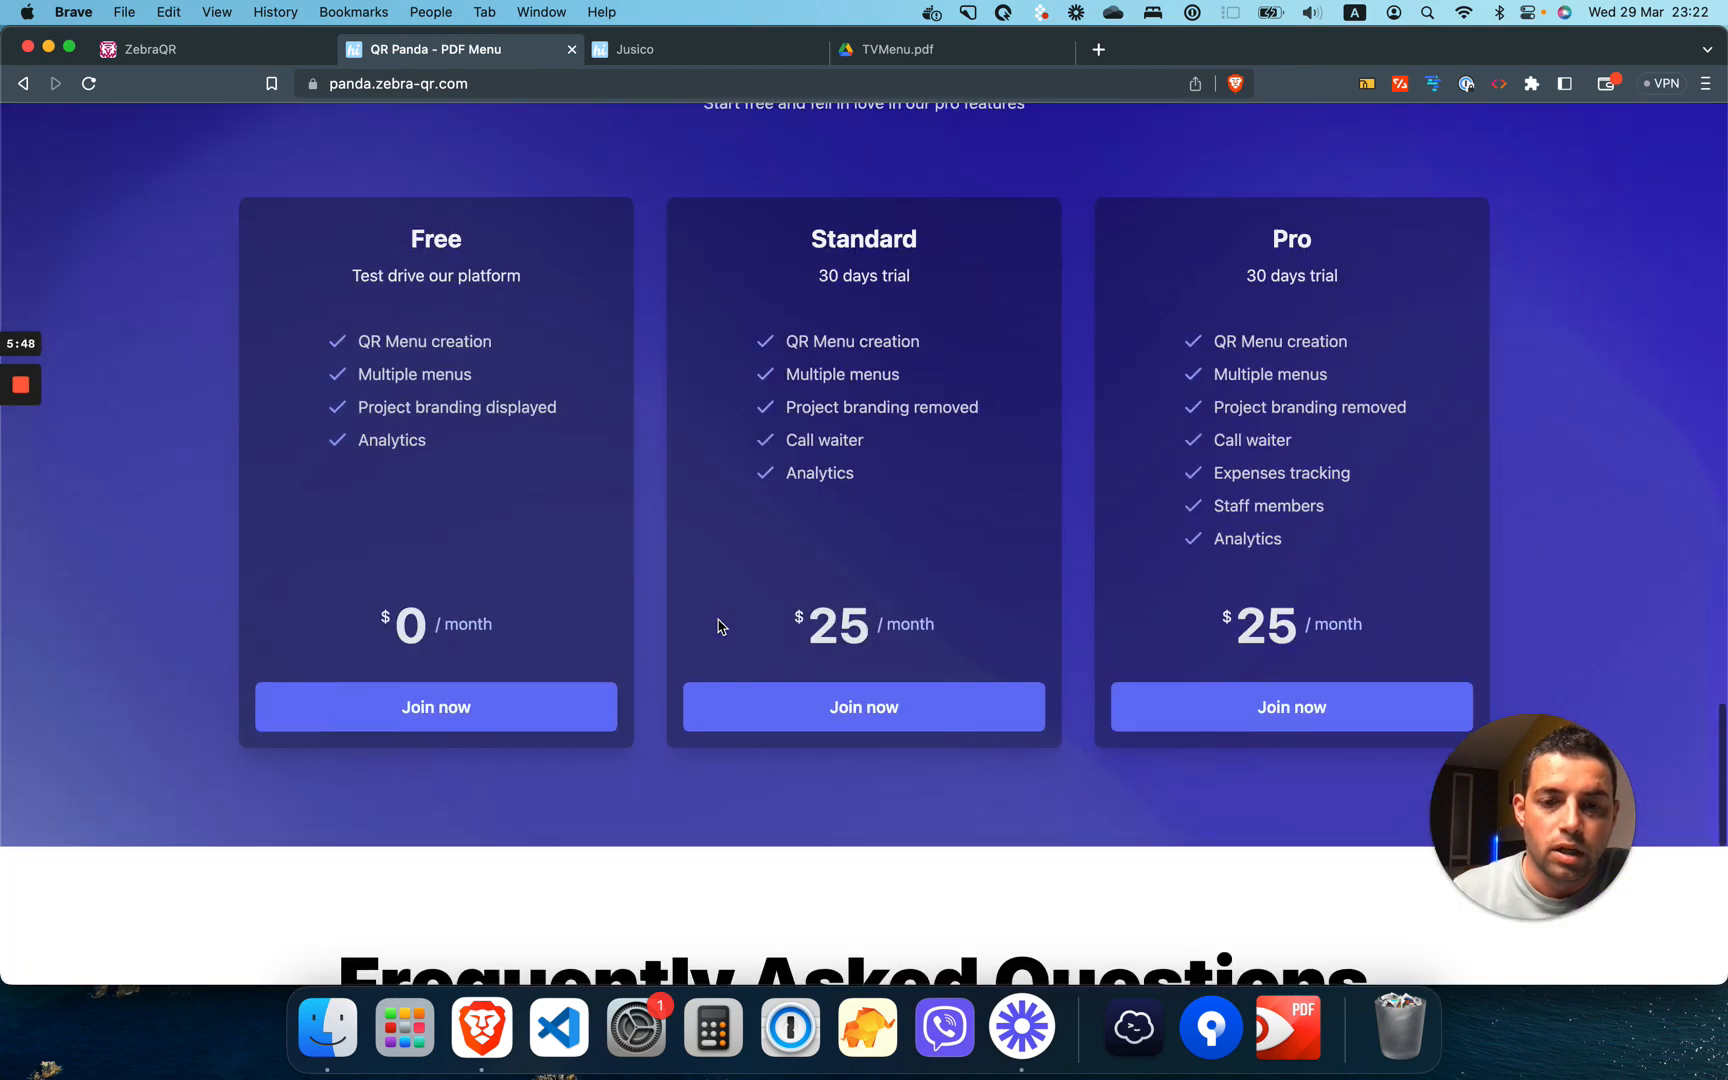
scroll(down, 3)
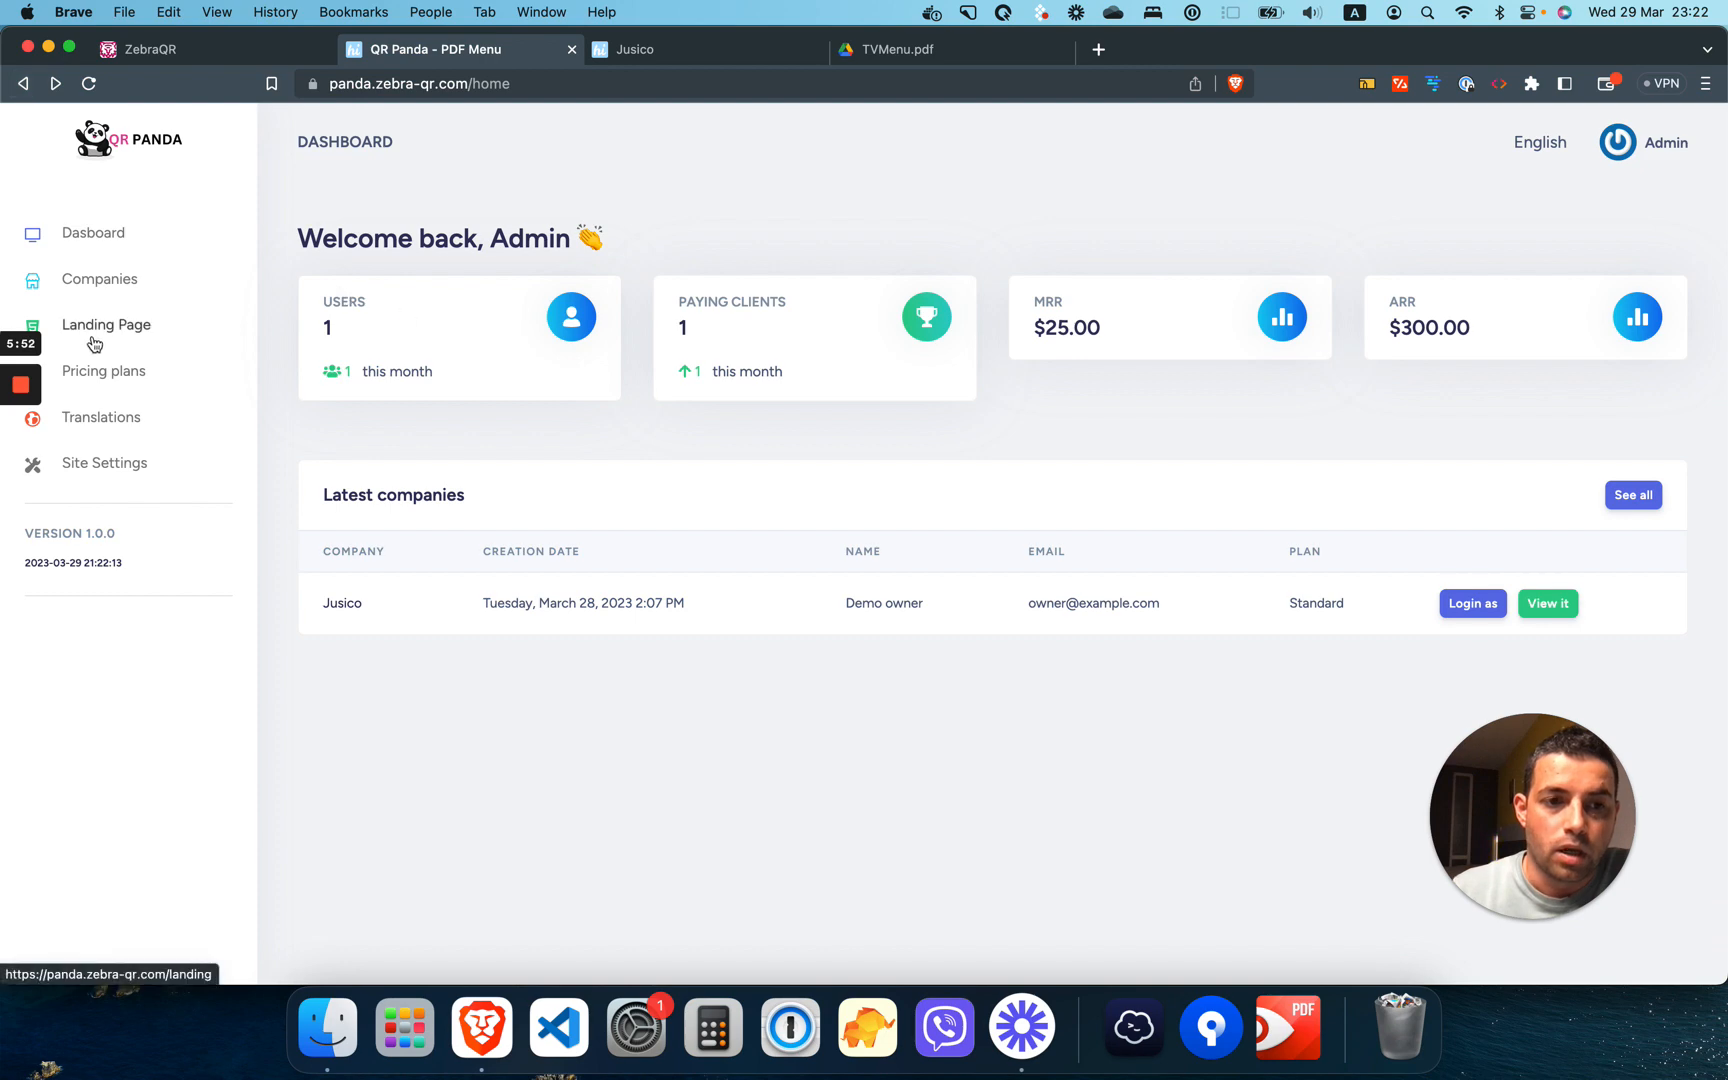
Step: Review the admin Testimonials section, then the pricing plans list with Free, Standard and Pro
click(106, 324)
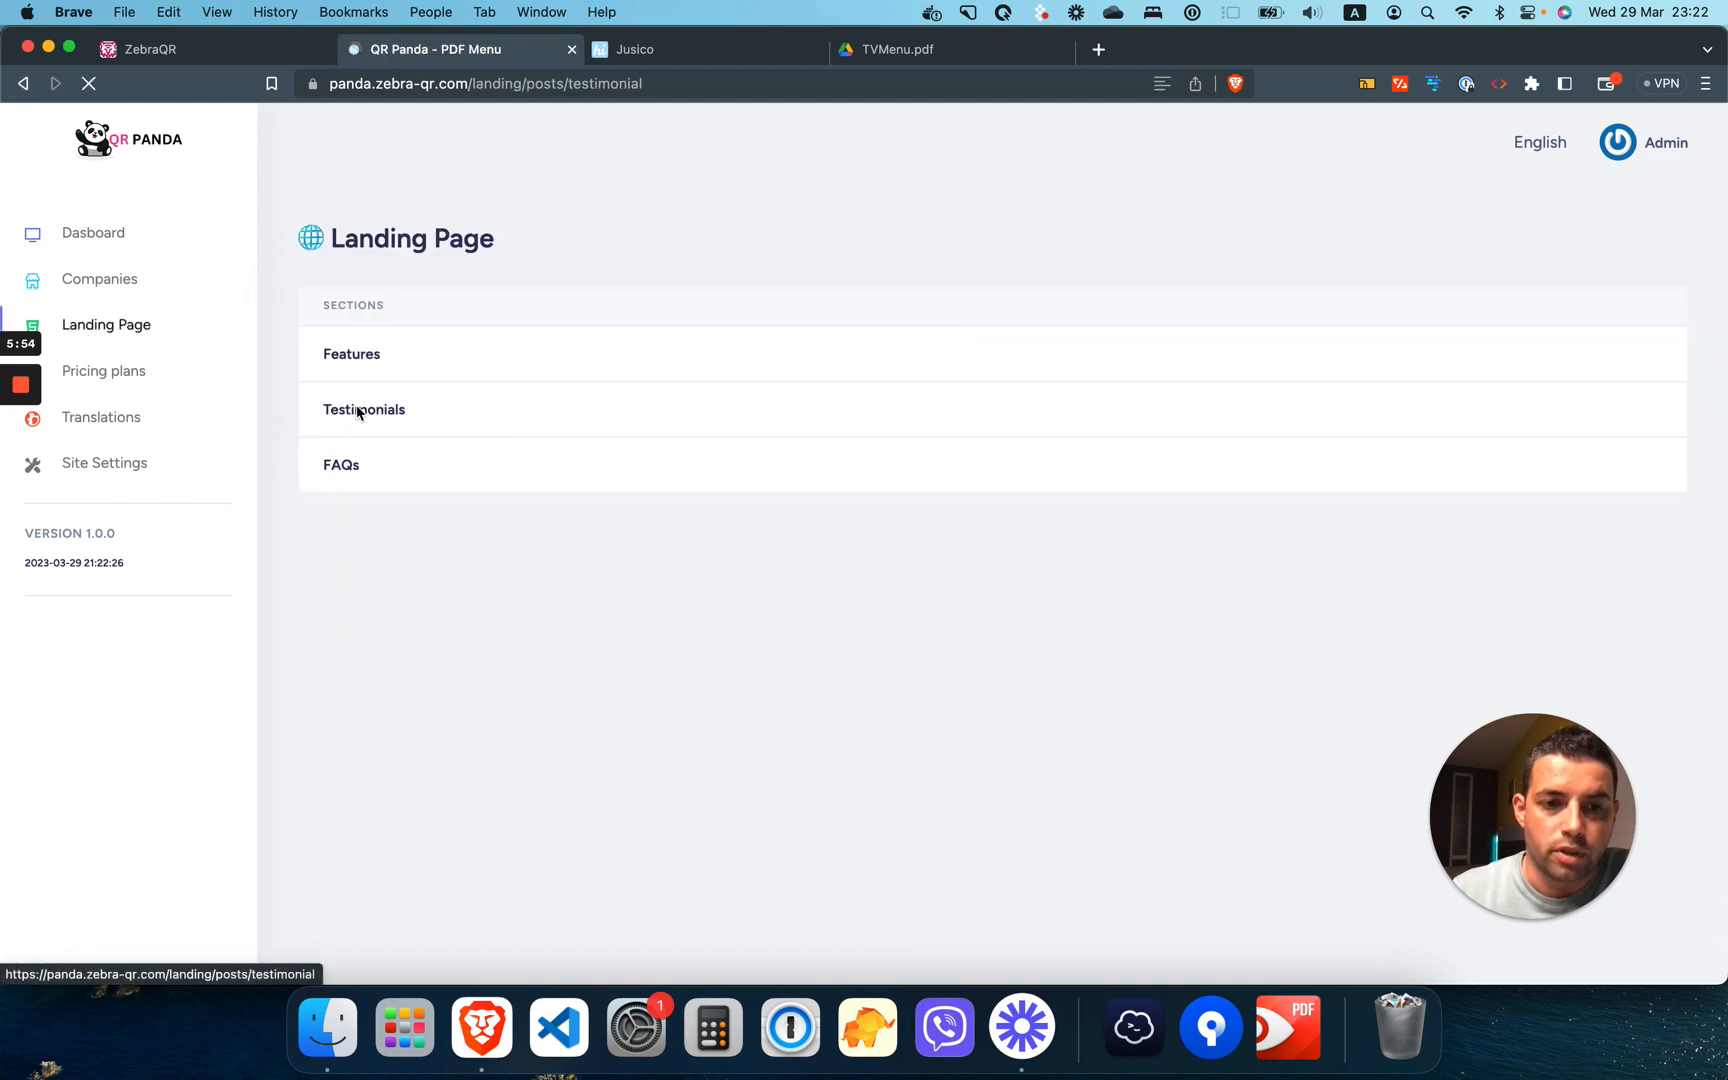
click(364, 408)
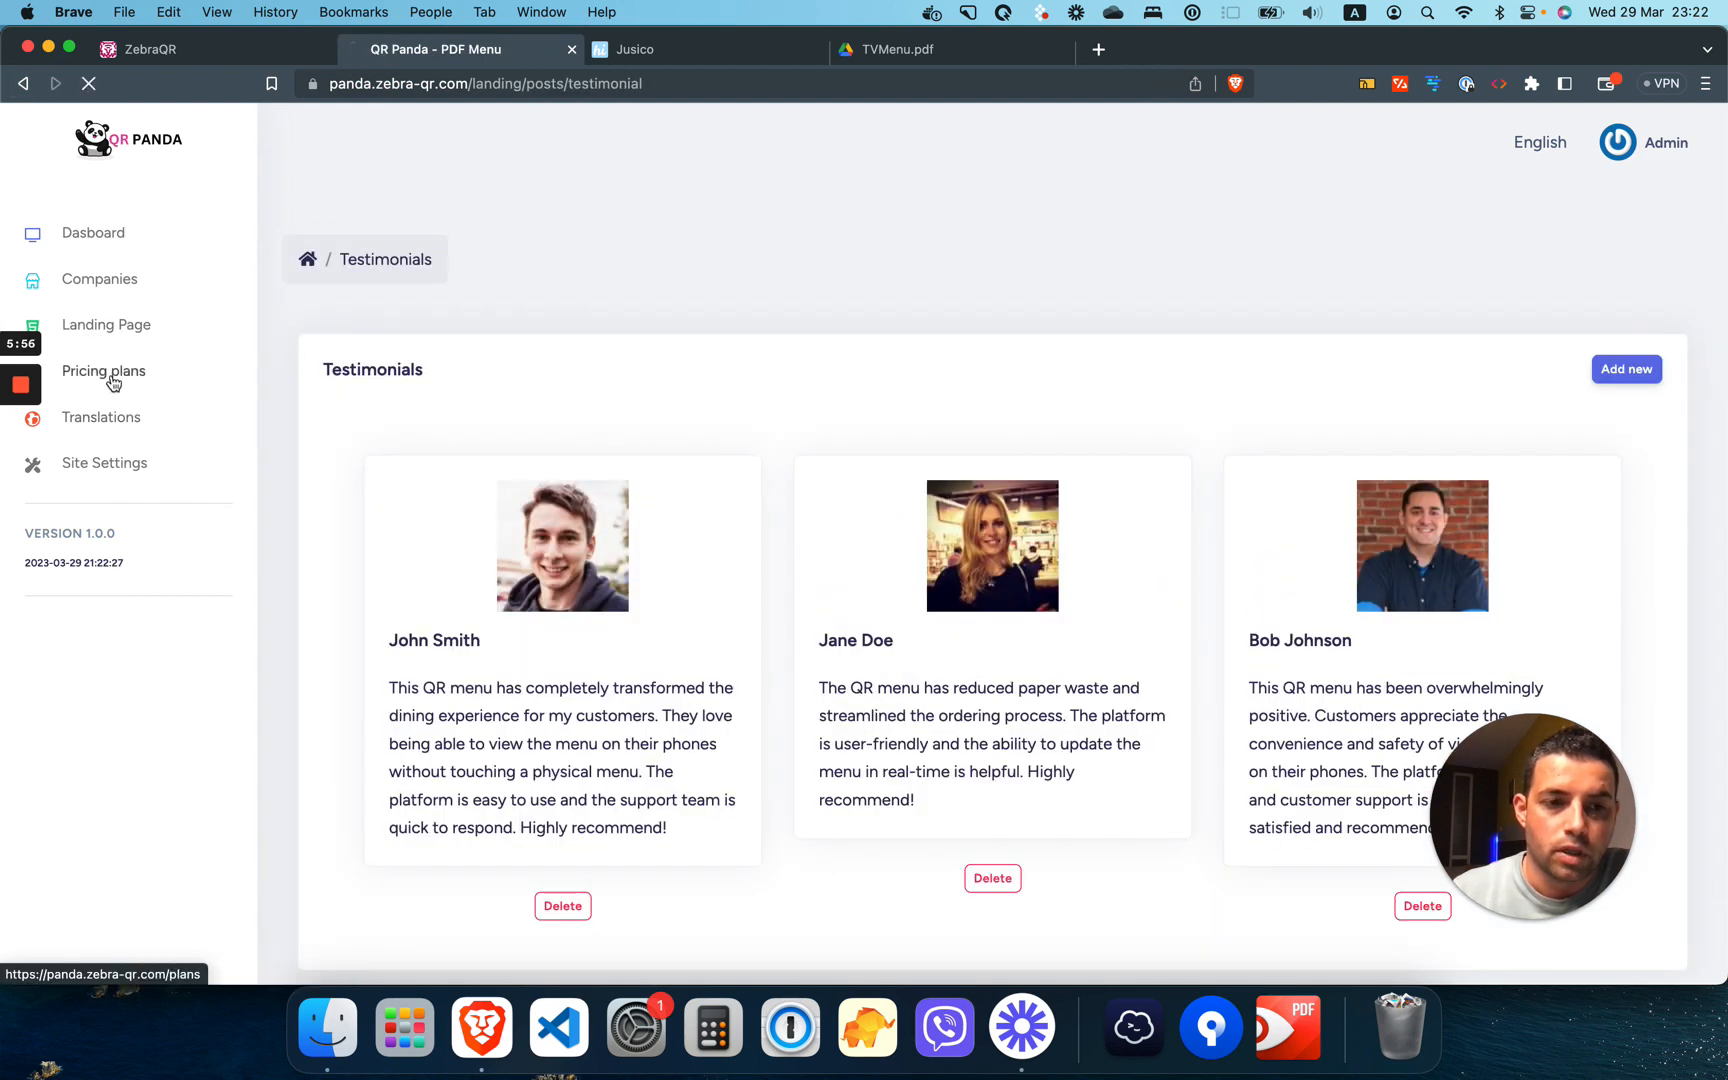
click(102, 370)
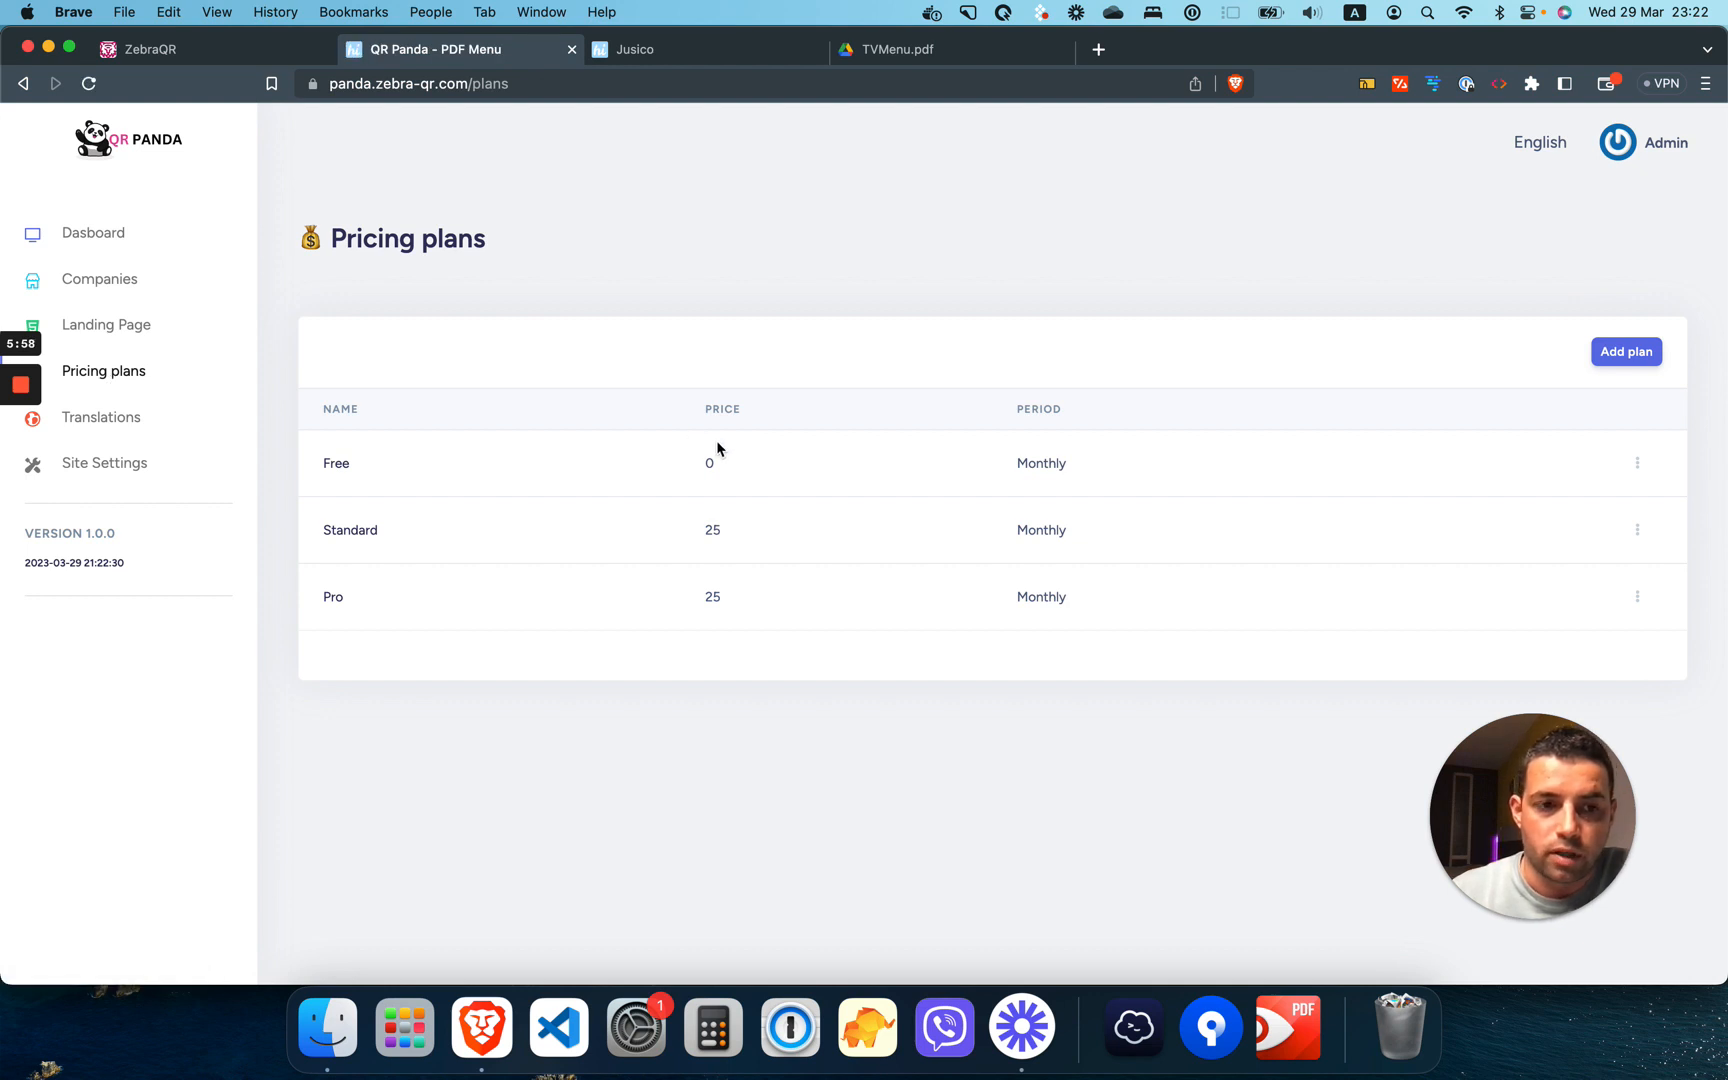
mouse_move(106, 424)
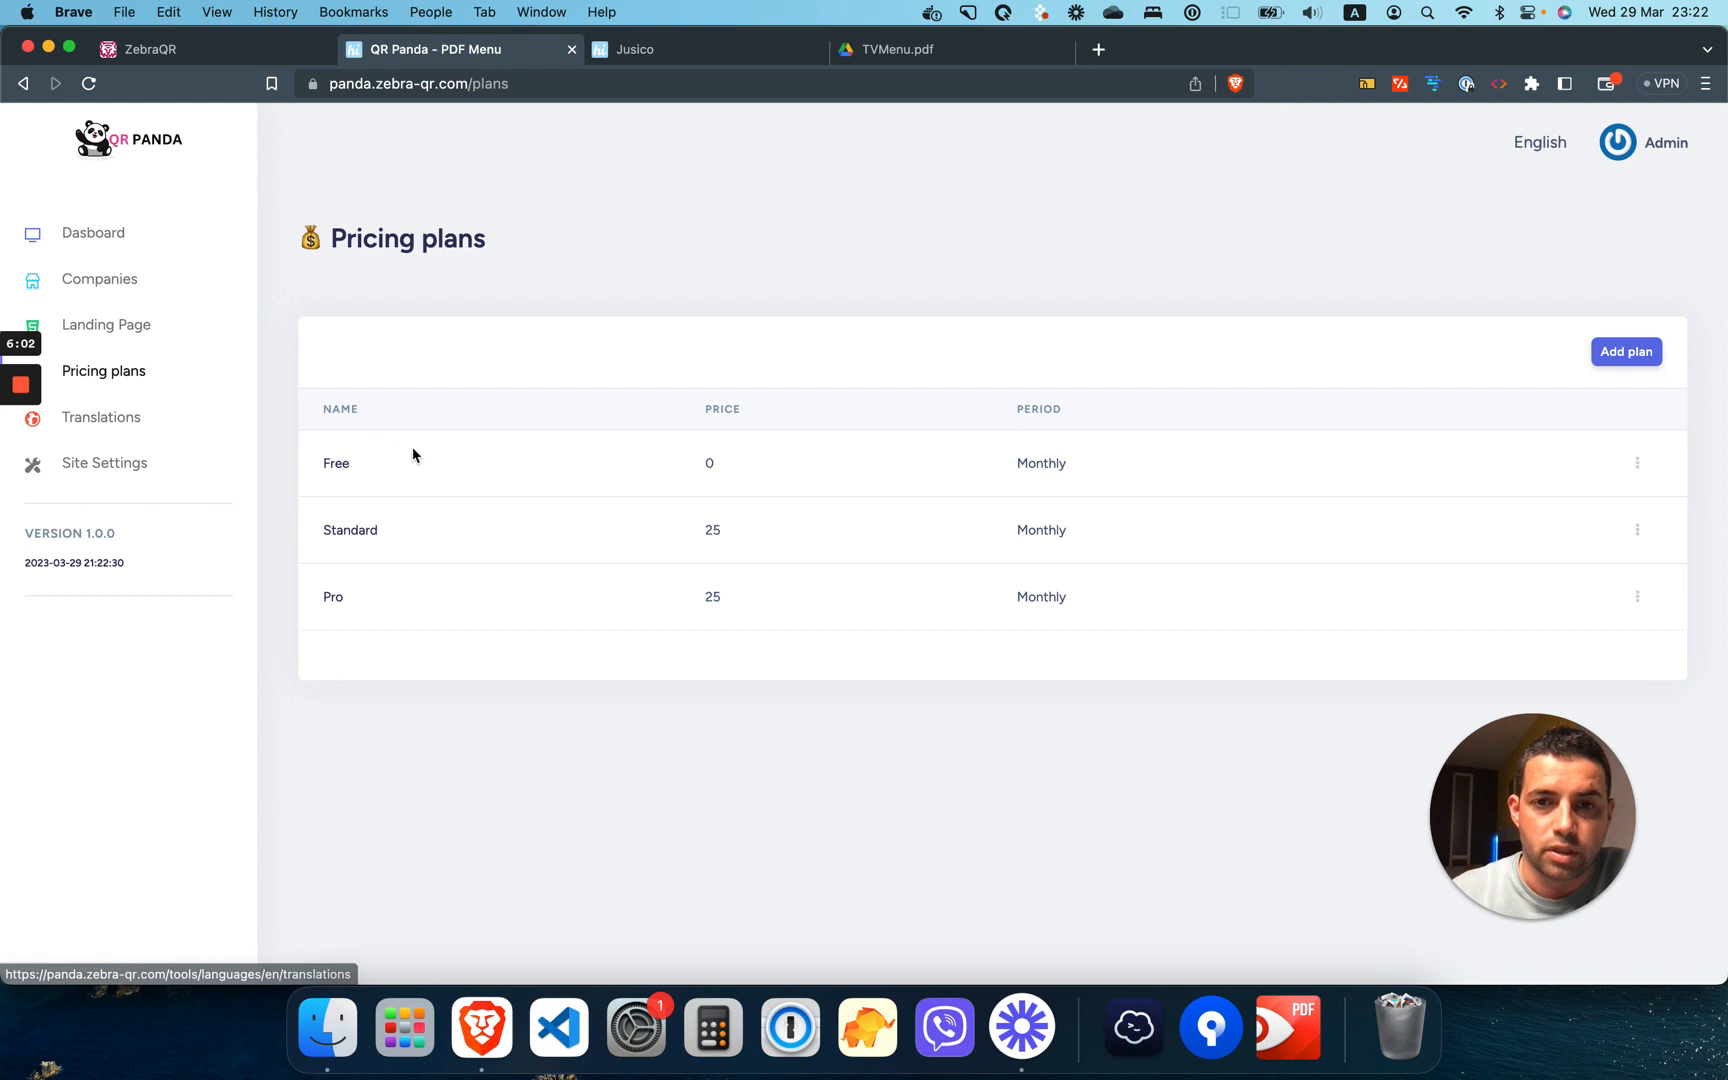
mouse_move(462, 462)
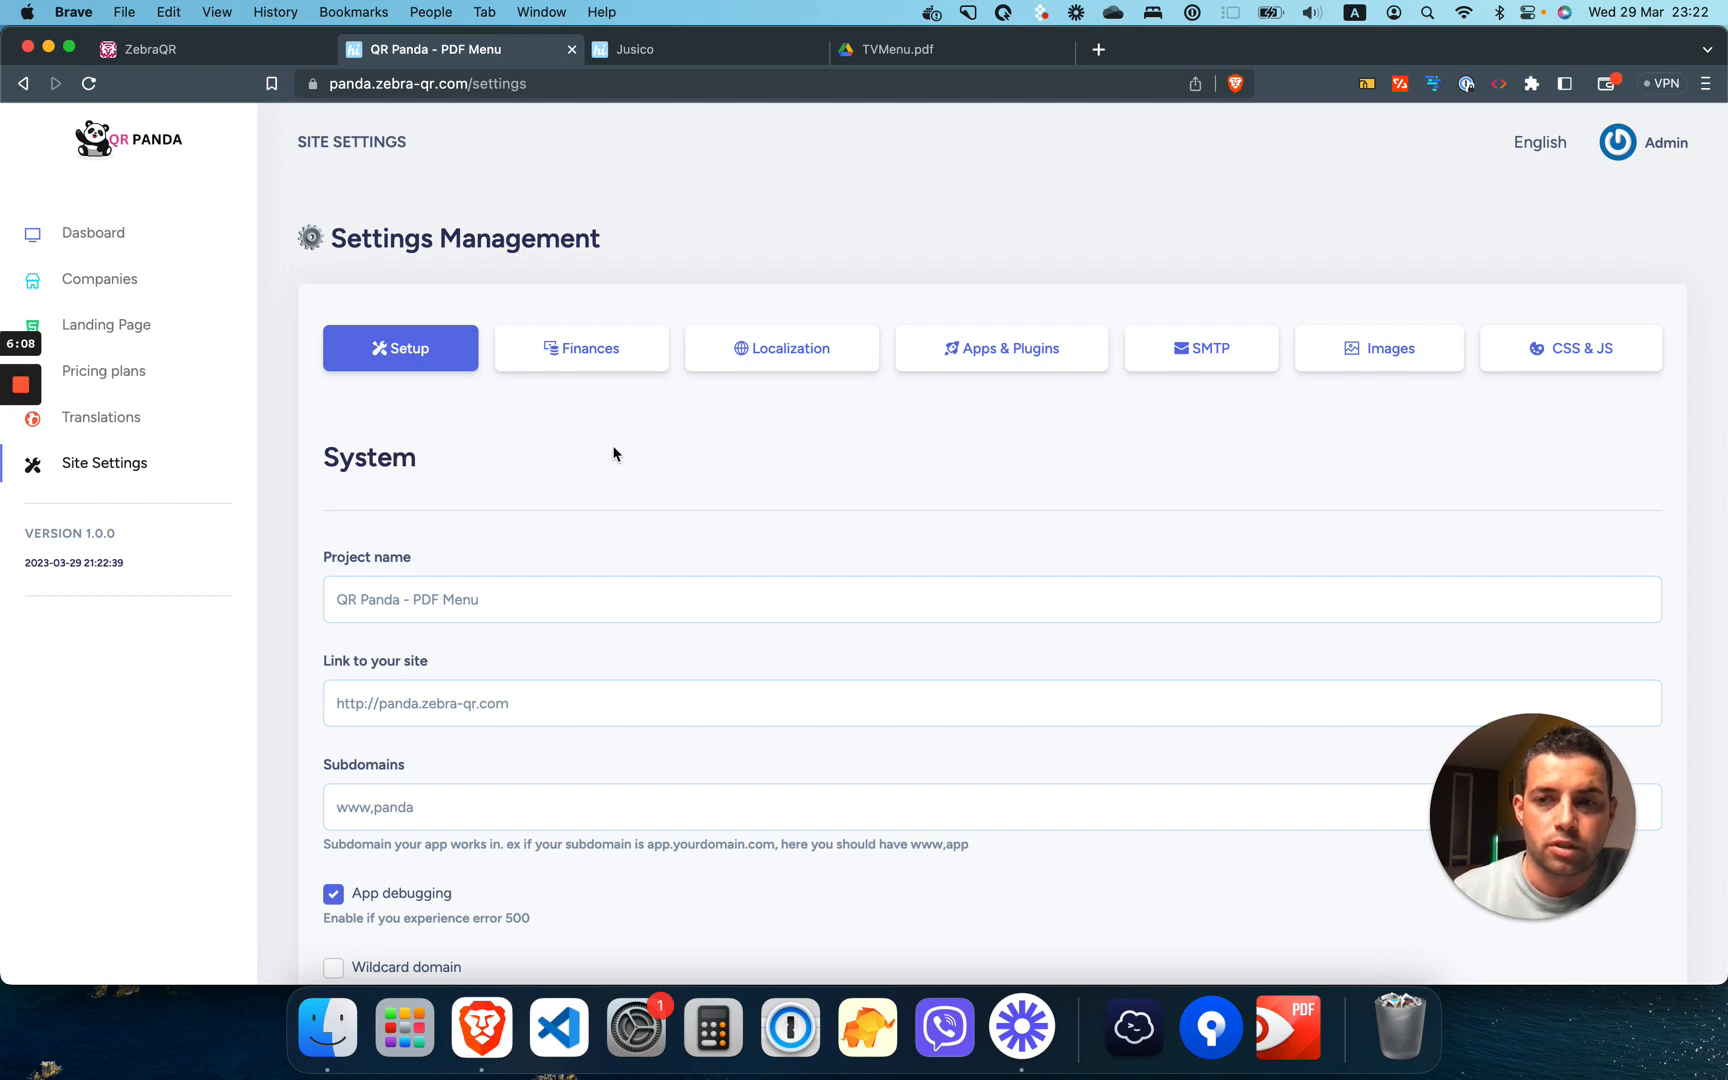
mouse_move(116, 242)
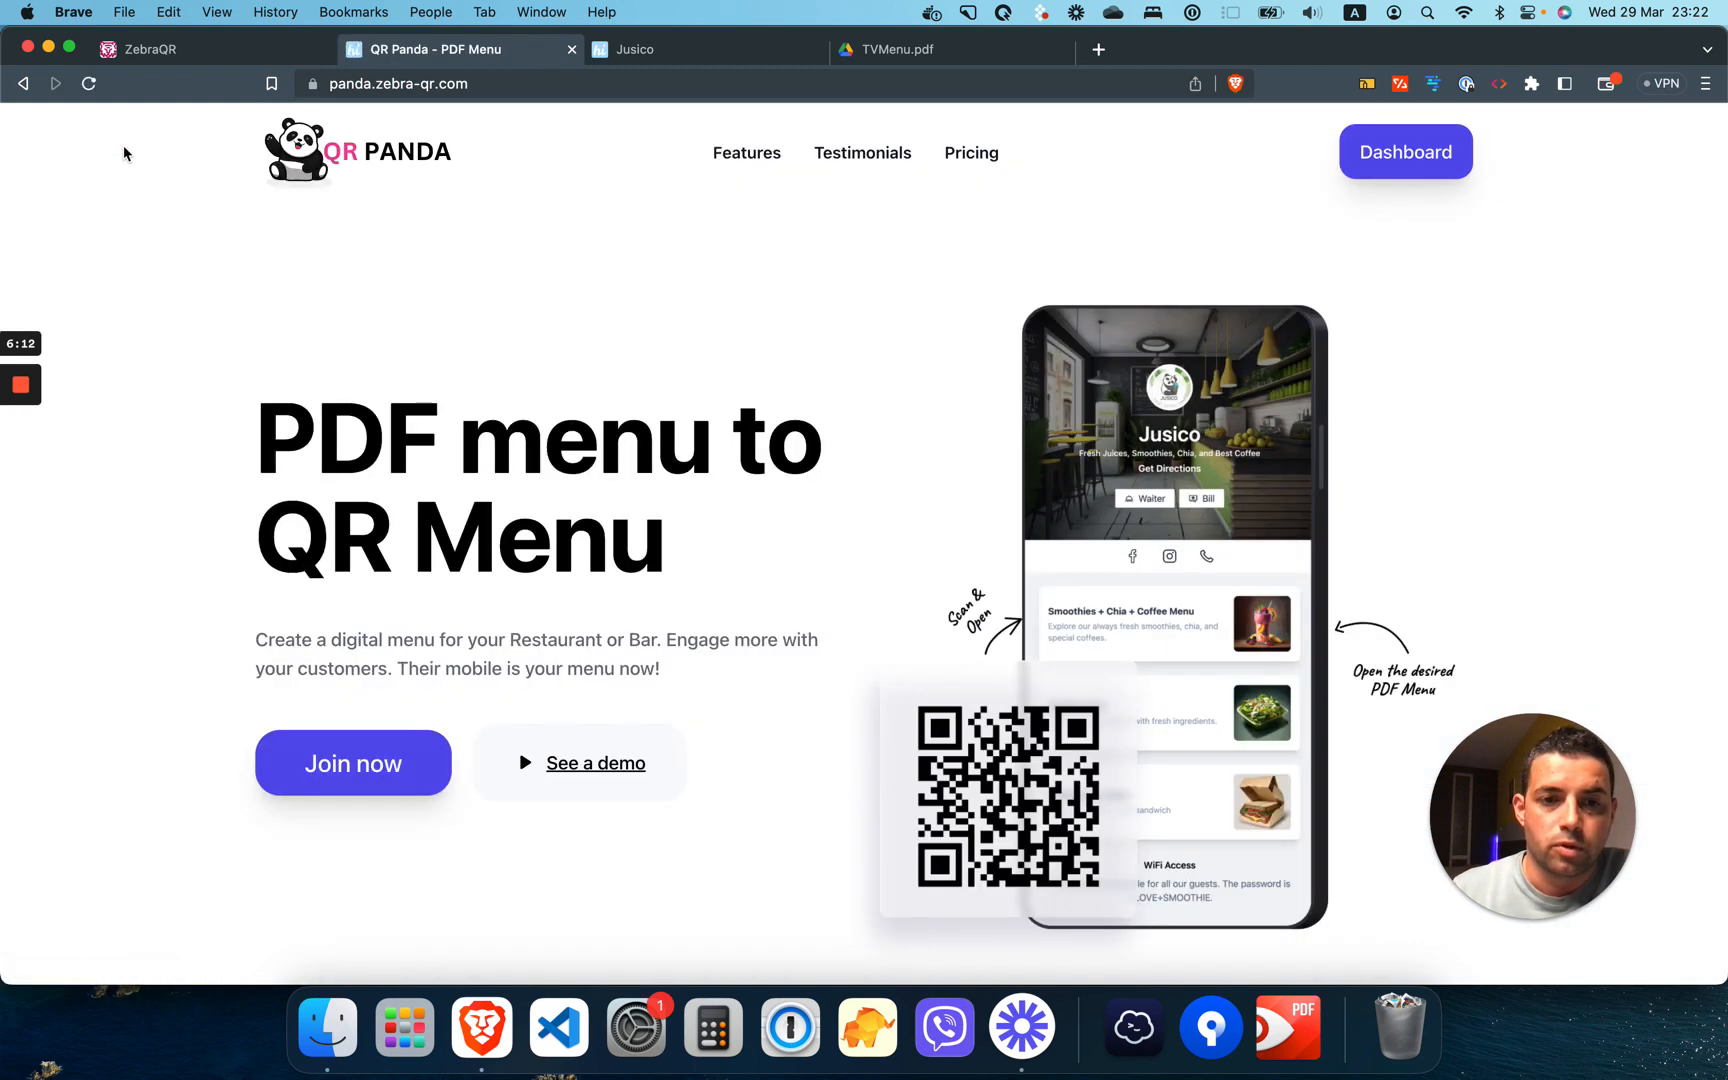
mouse_move(404, 278)
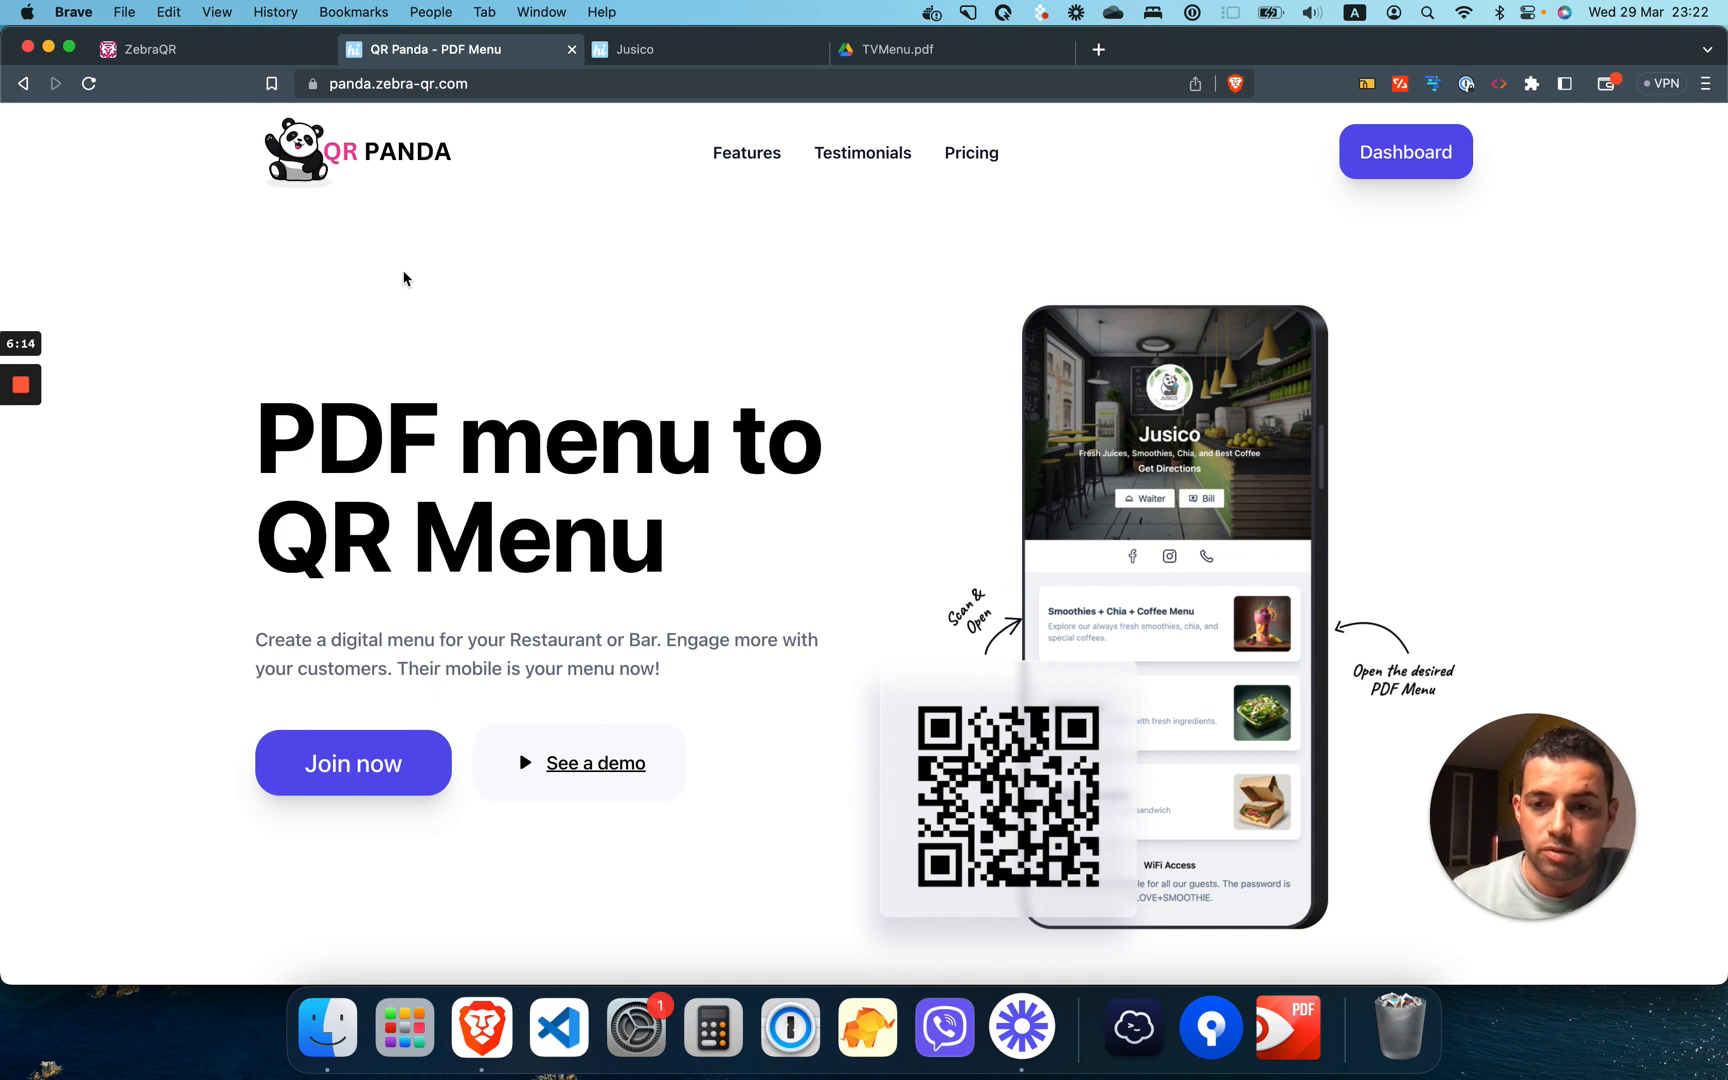
mouse_move(534, 382)
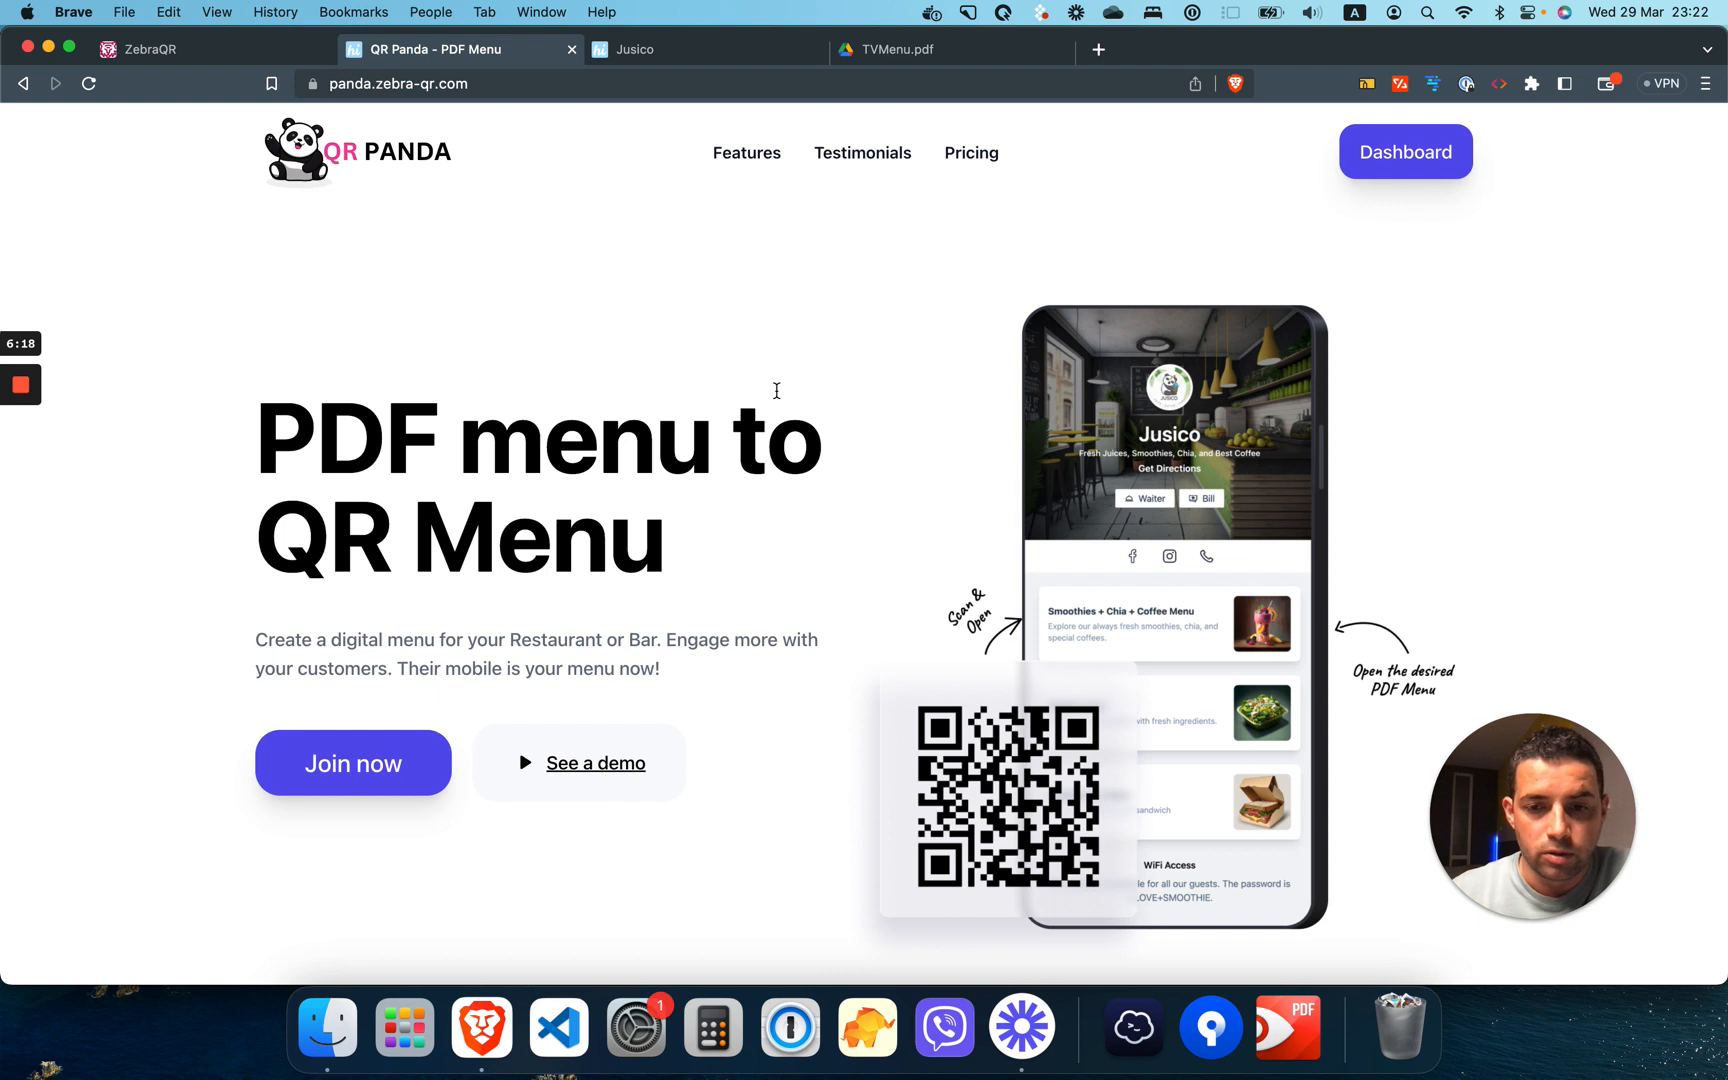
scroll(down, 3)
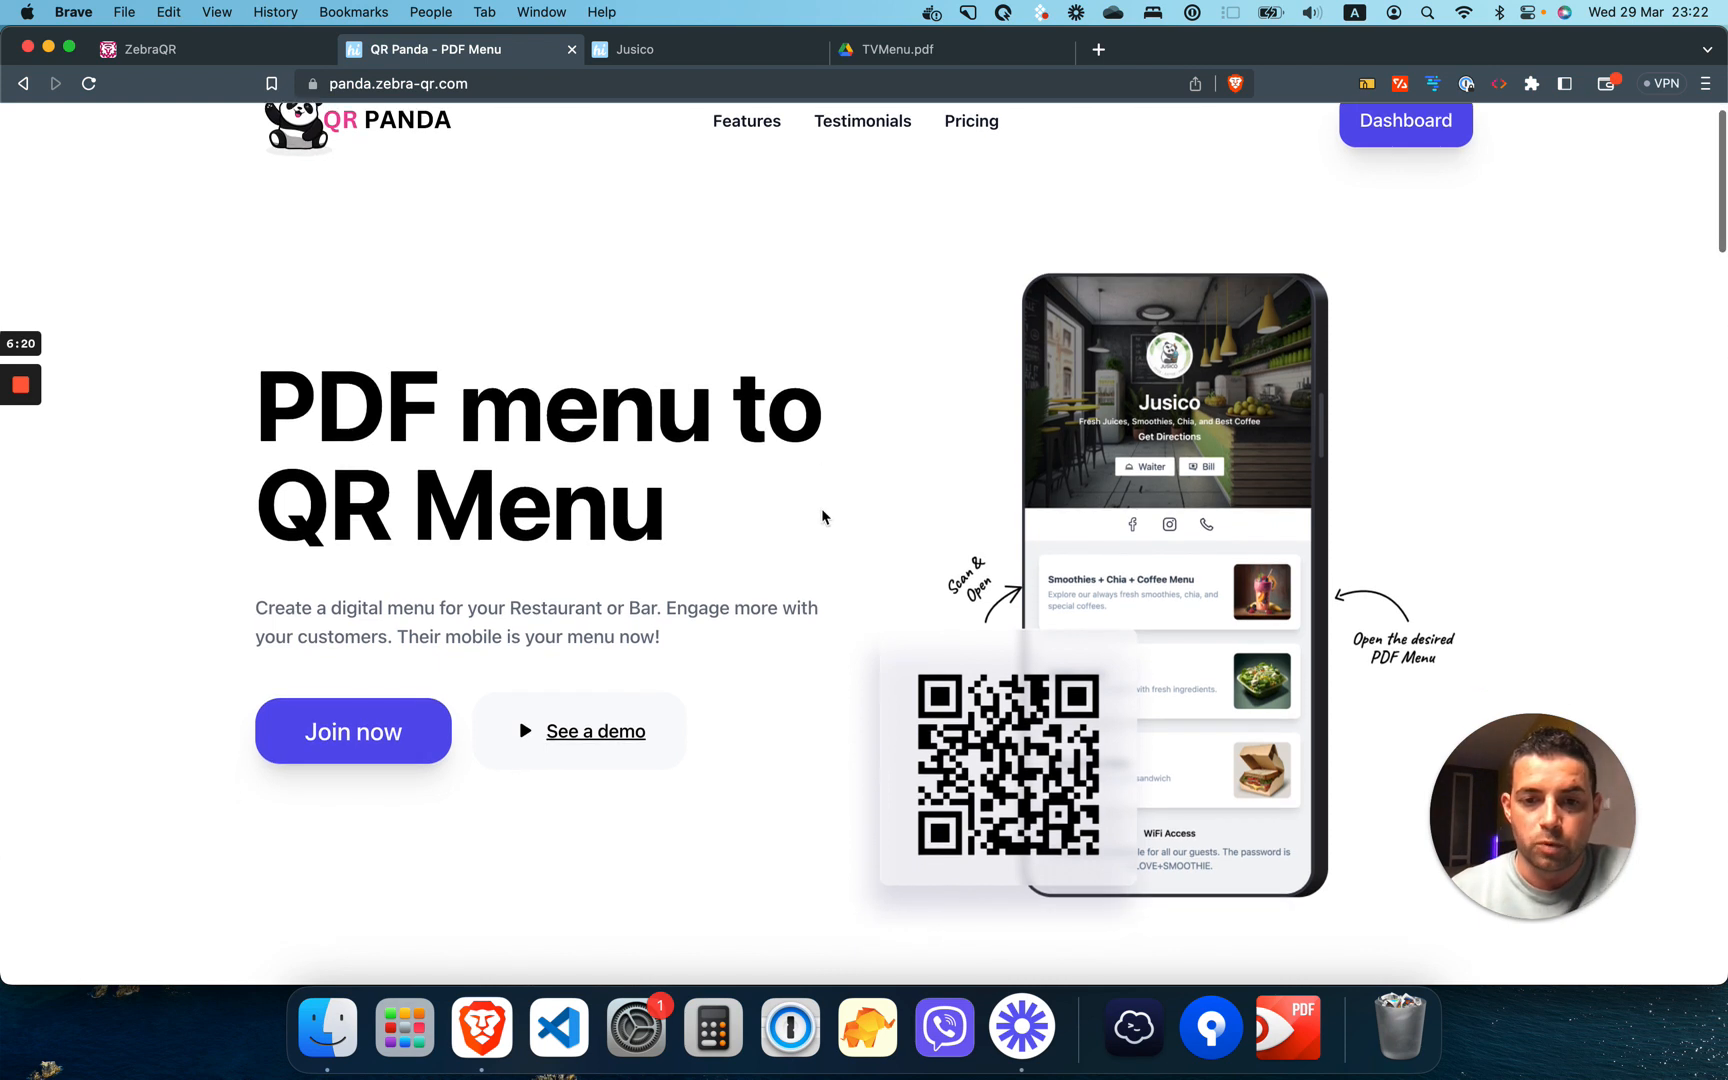